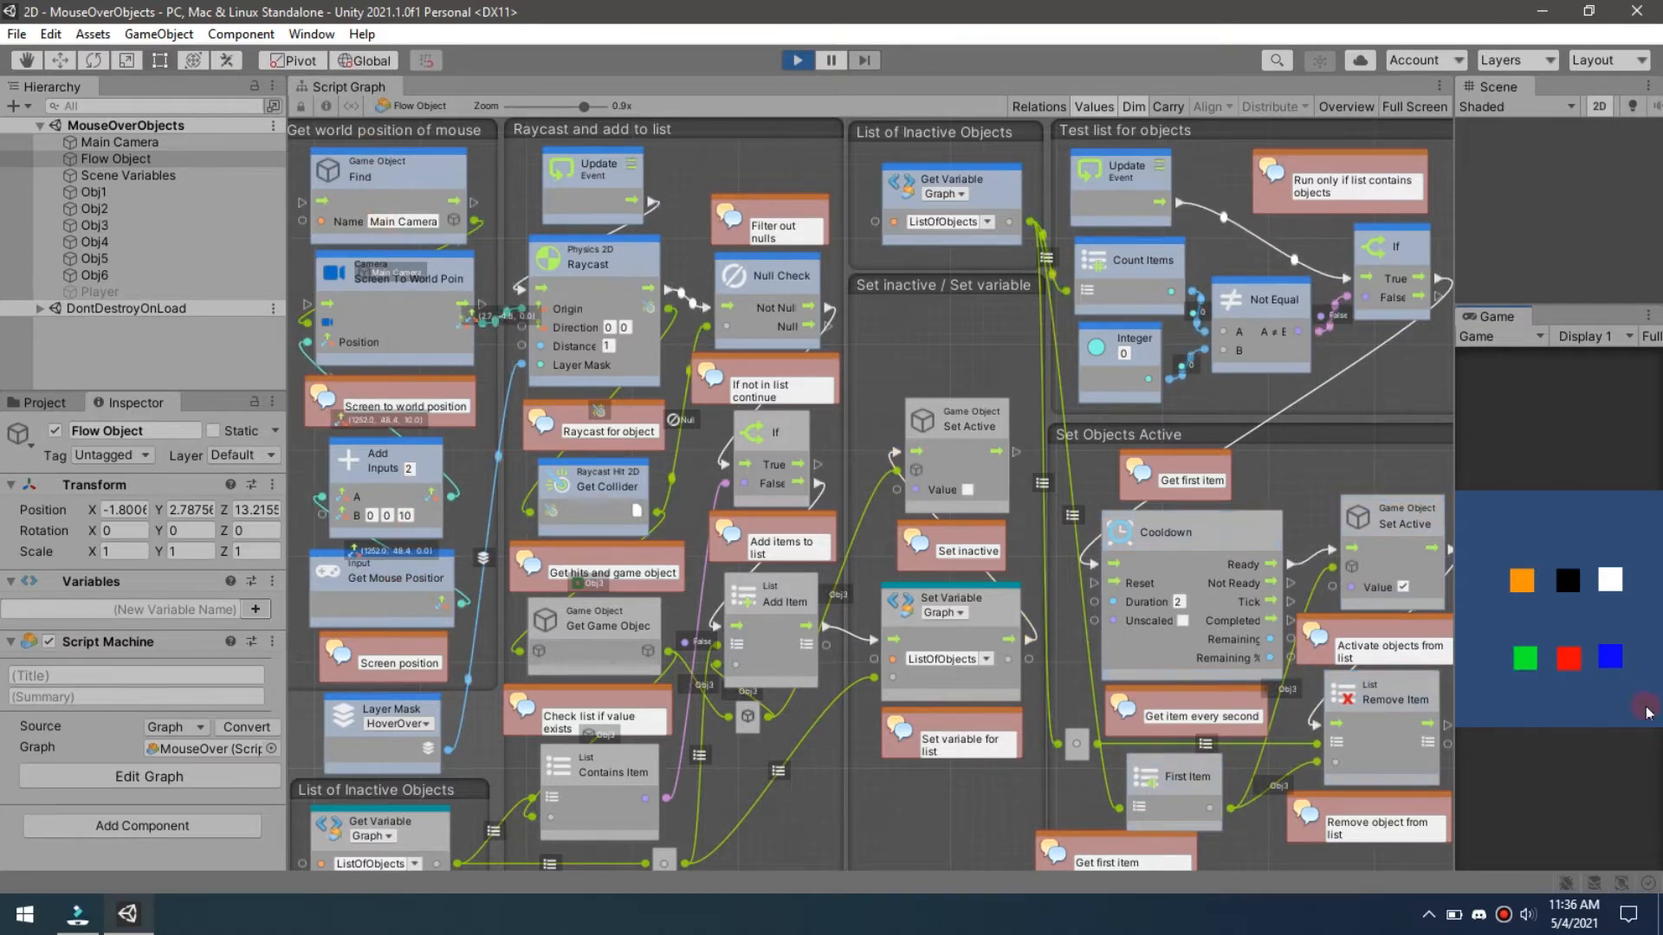
pyautogui.moveTo(1649, 570)
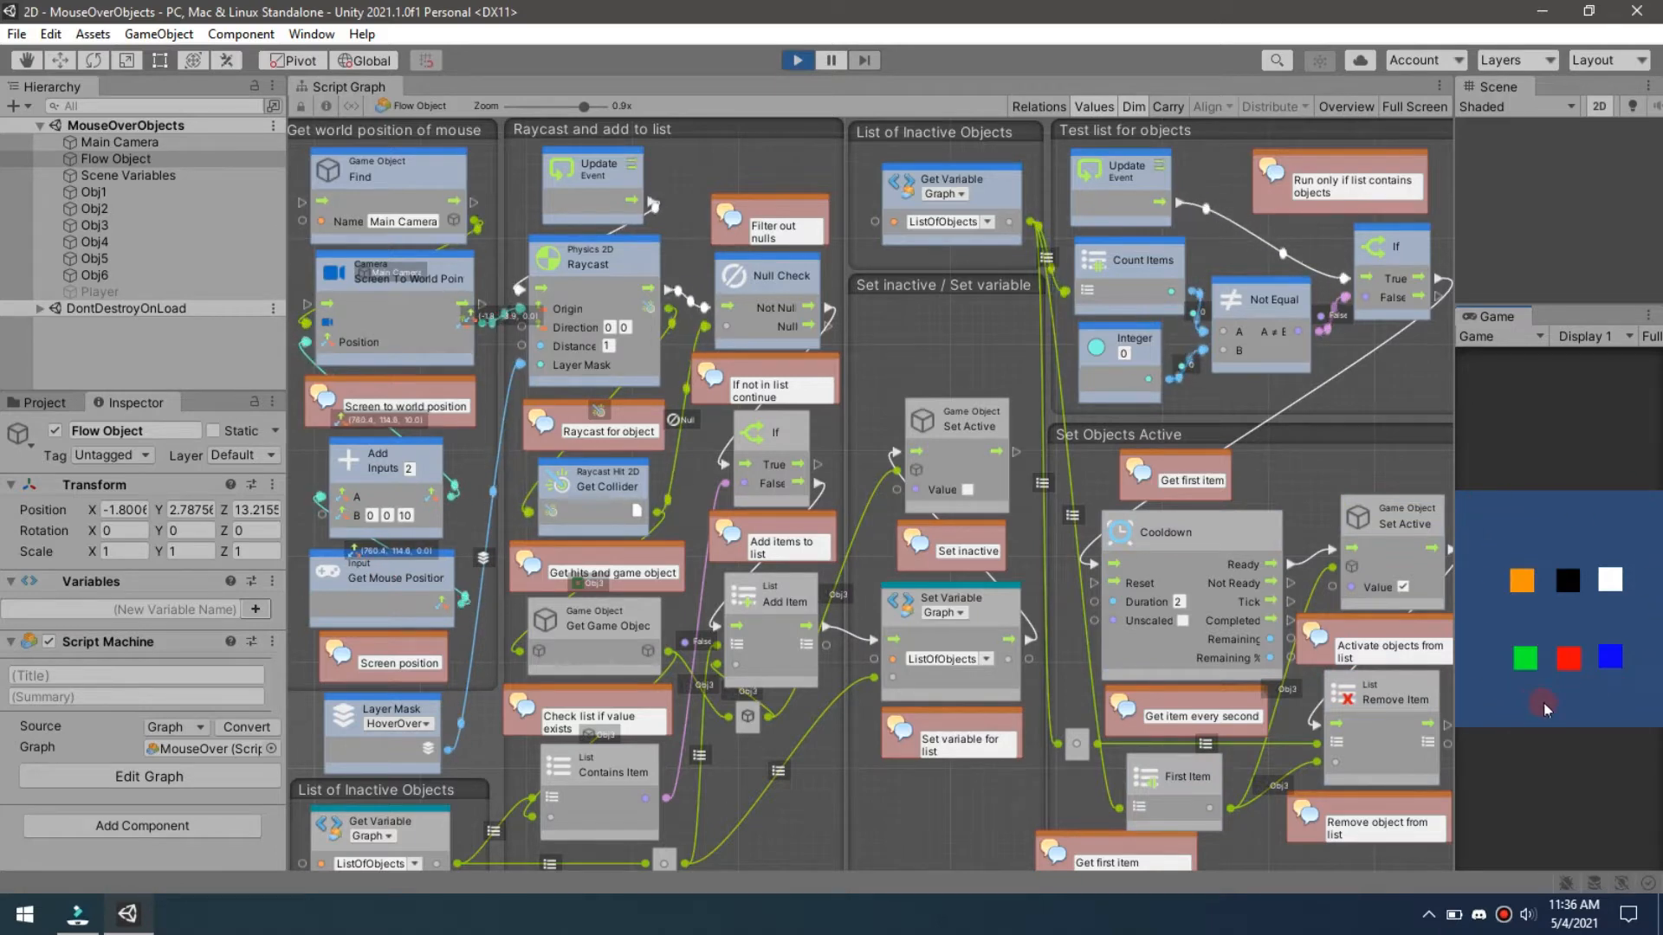
pyautogui.moveTo(1546, 709)
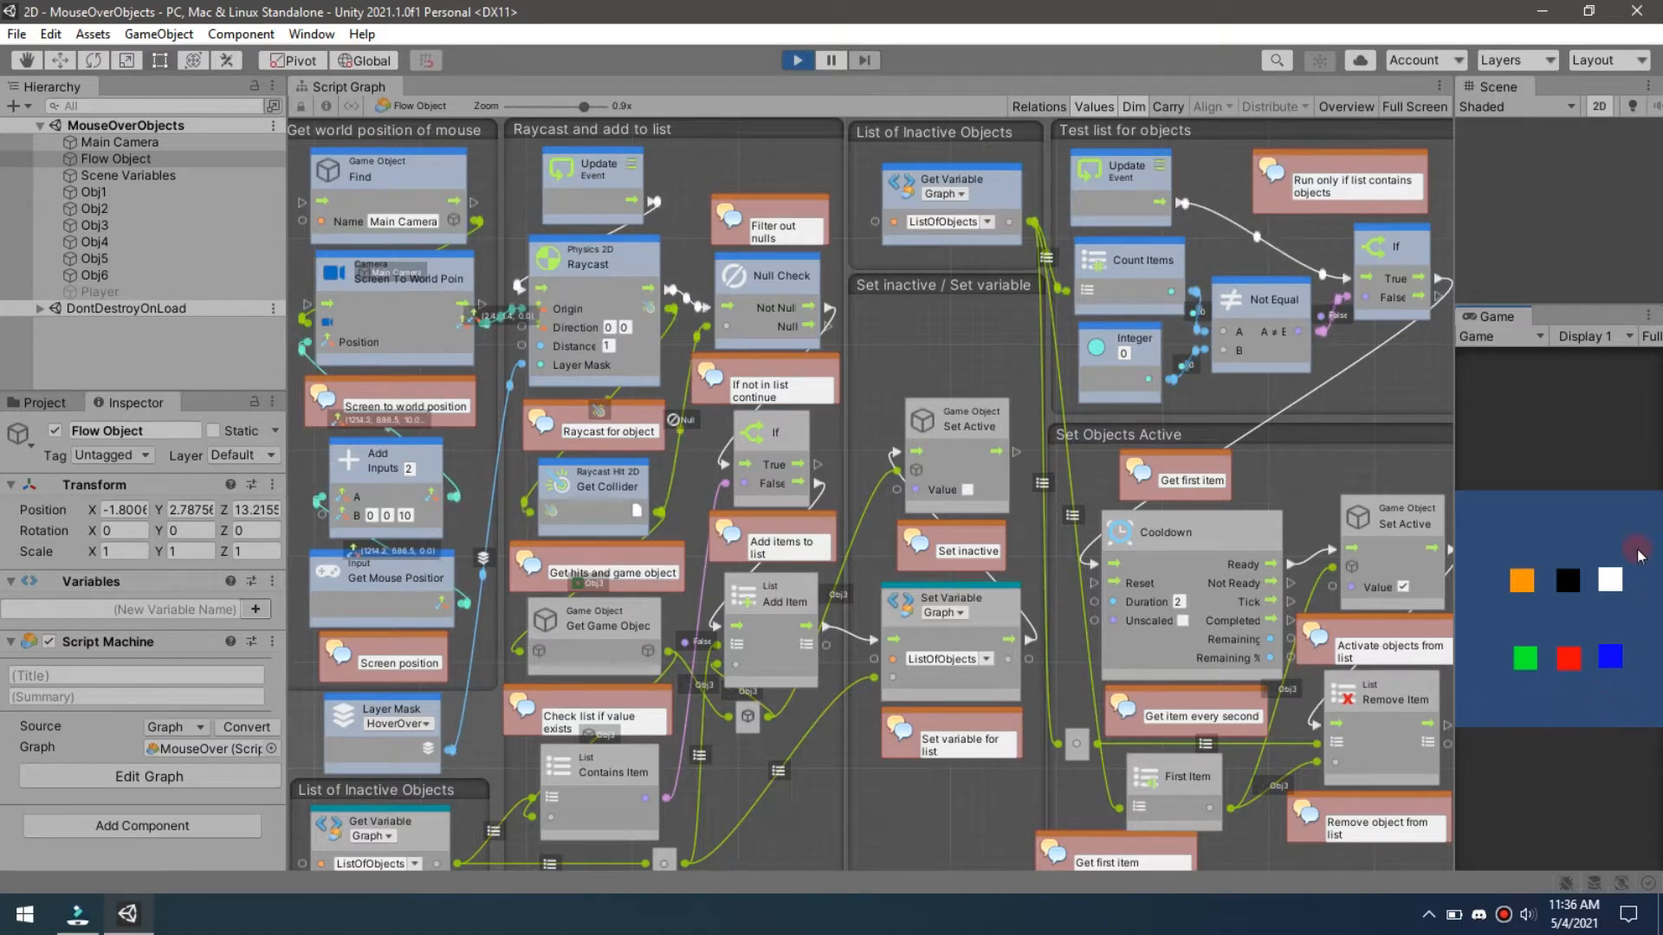
pyautogui.moveTo(1647, 701)
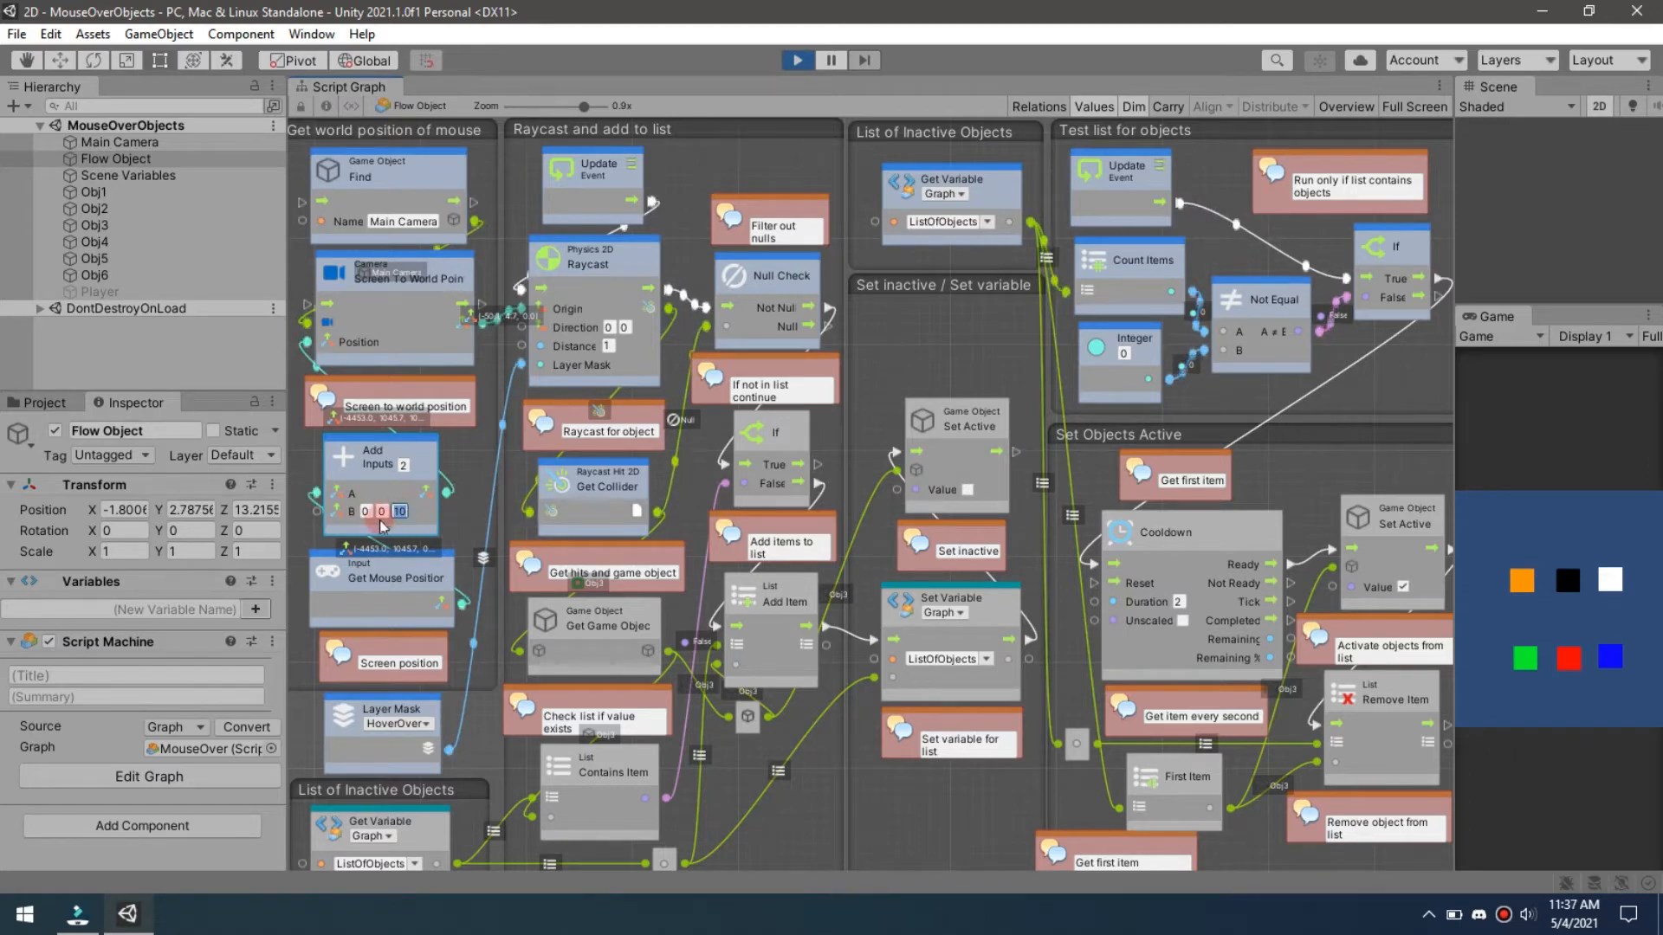
# Inspect the Main Camera's settings and return to the Flow Object's properties
pyautogui.click(397, 511)
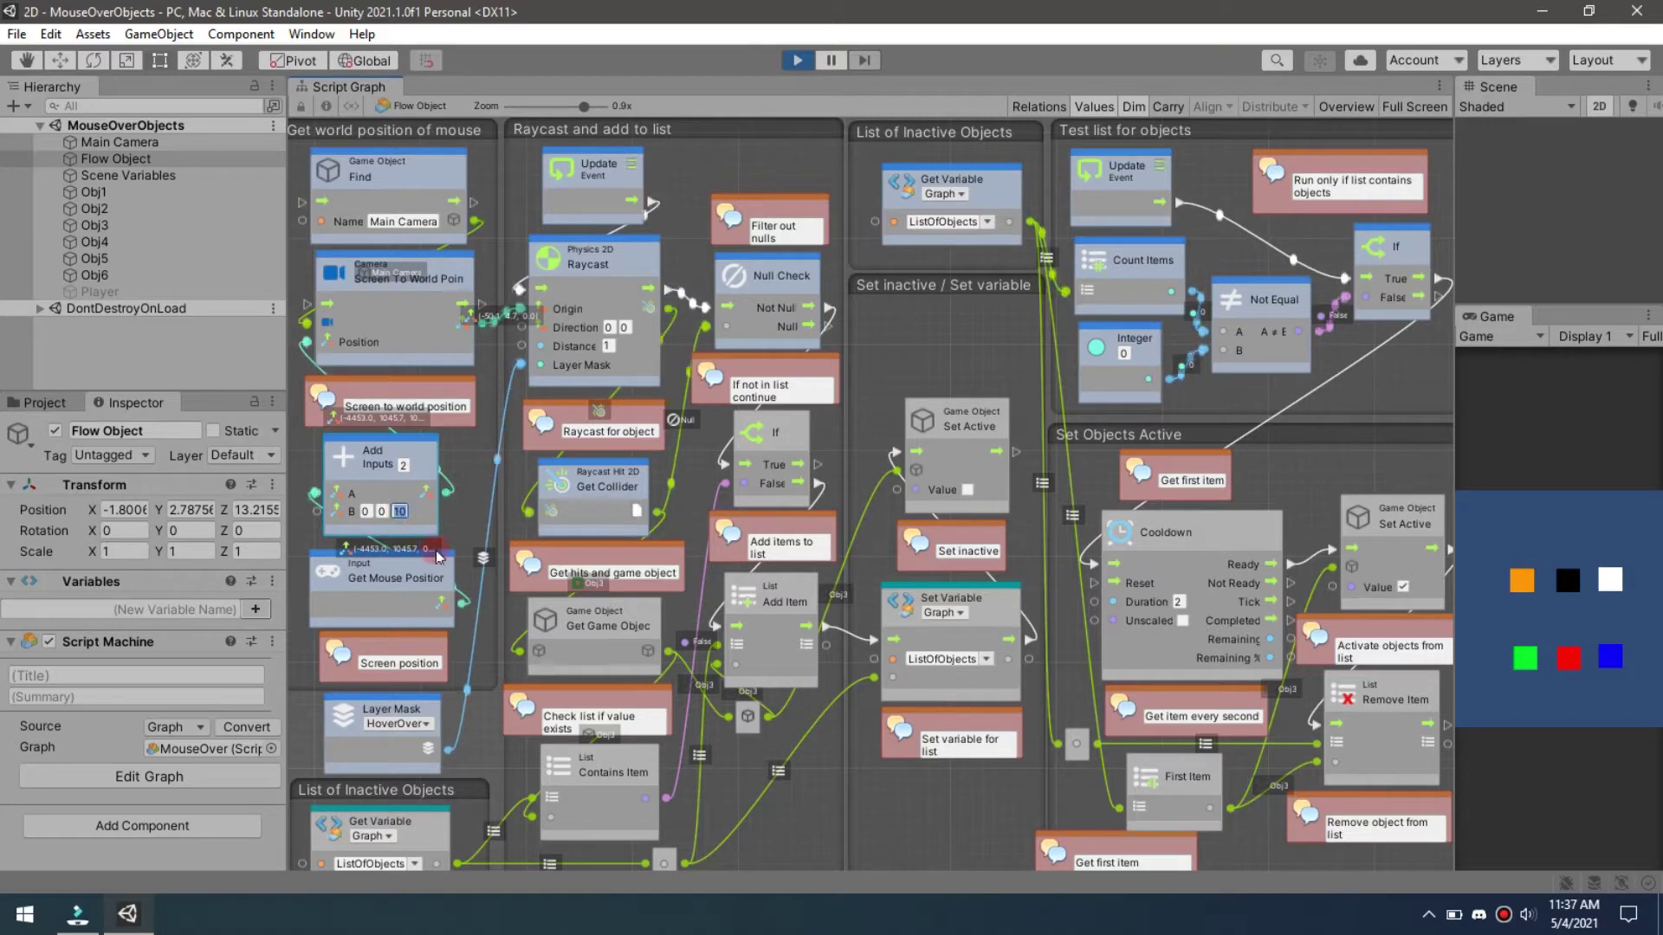
pyautogui.click(119, 141)
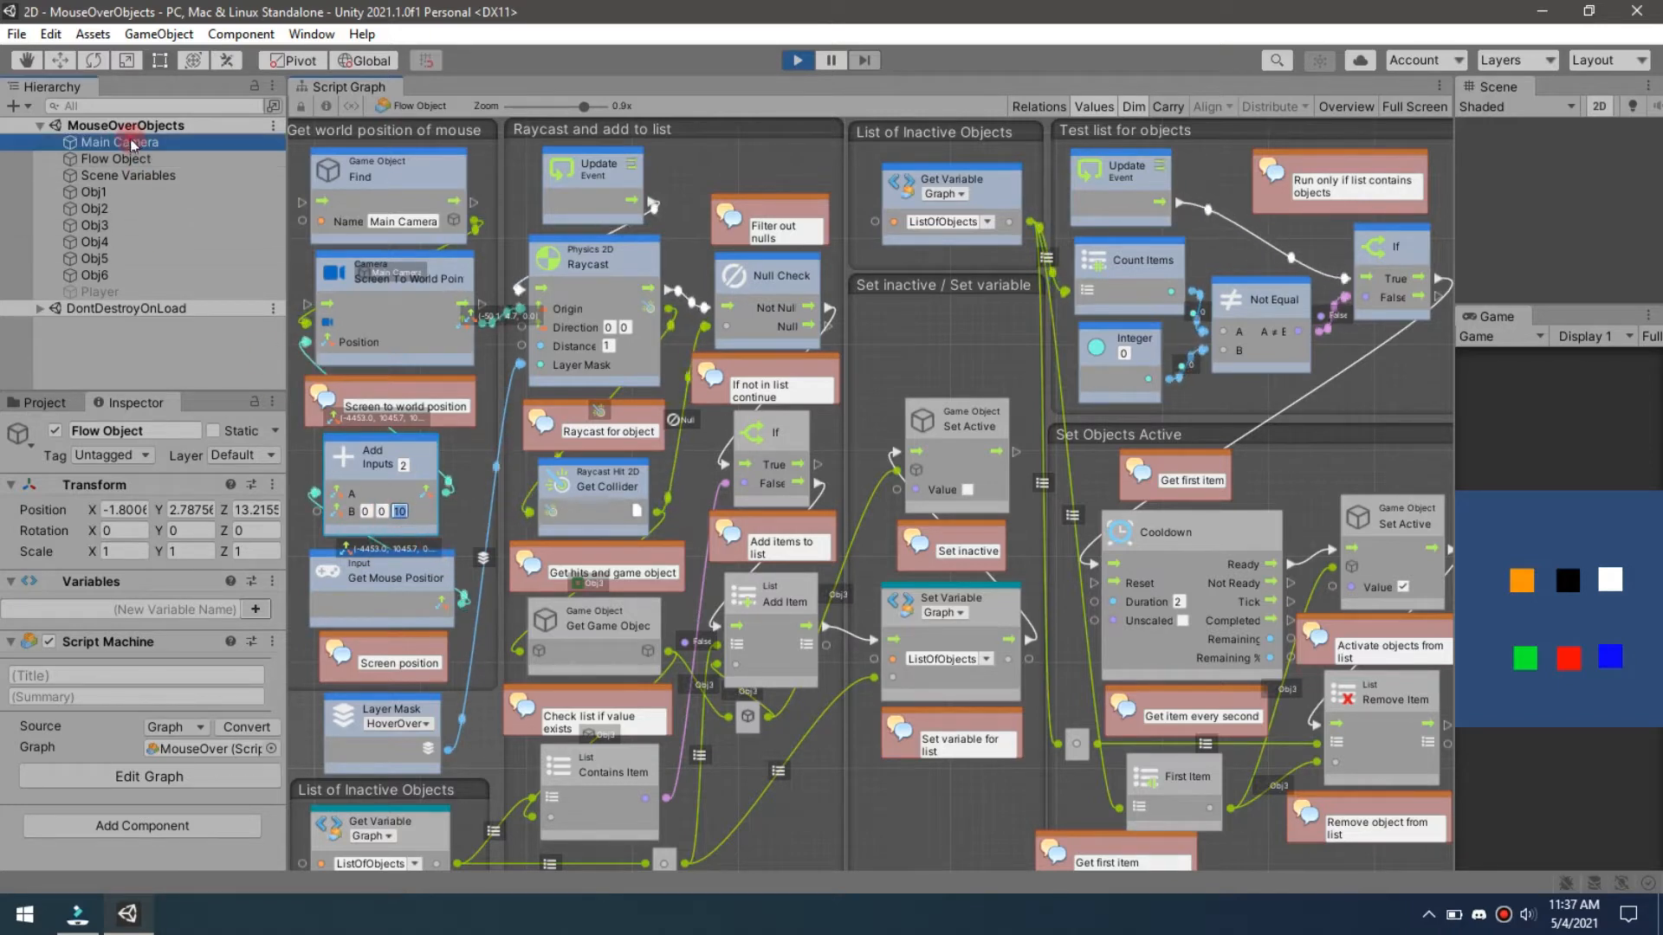
pyautogui.click(119, 142)
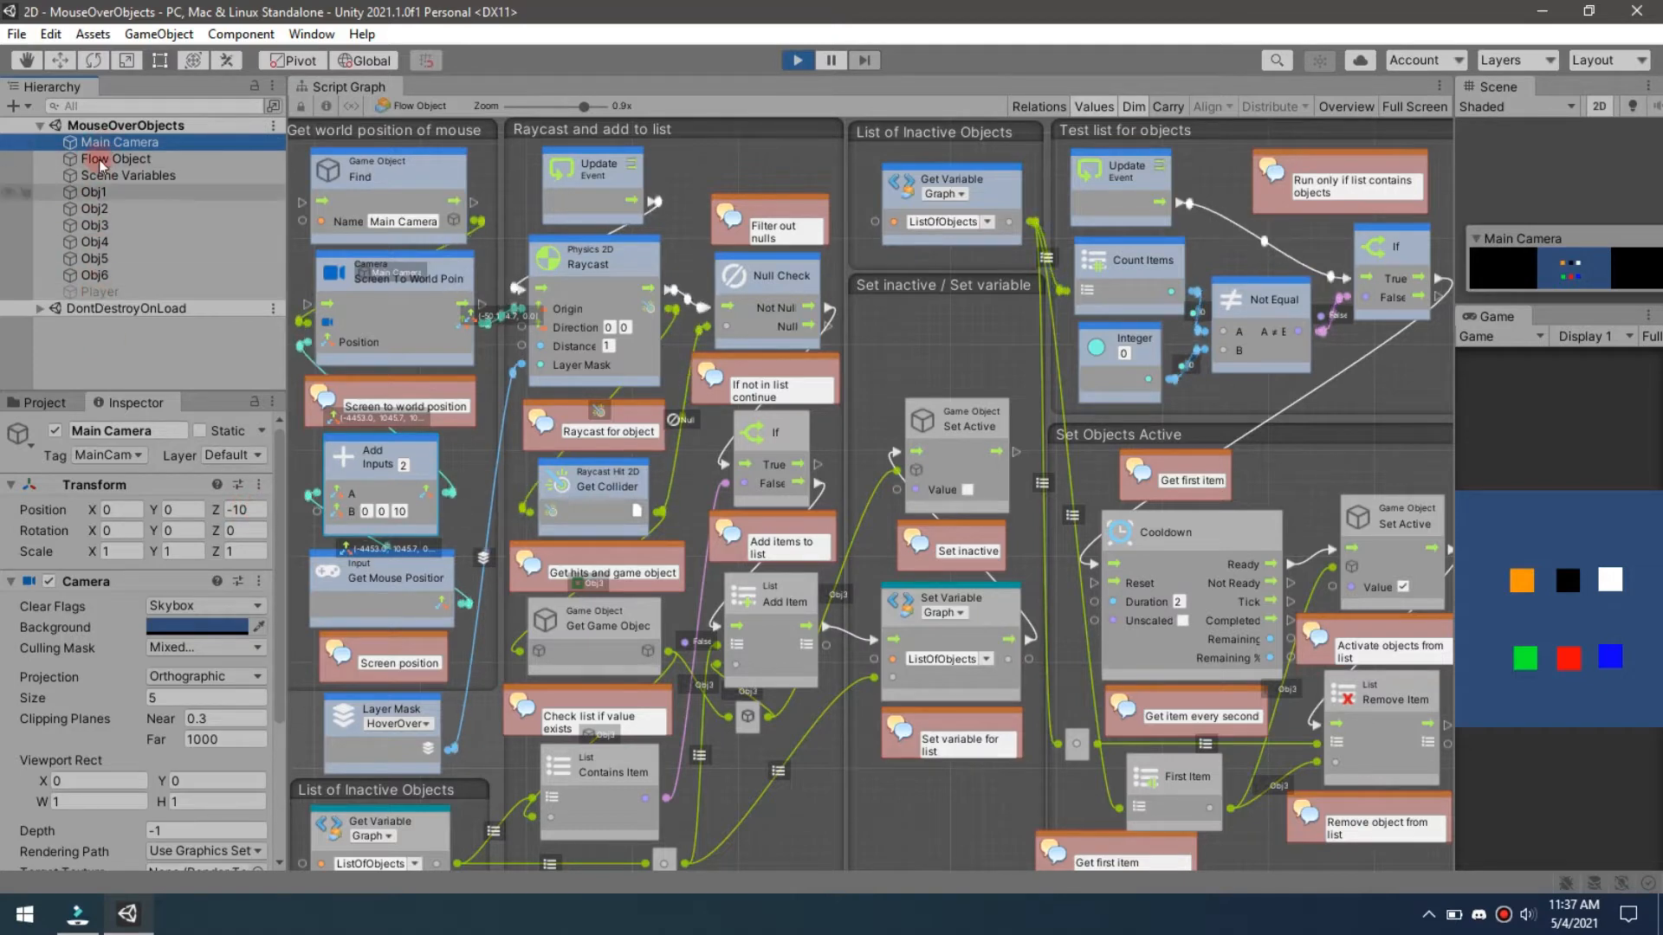
pyautogui.click(114, 157)
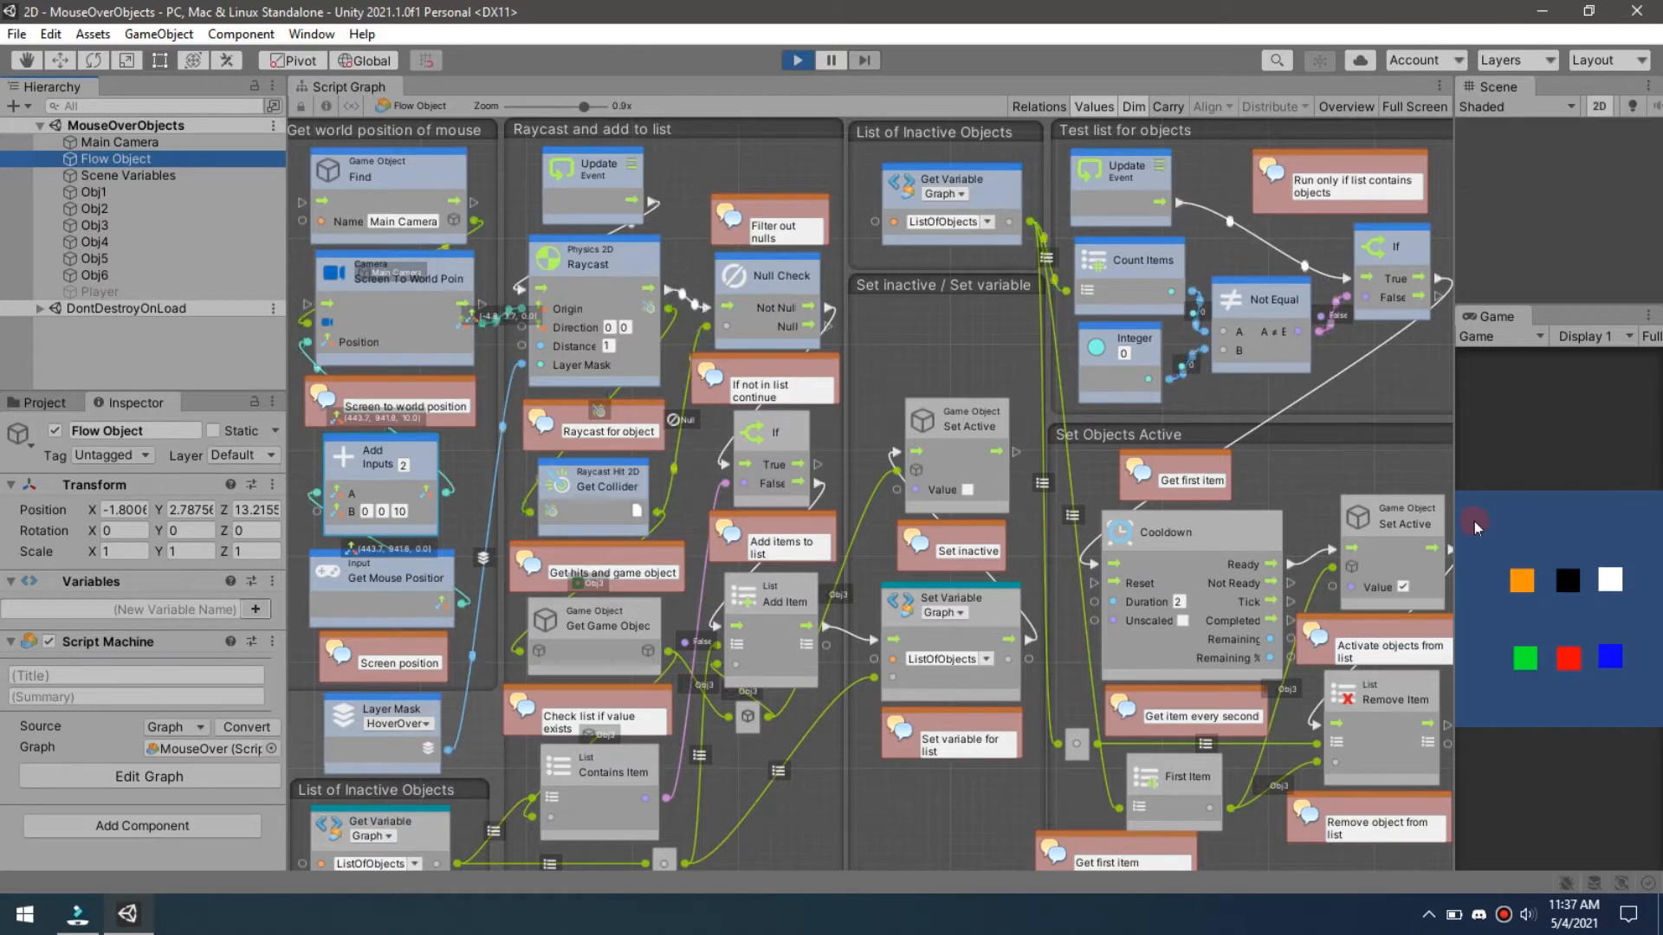
pyautogui.moveTo(1611, 527)
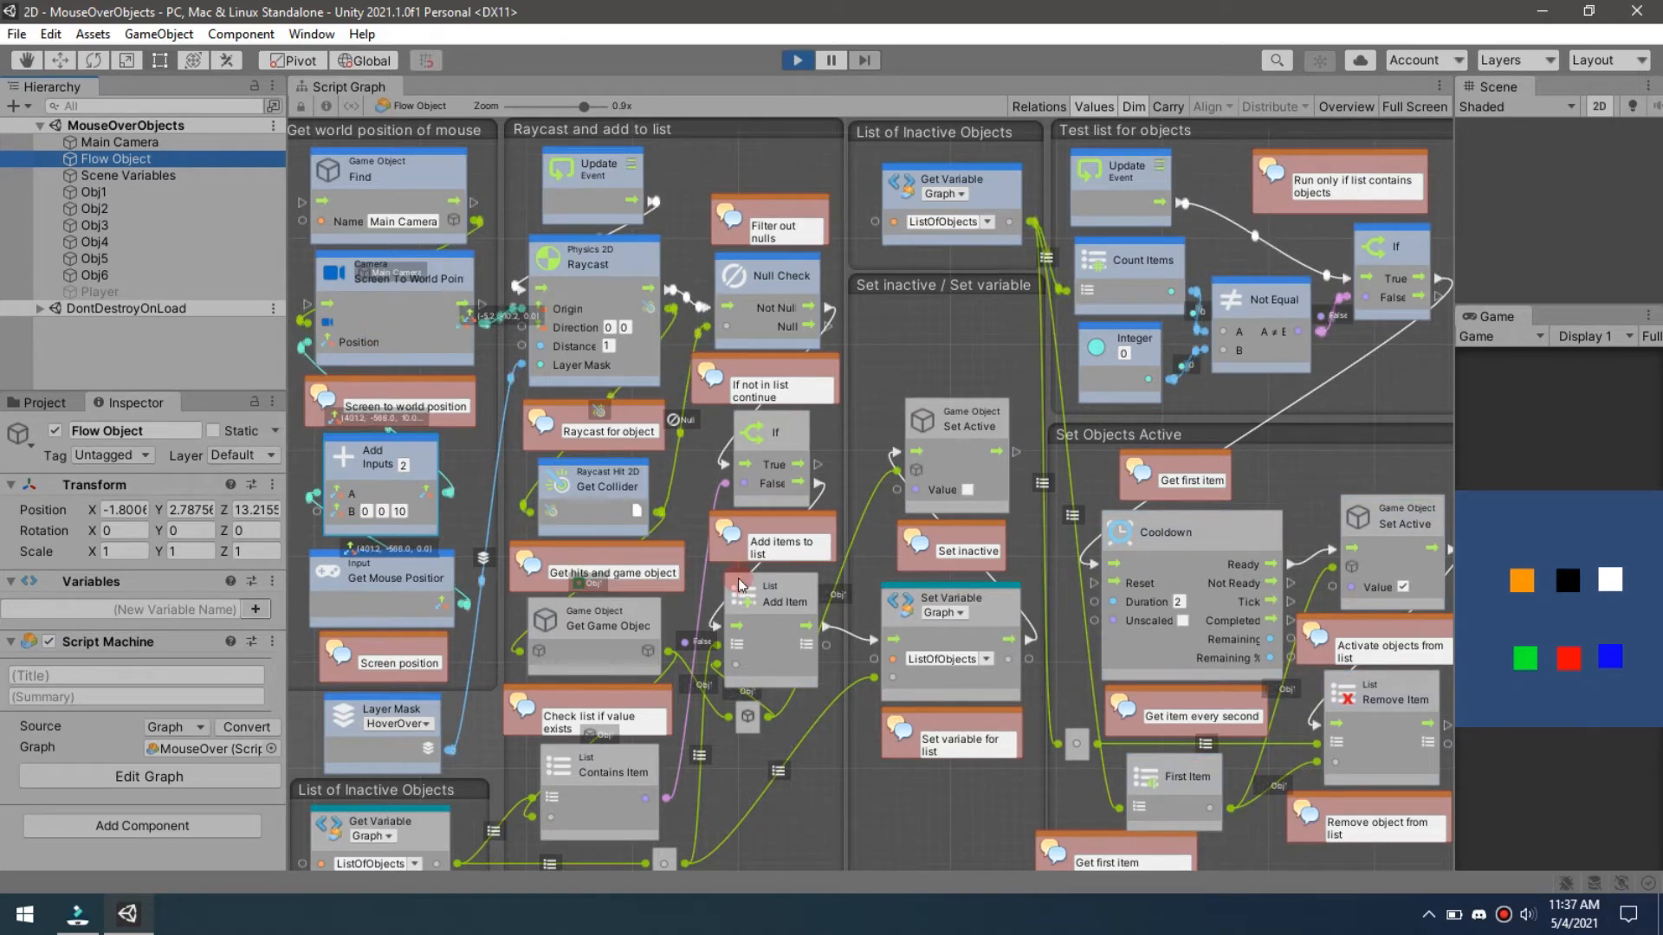
pyautogui.moveTo(348, 301)
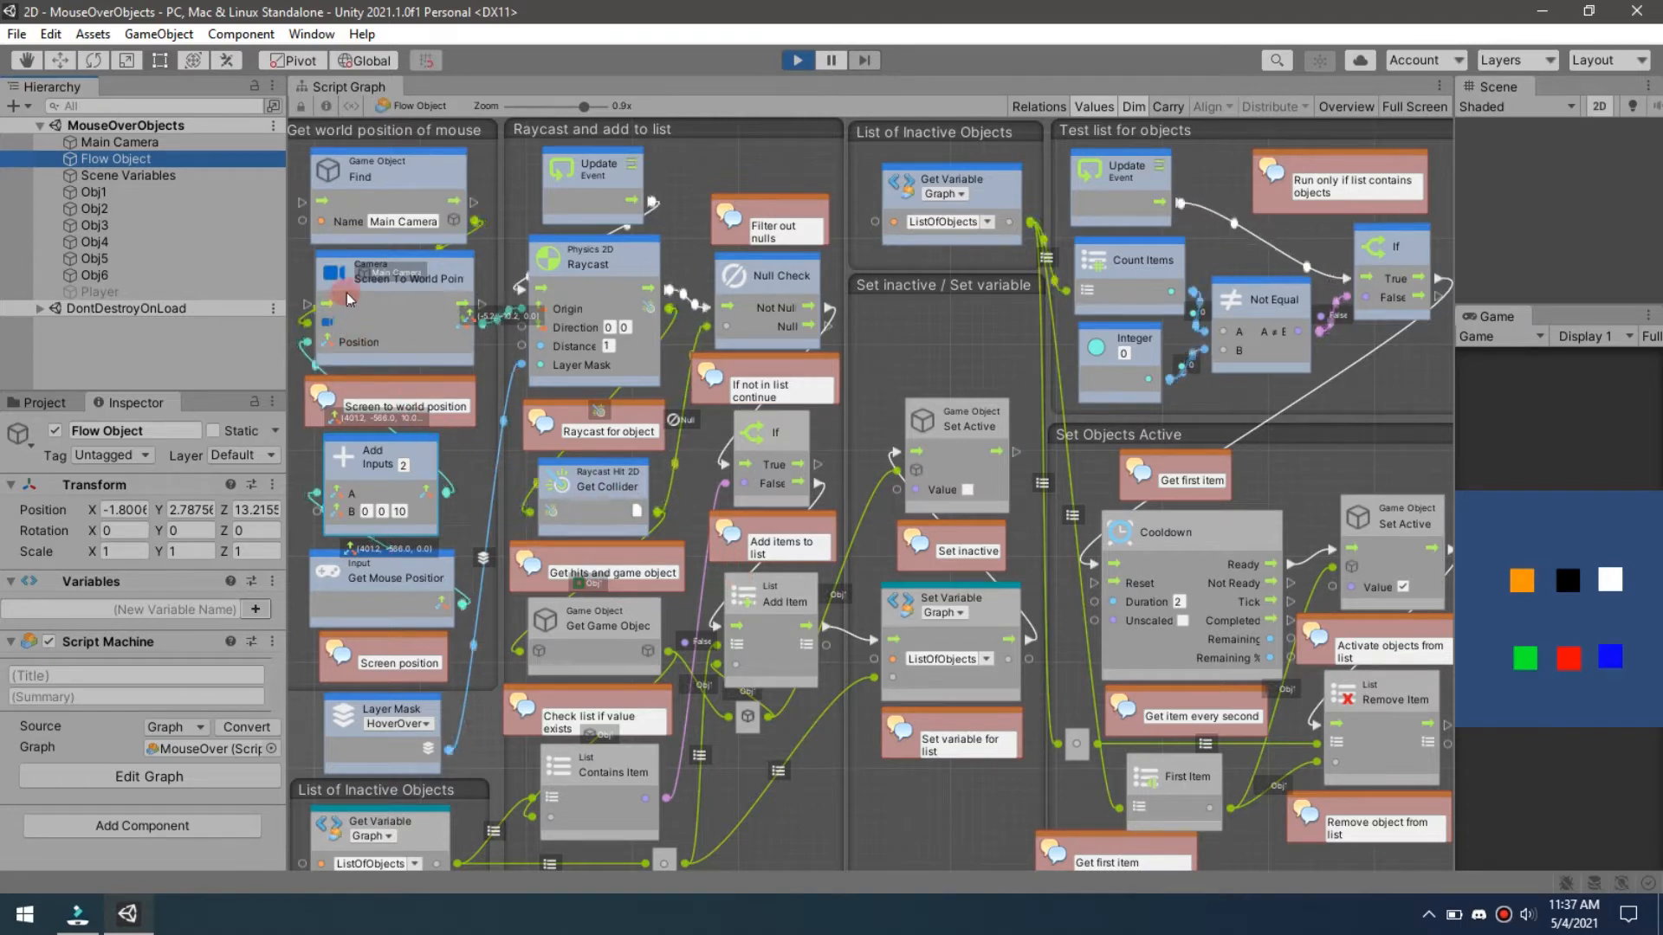
pyautogui.moveTo(406, 316)
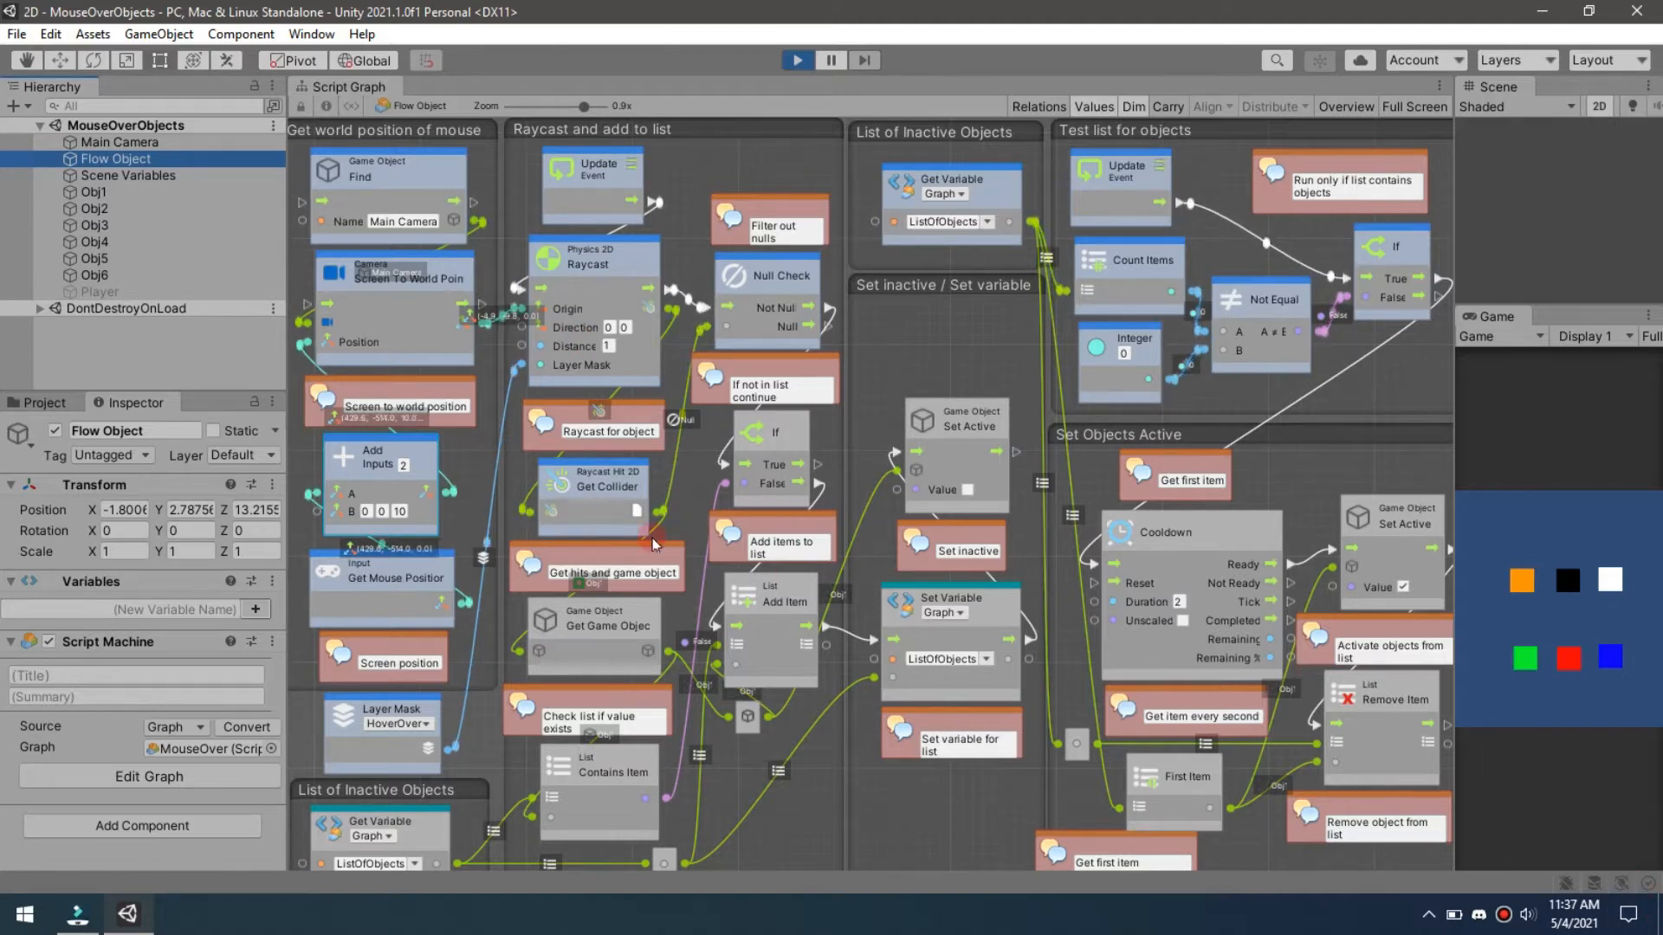
pyautogui.moveTo(581, 301)
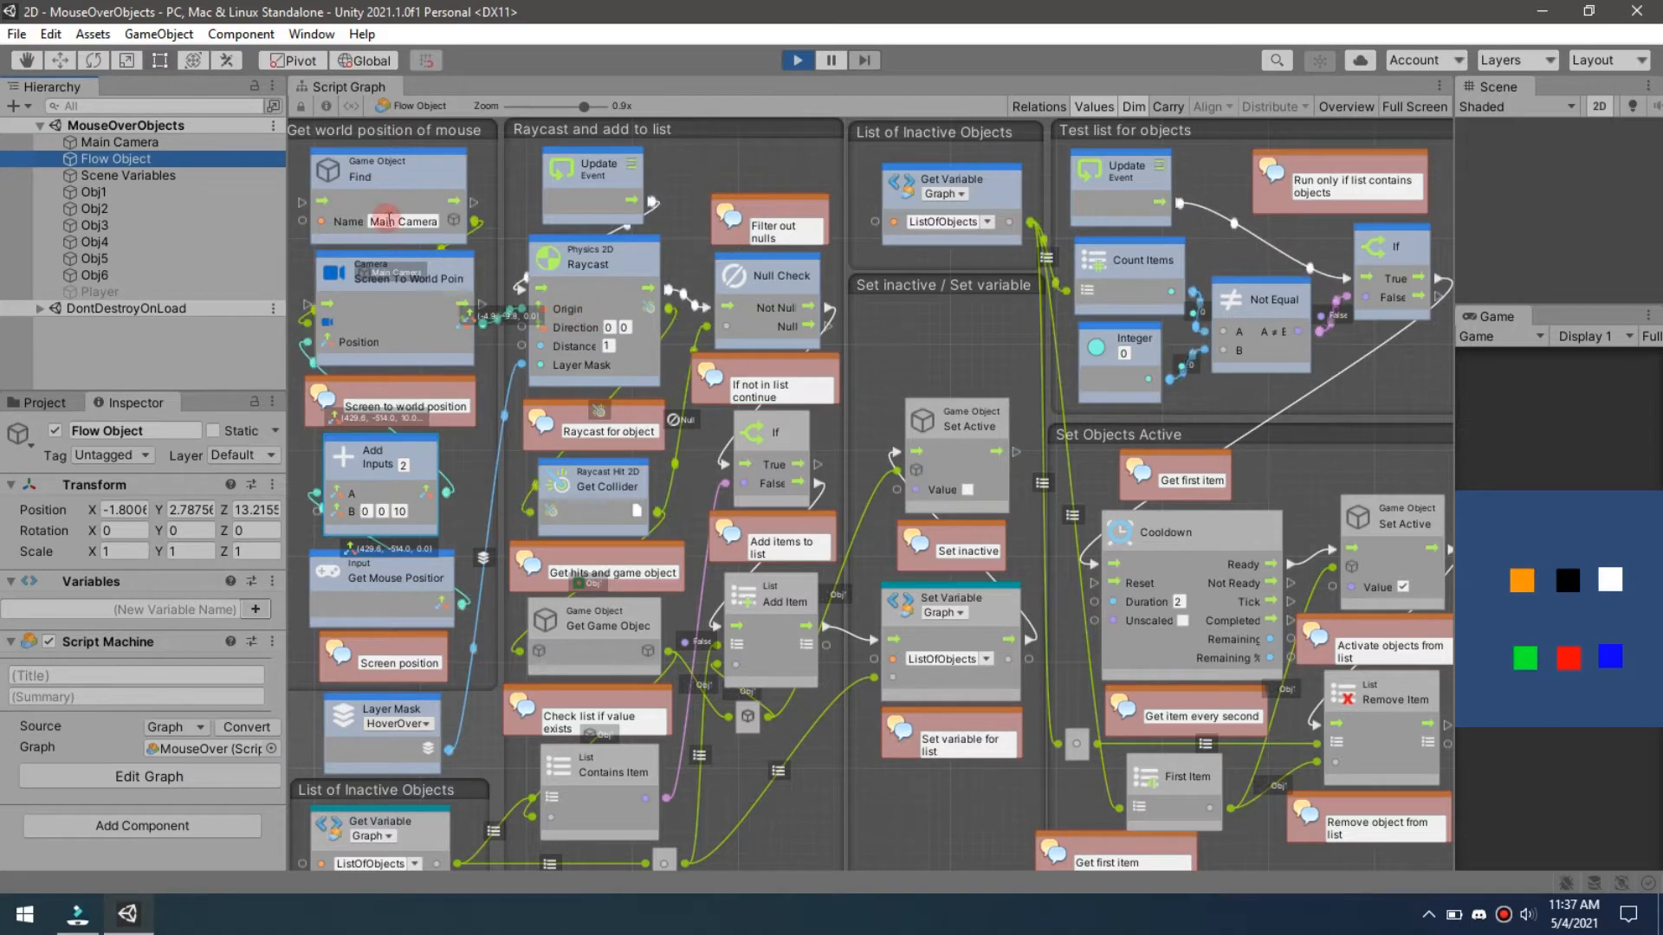
pyautogui.moveTo(453, 334)
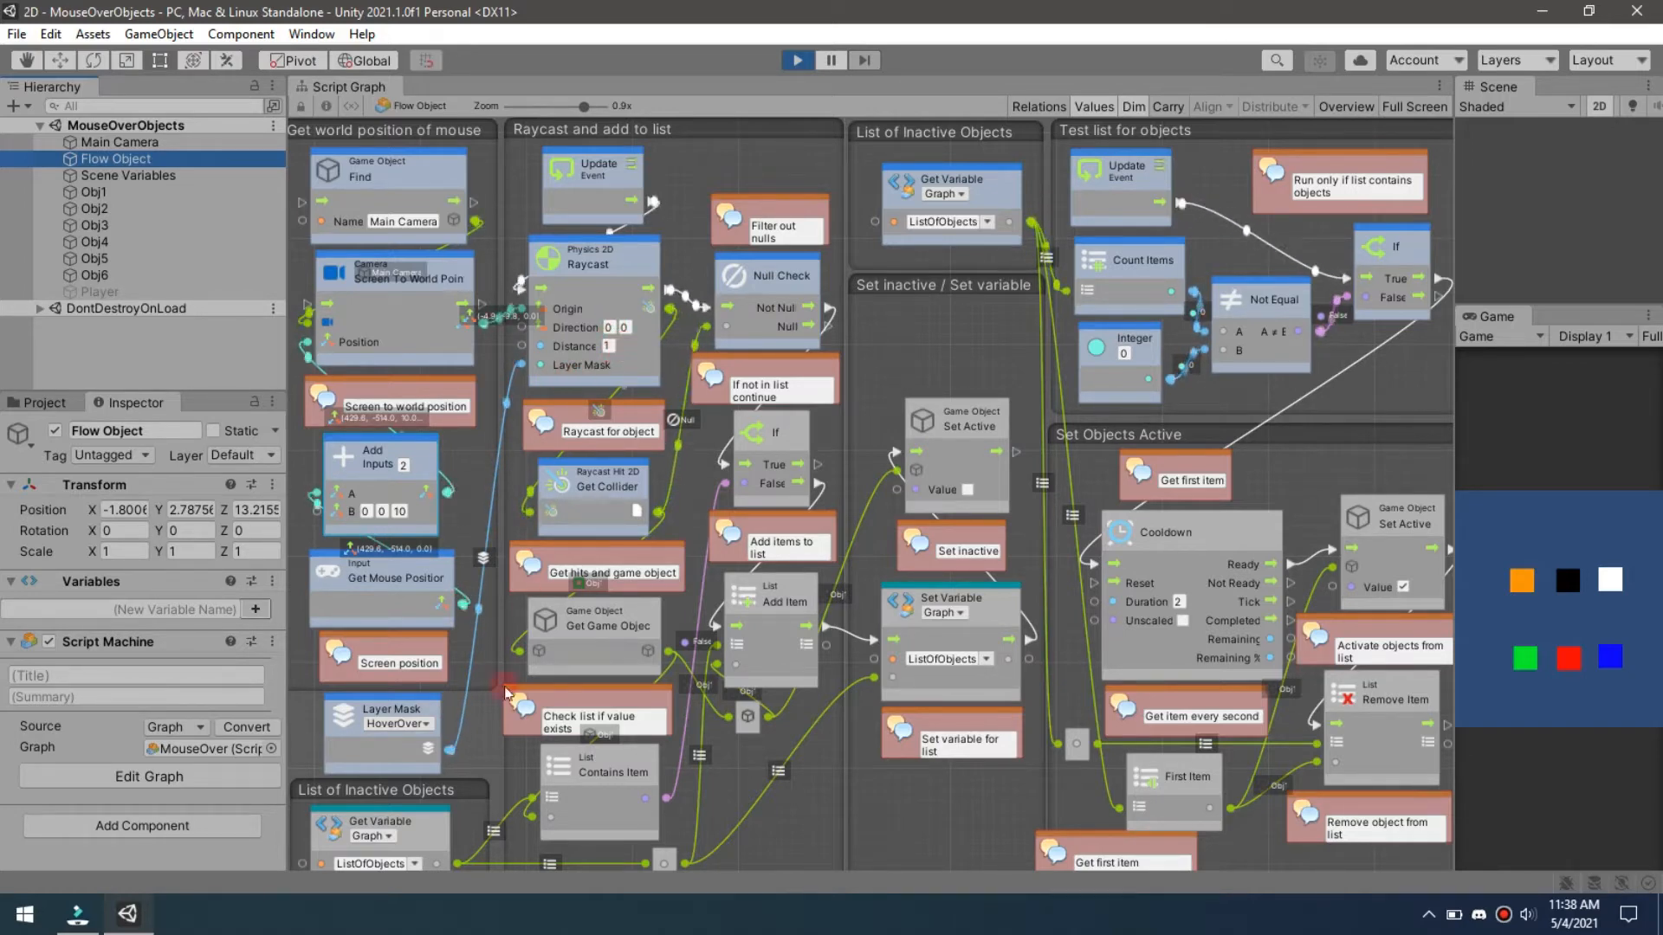
pyautogui.moveTo(366, 738)
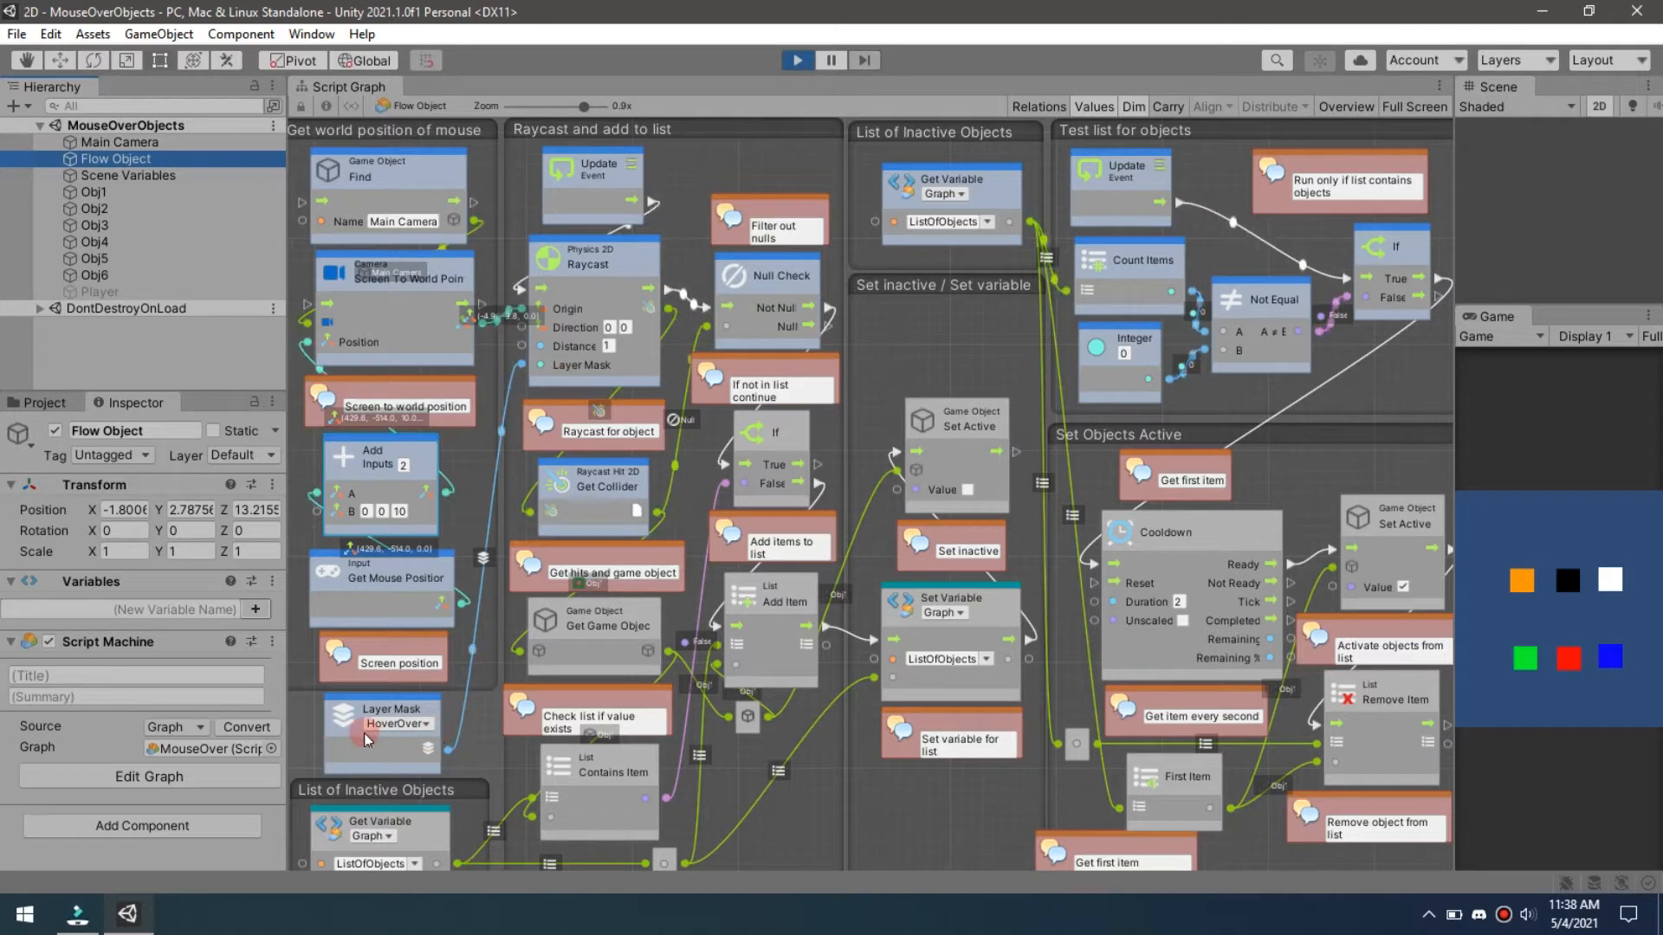
# Inspect the Obj1 square's settings and return to the Flow Object graph
pyautogui.click(94, 193)
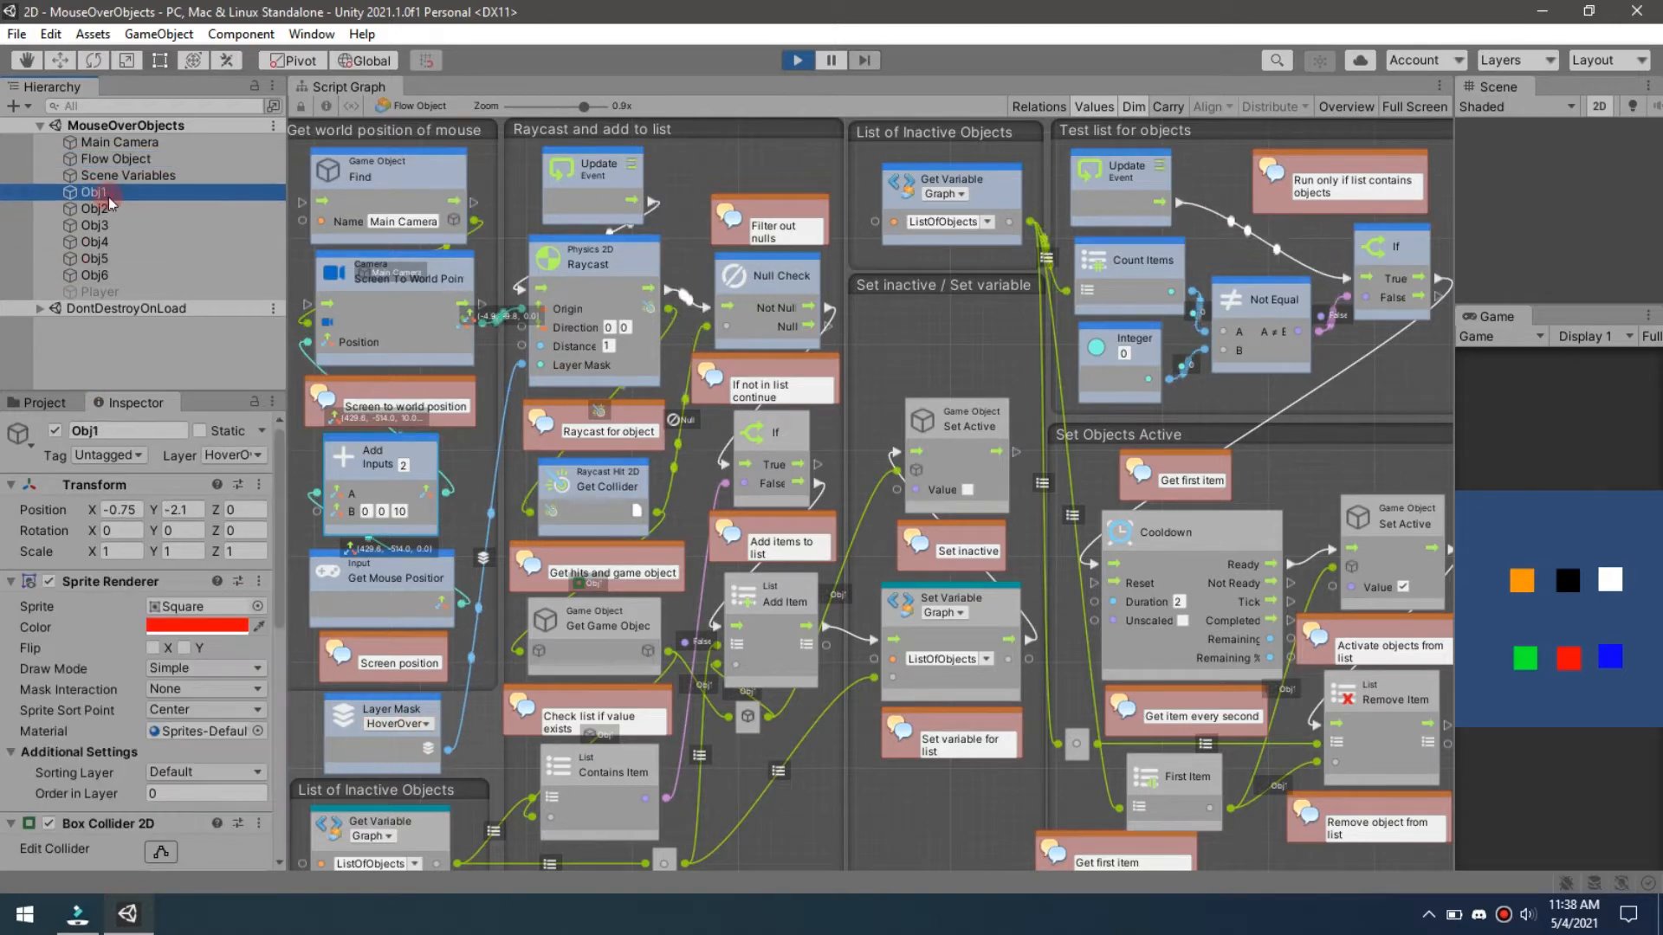
pyautogui.click(231, 455)
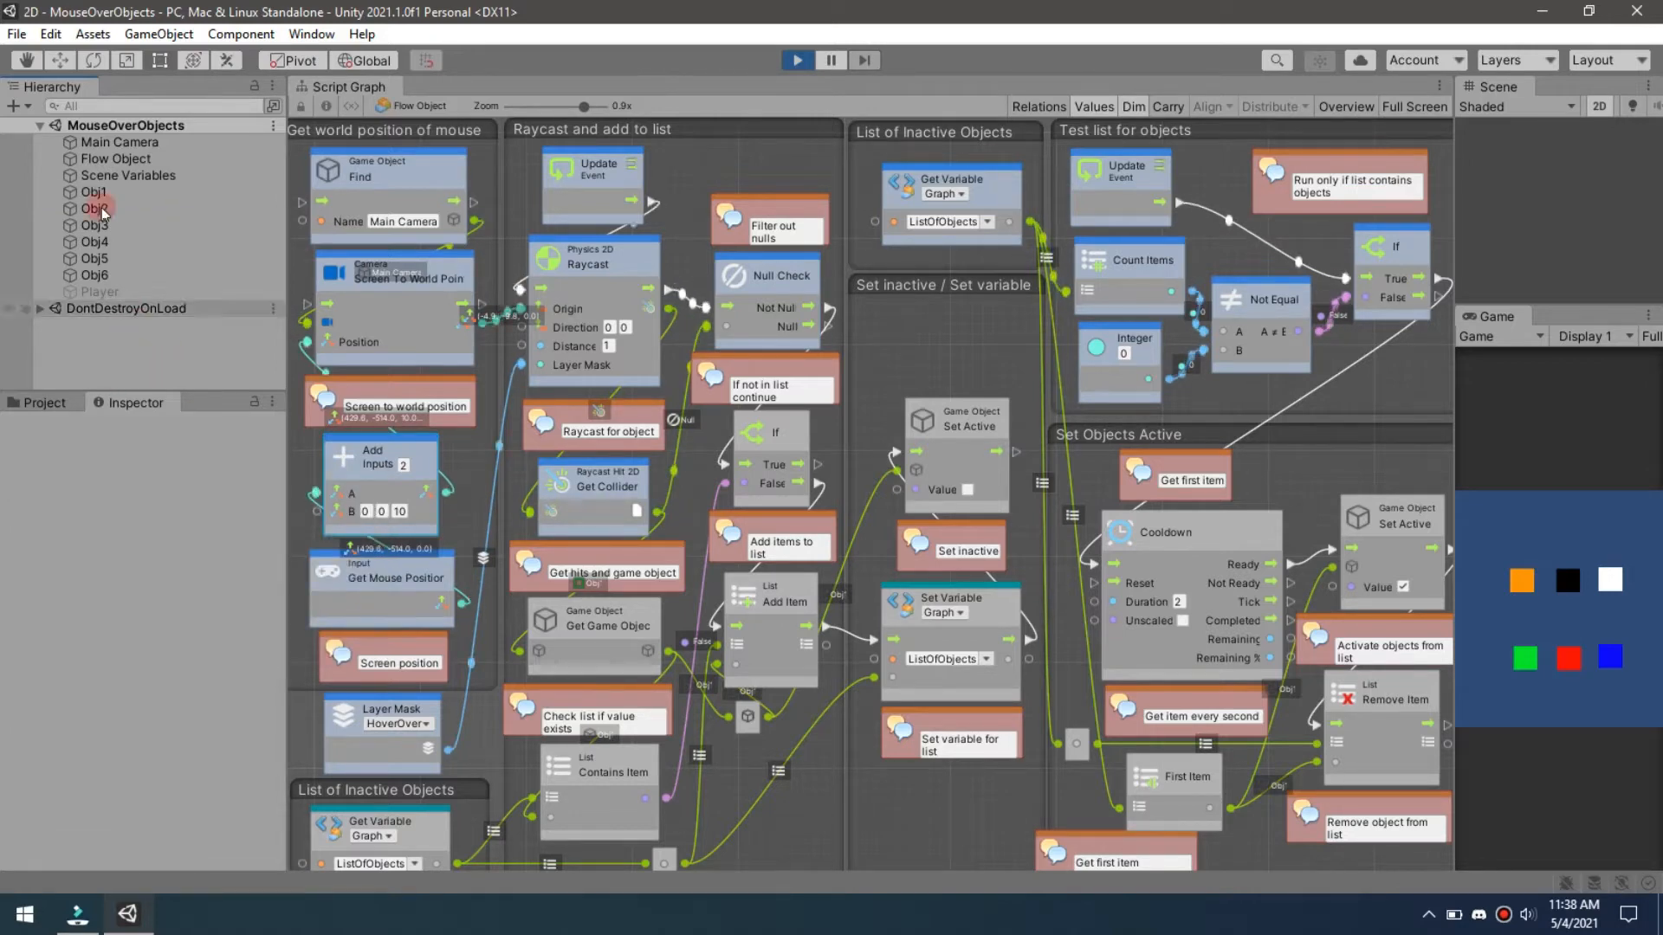
pyautogui.click(114, 157)
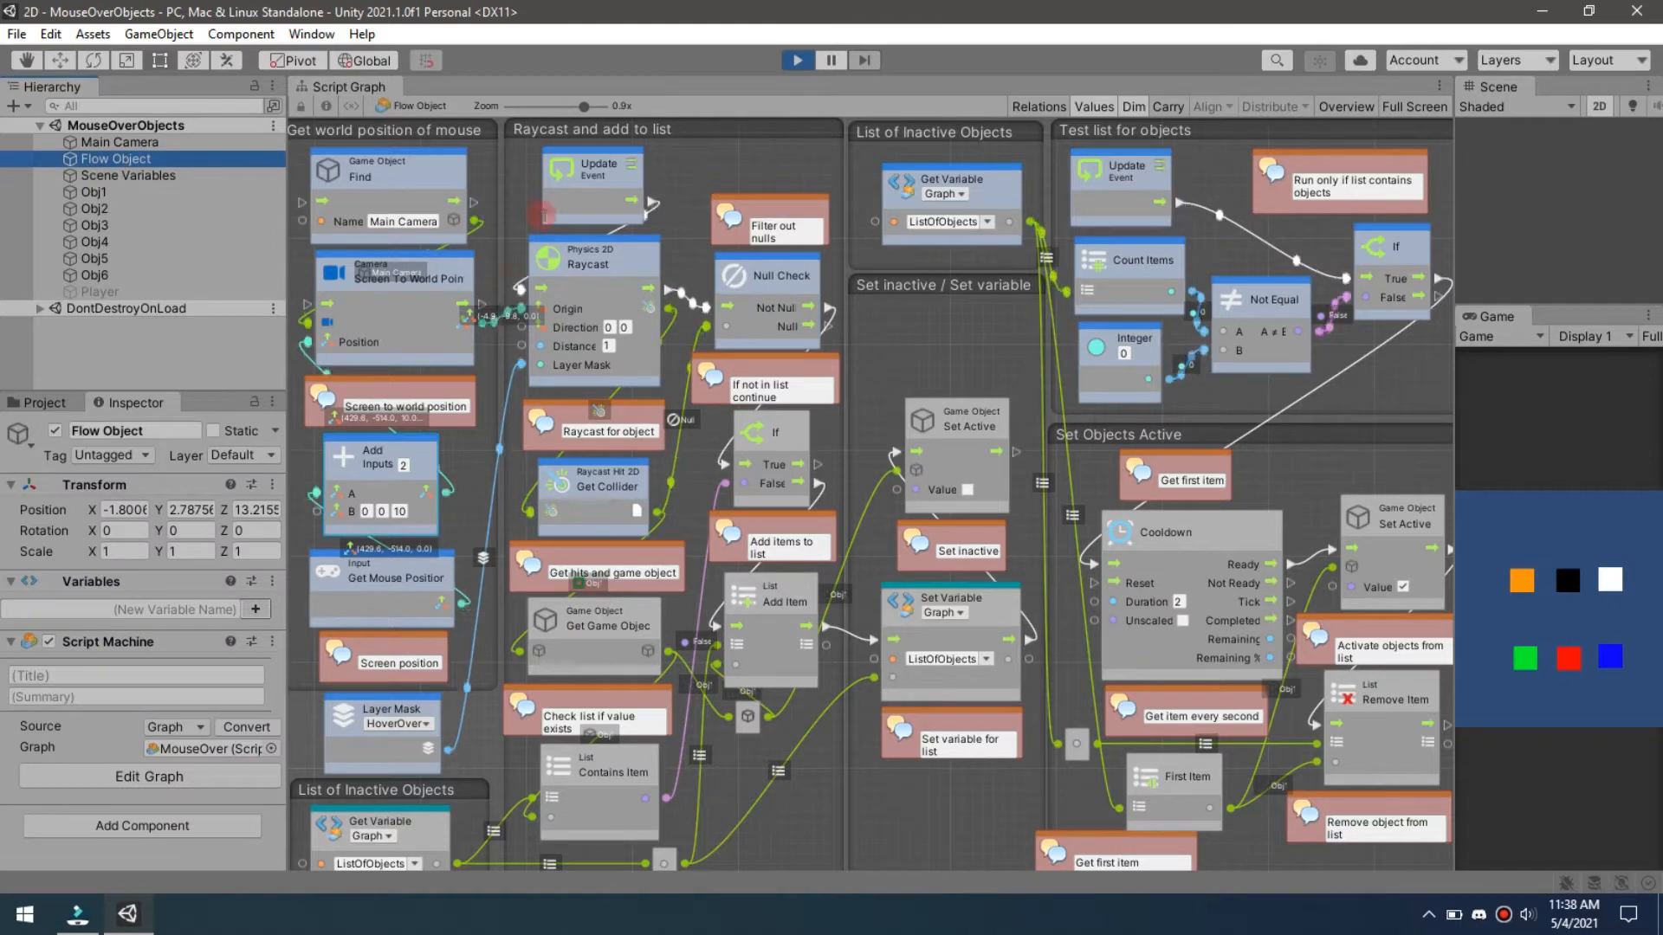
pyautogui.moveTo(747, 443)
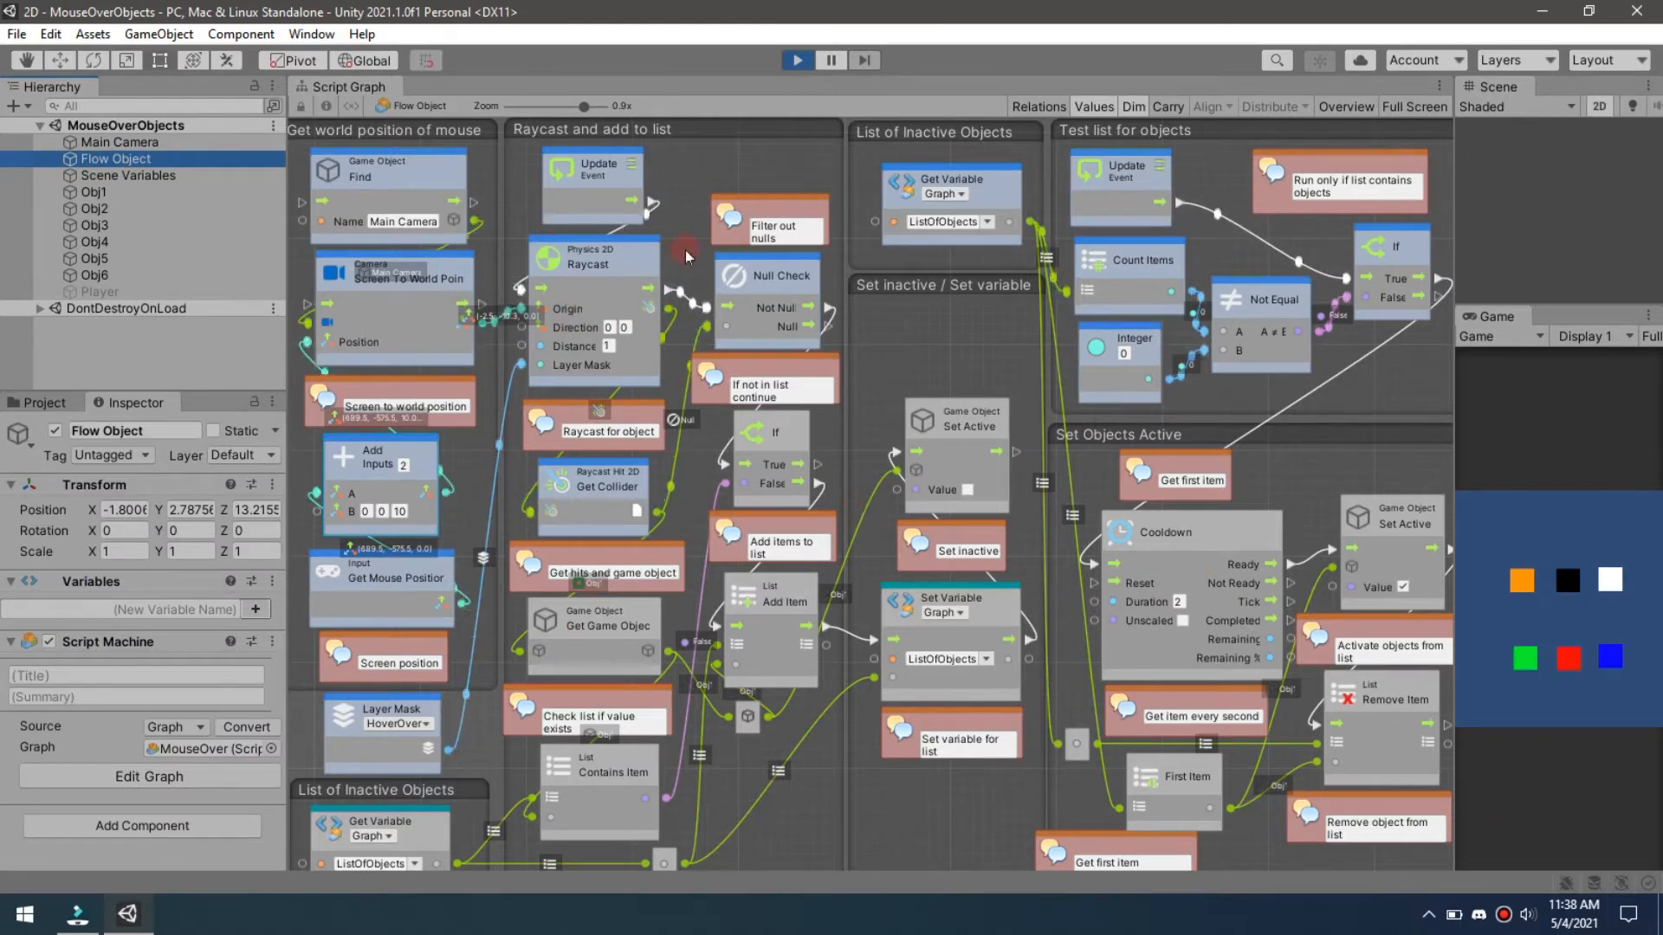
pyautogui.moveTo(774, 287)
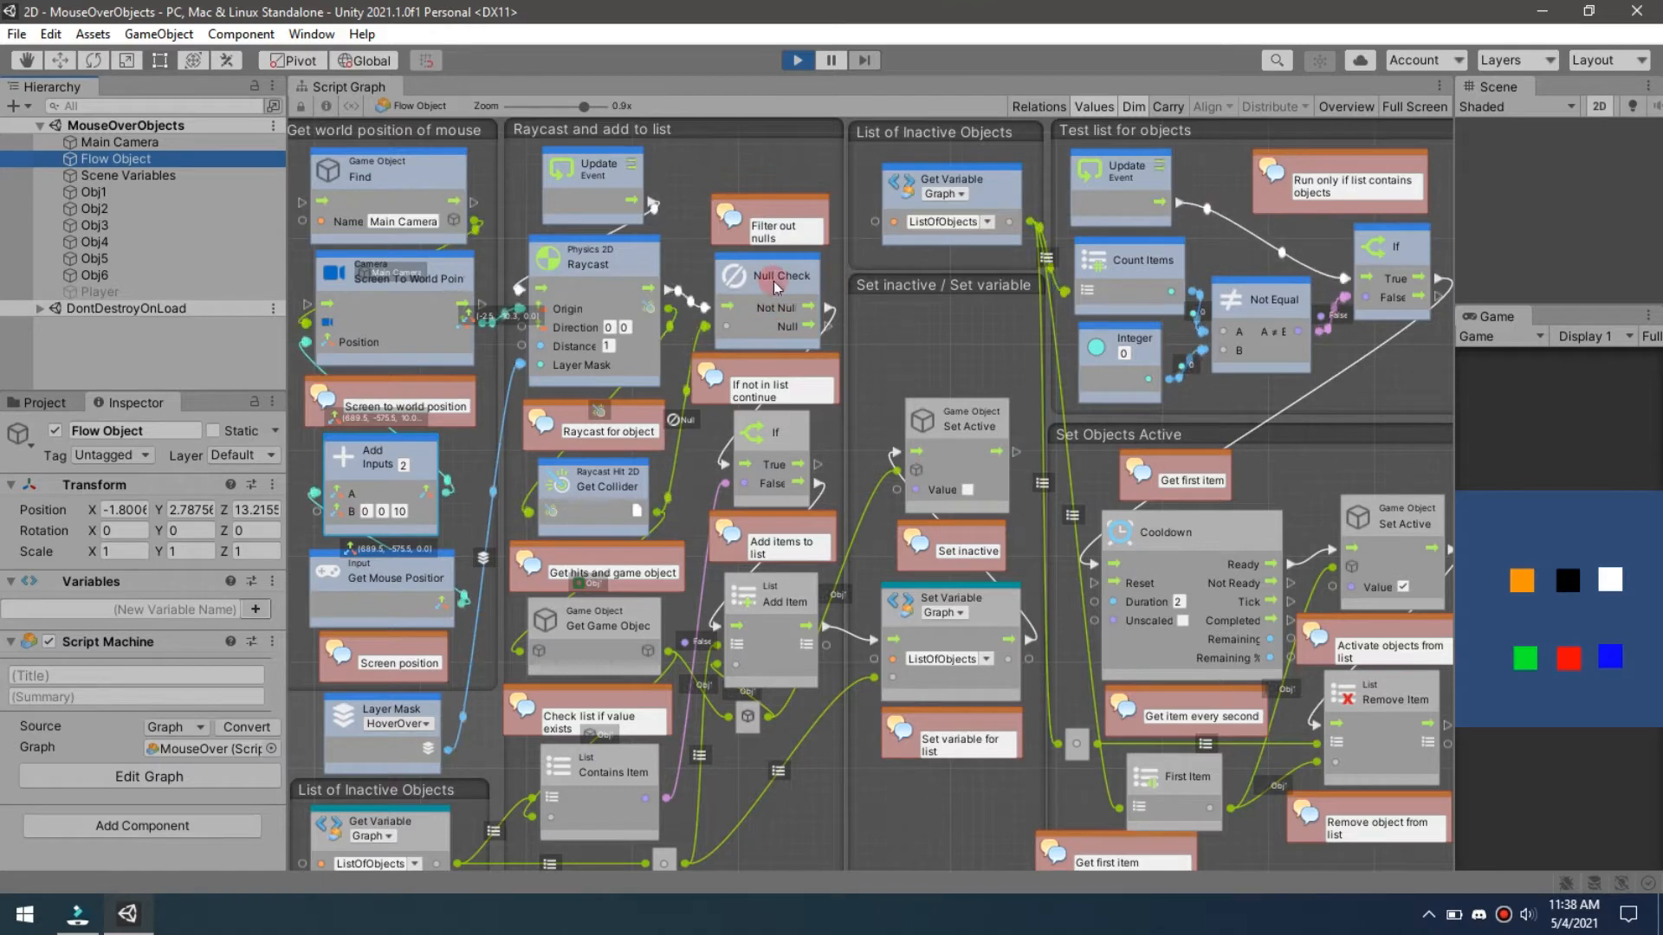
pyautogui.moveTo(679, 312)
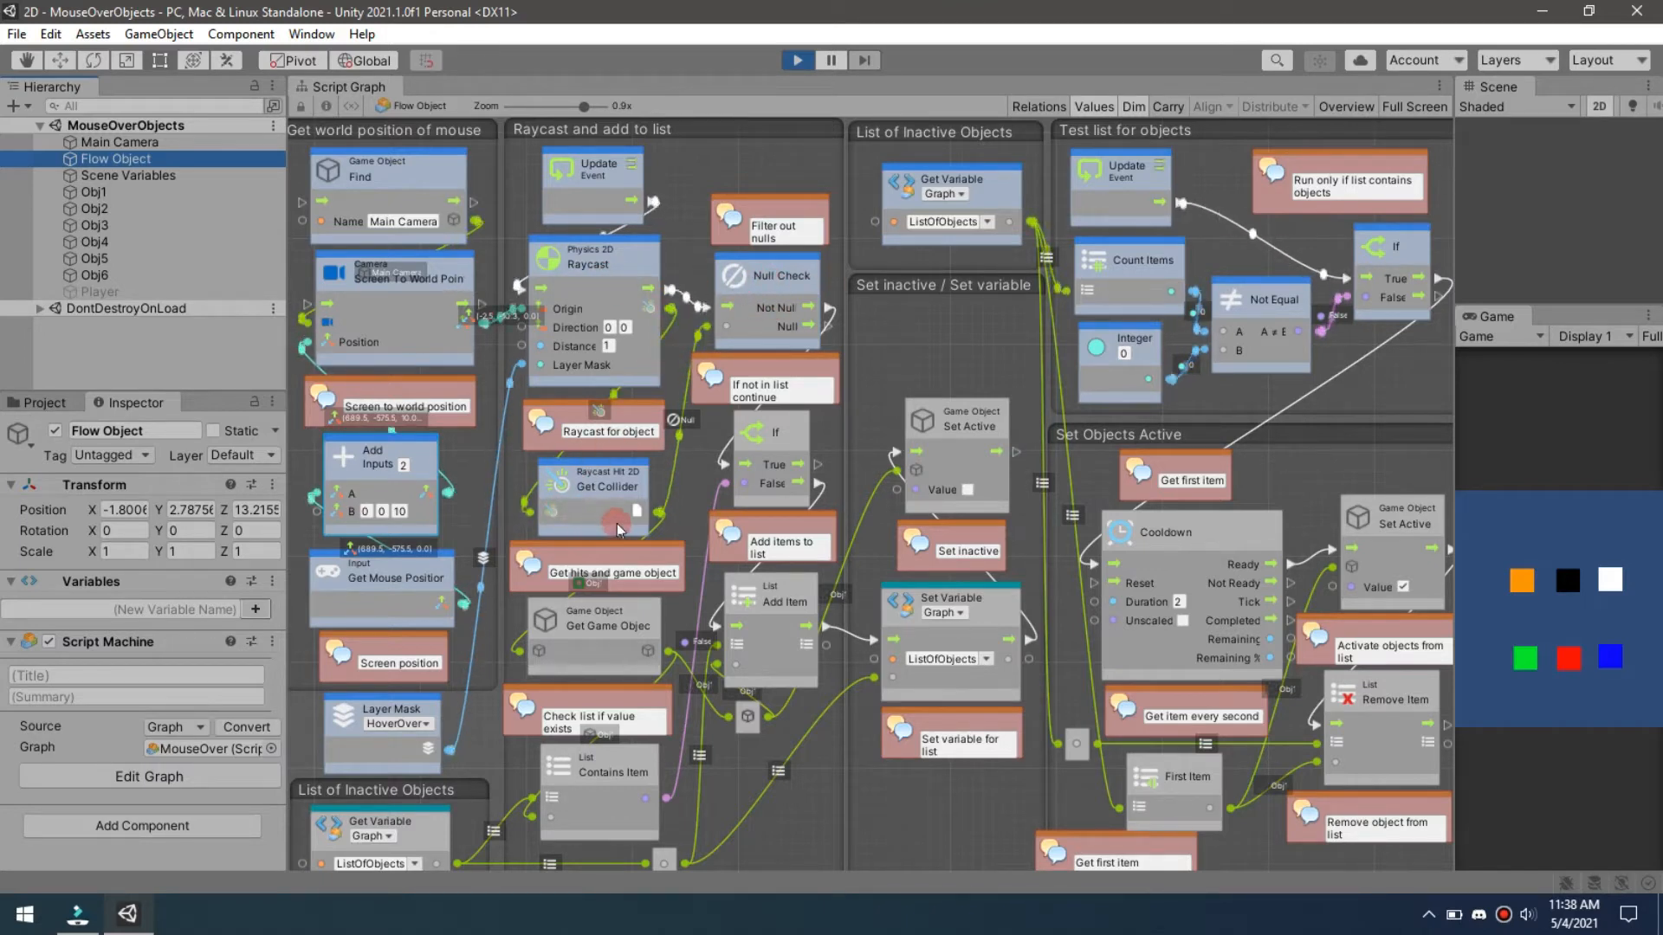
pyautogui.moveTo(762, 327)
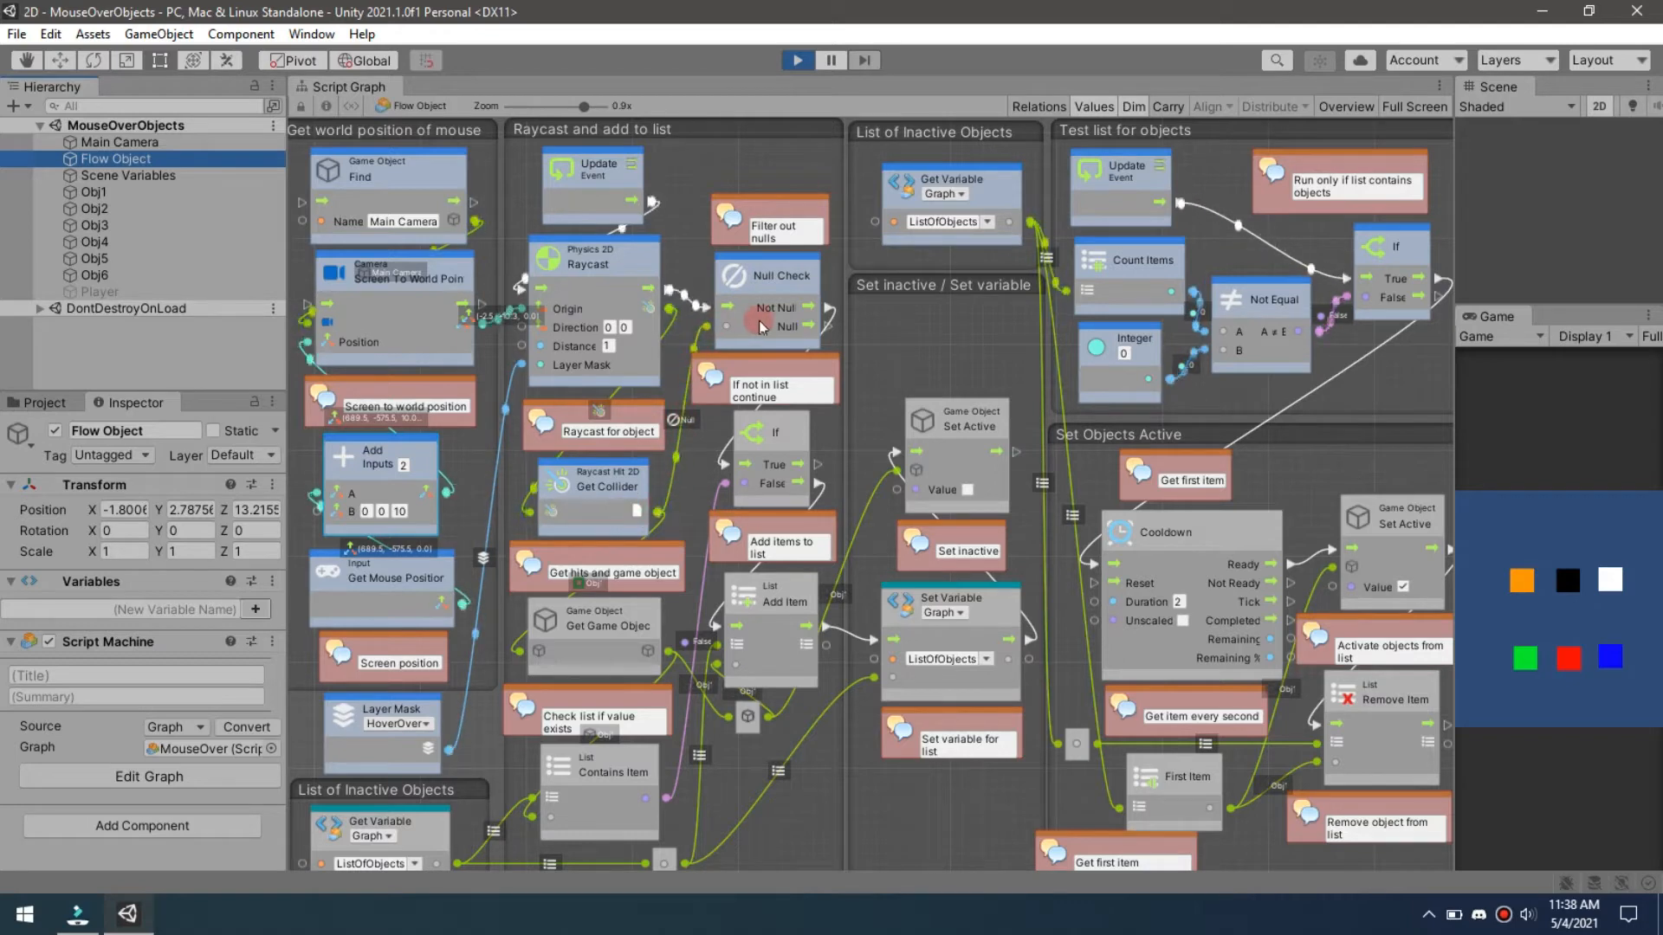
pyautogui.moveTo(698, 403)
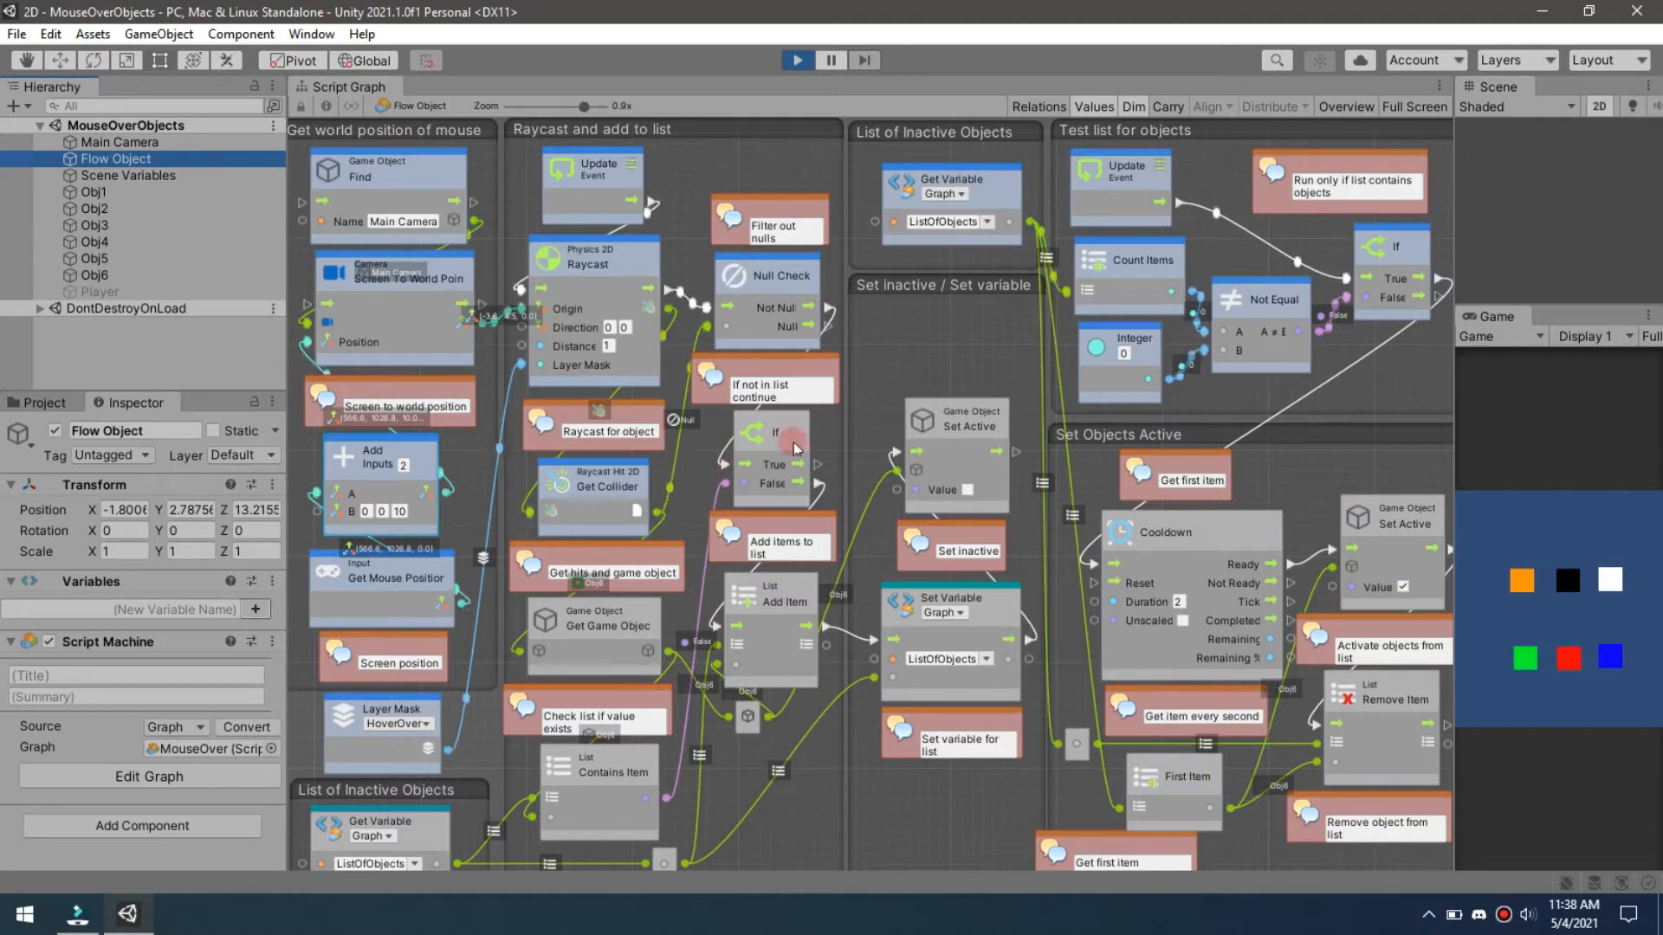
pyautogui.moveTo(779, 570)
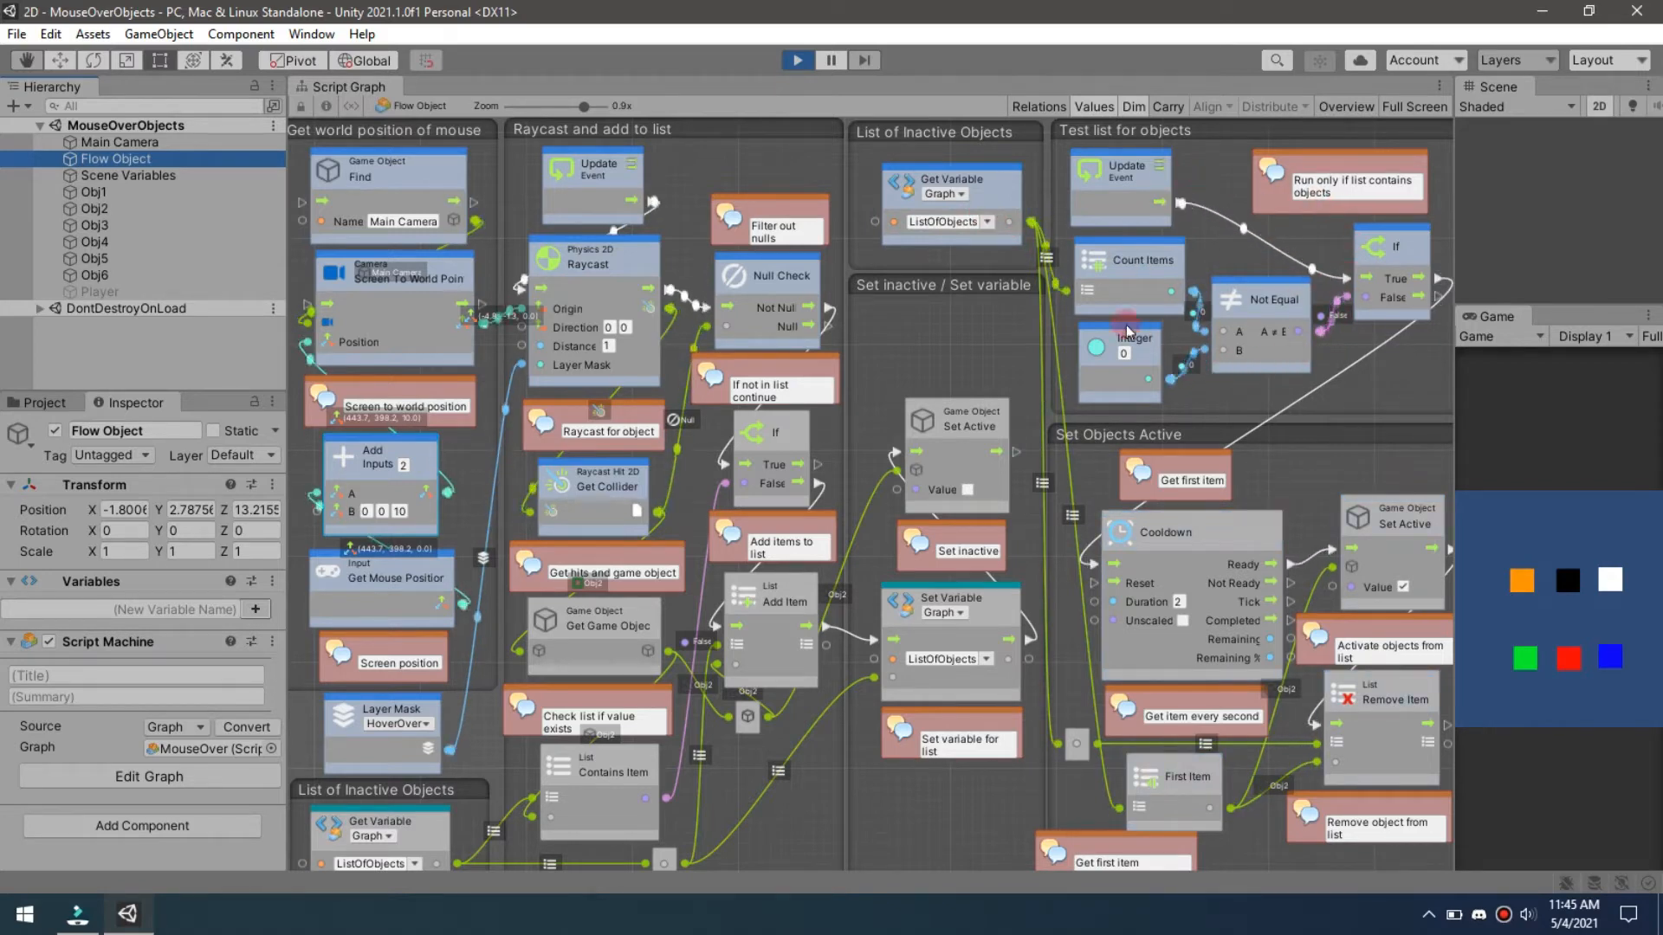
pyautogui.moveTo(1125, 233)
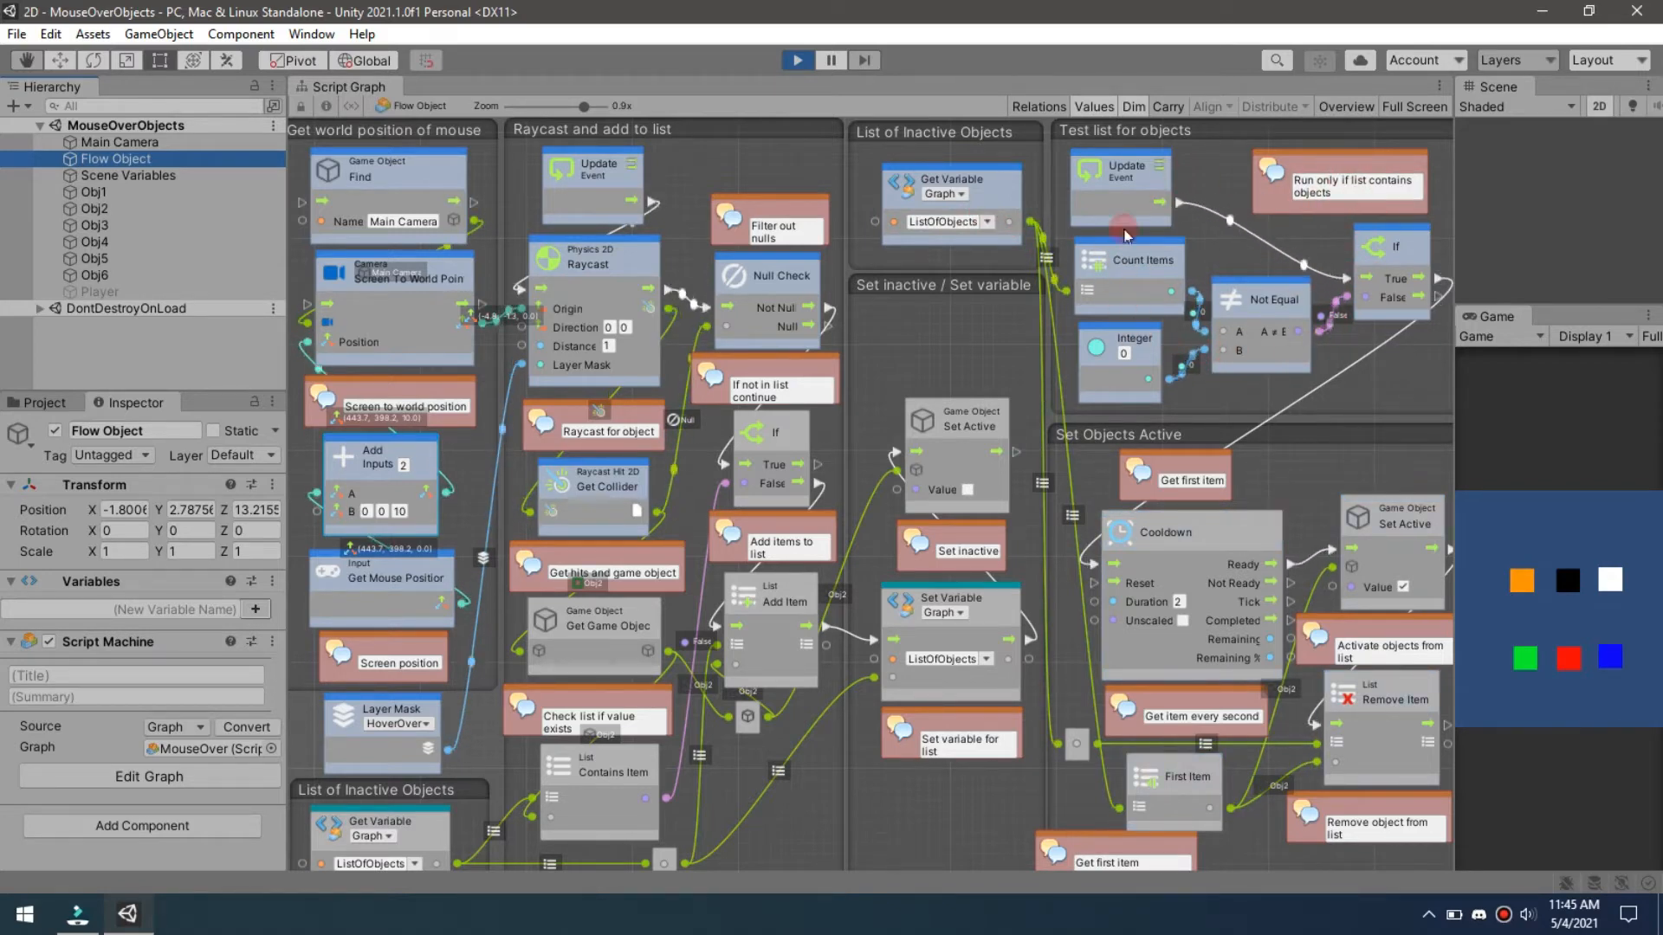
pyautogui.moveTo(1315, 359)
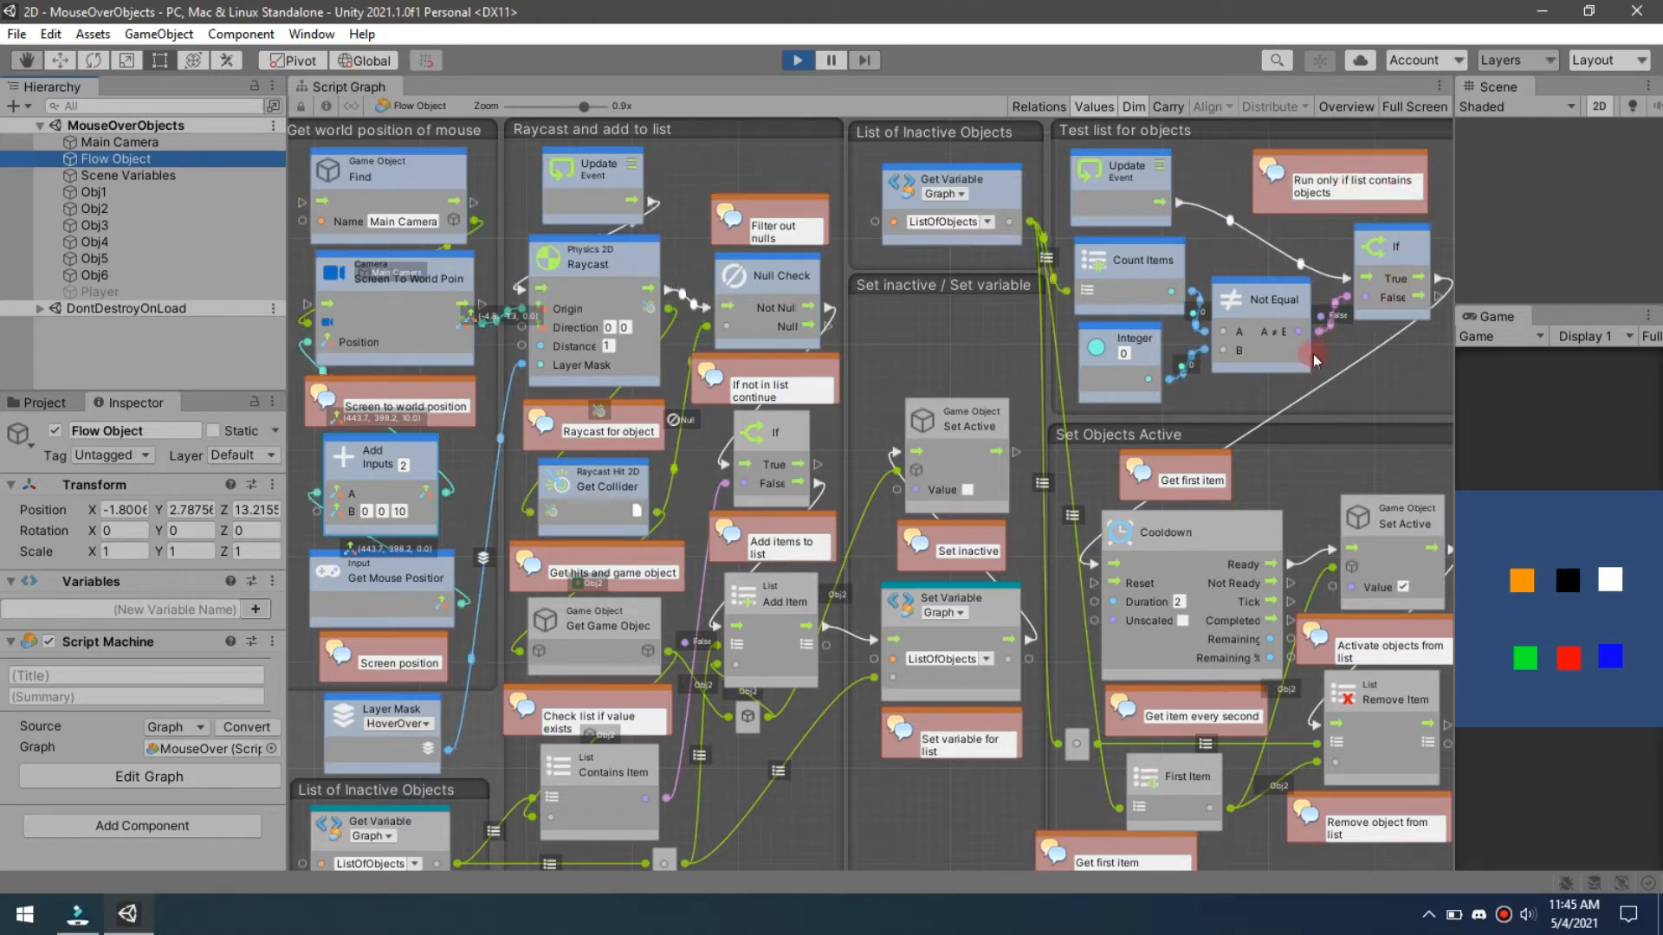
pyautogui.moveTo(1143, 334)
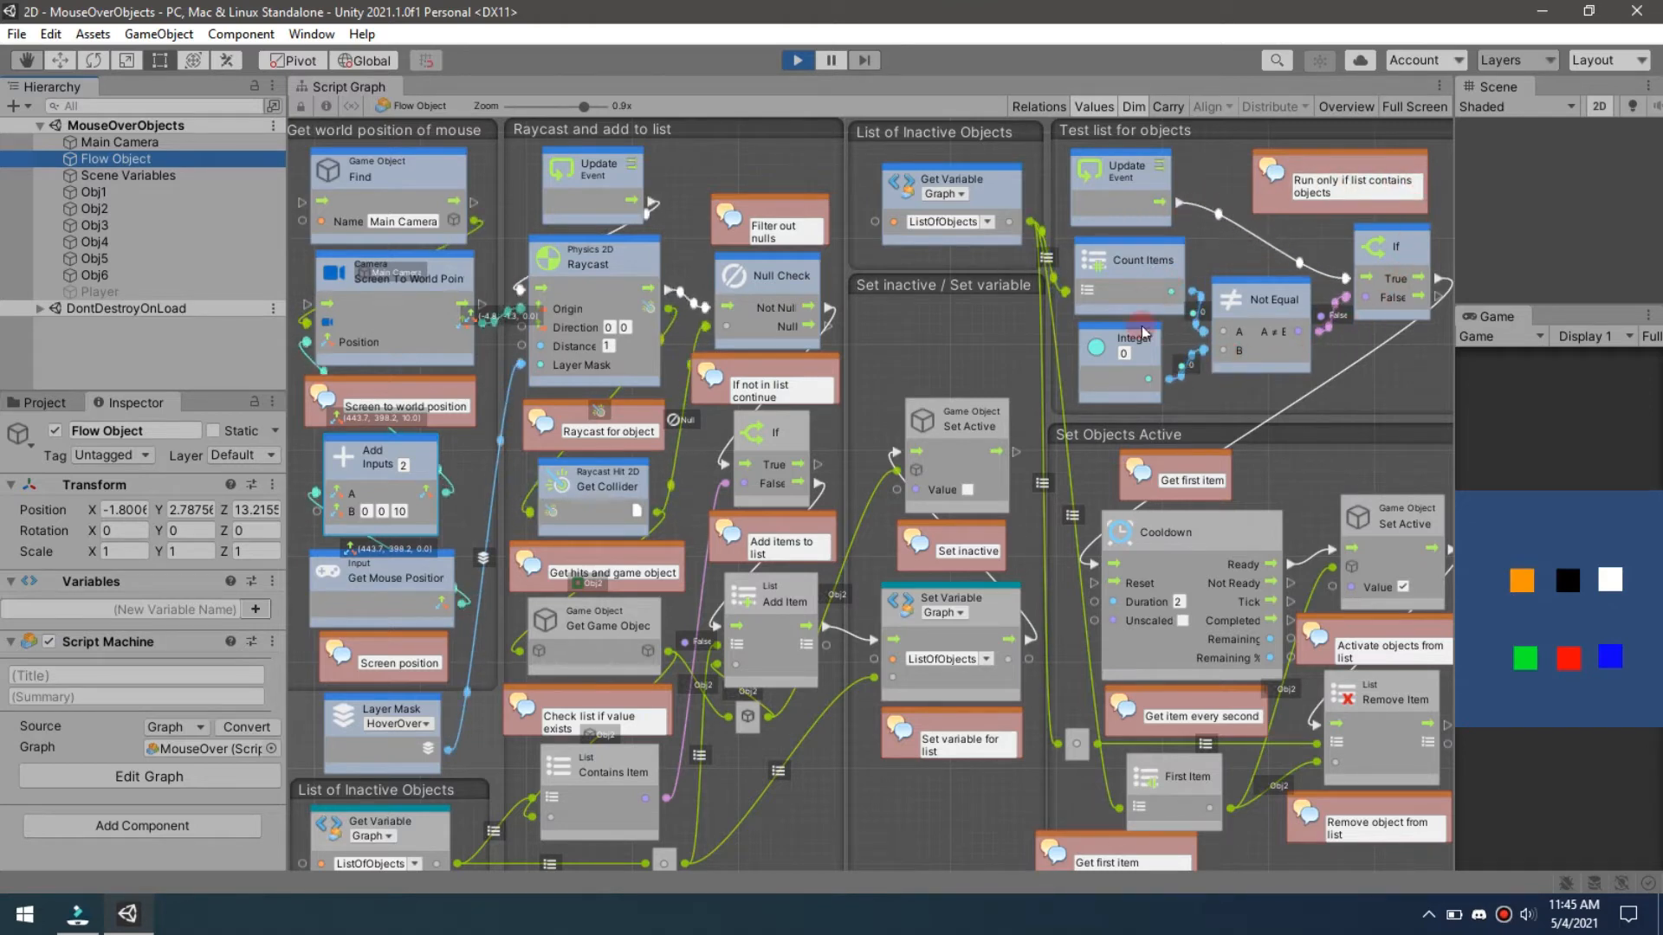
pyautogui.moveTo(1166, 472)
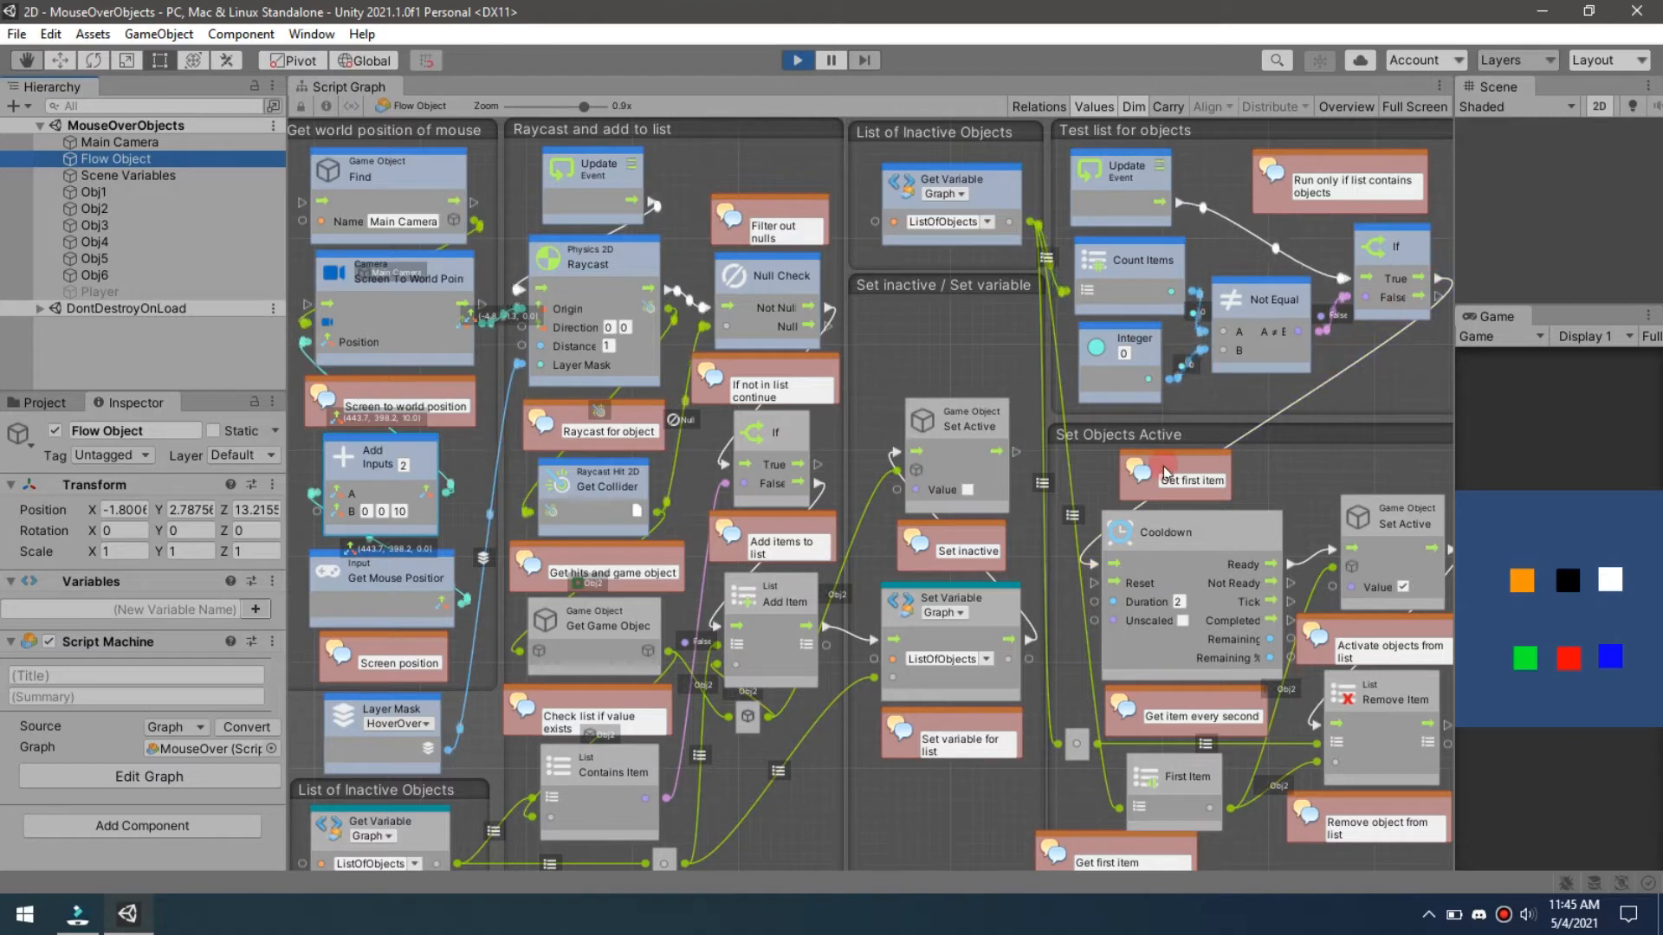
pyautogui.moveTo(1357, 689)
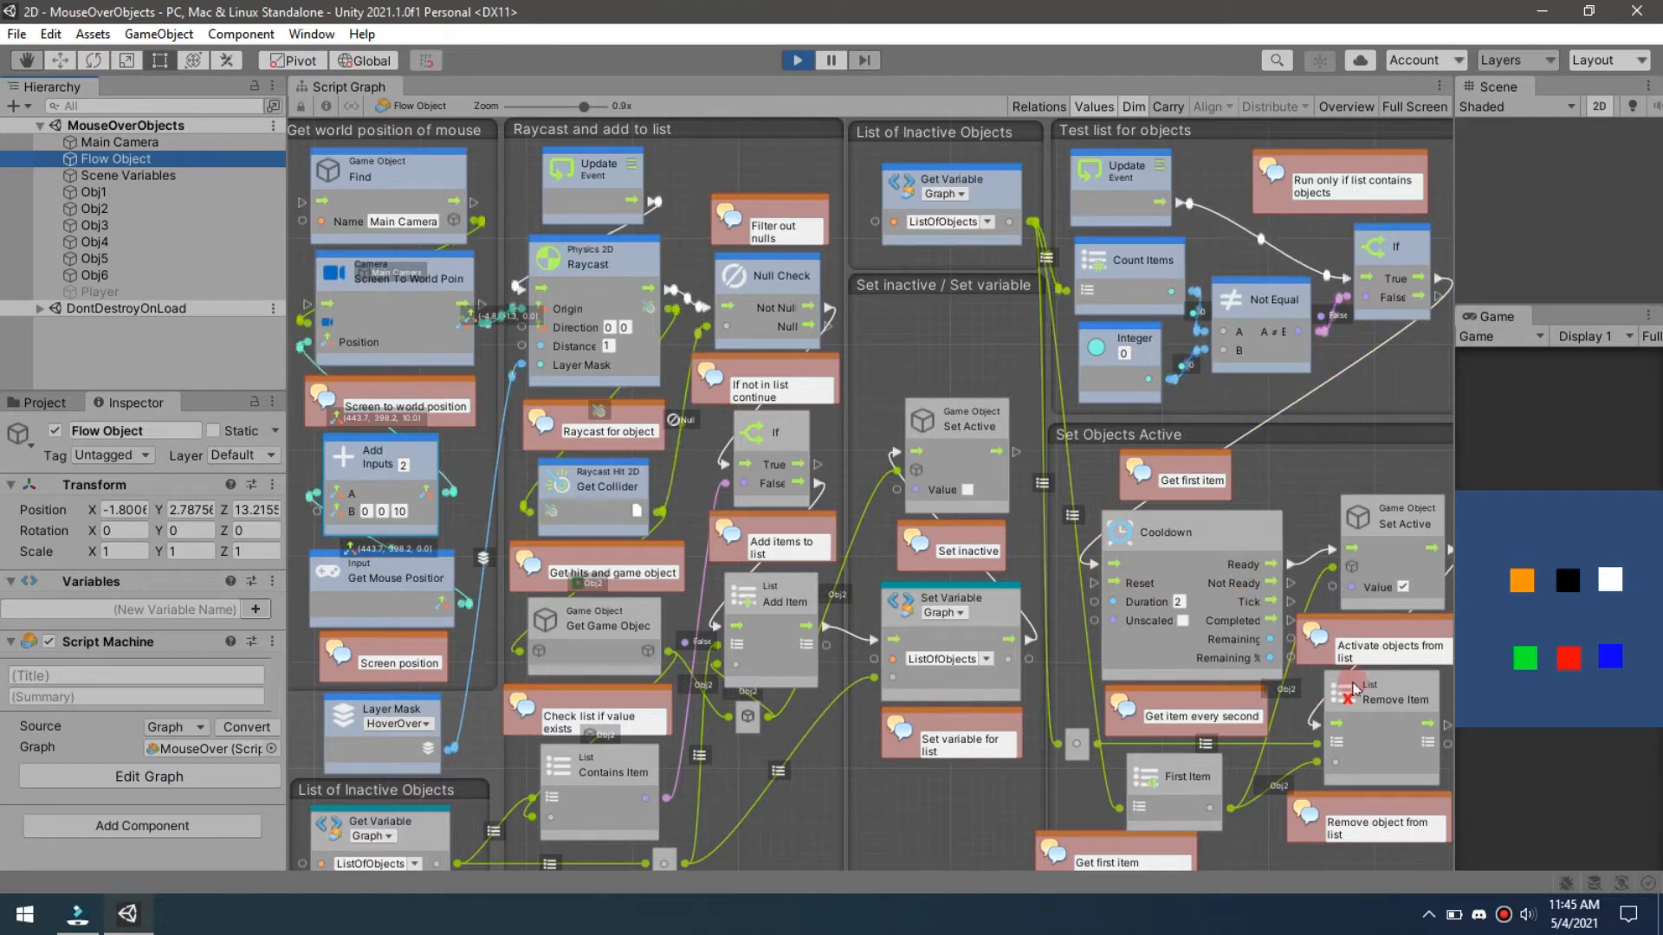
pyautogui.moveTo(1148, 651)
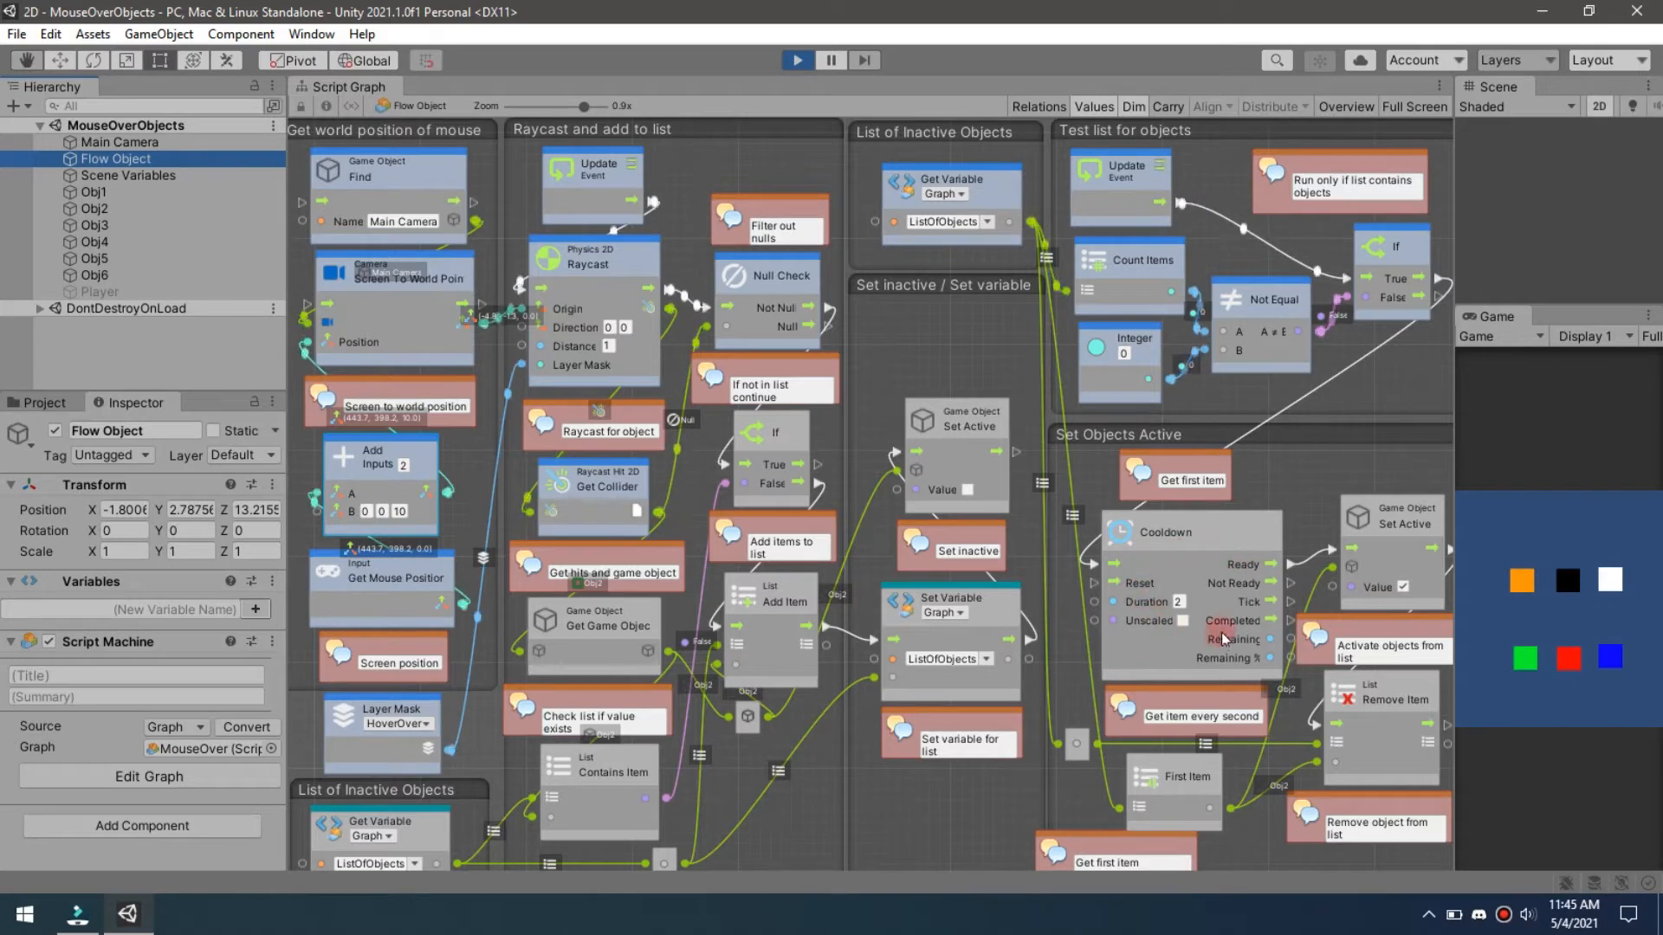
pyautogui.moveTo(1172, 609)
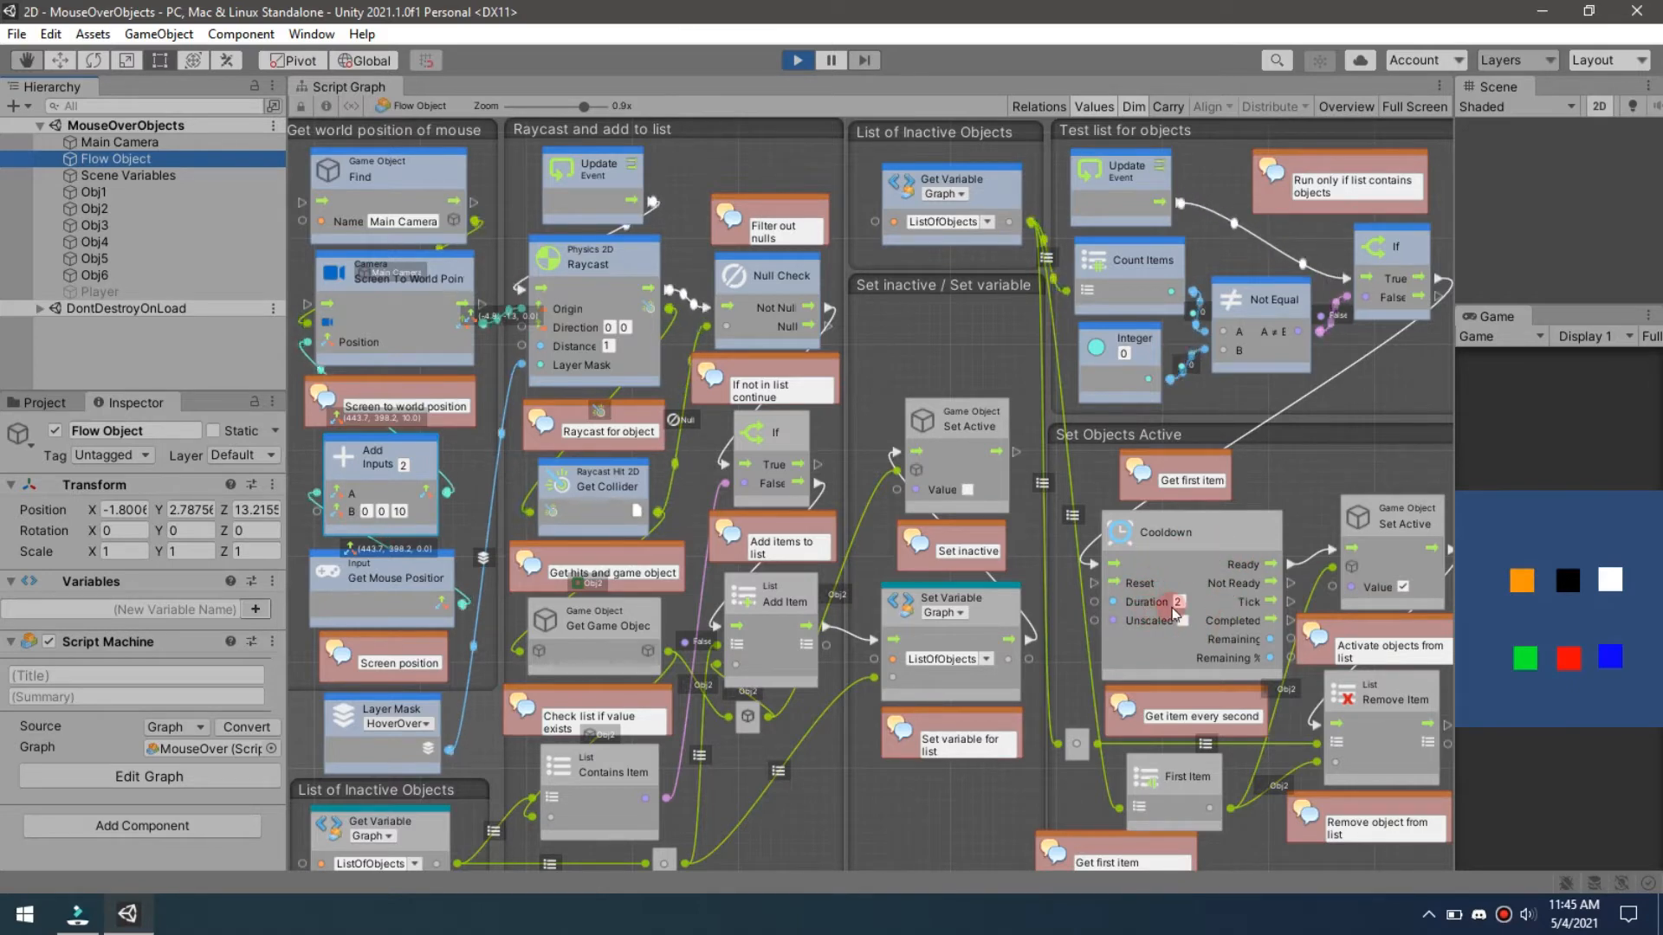
pyautogui.moveTo(1223, 785)
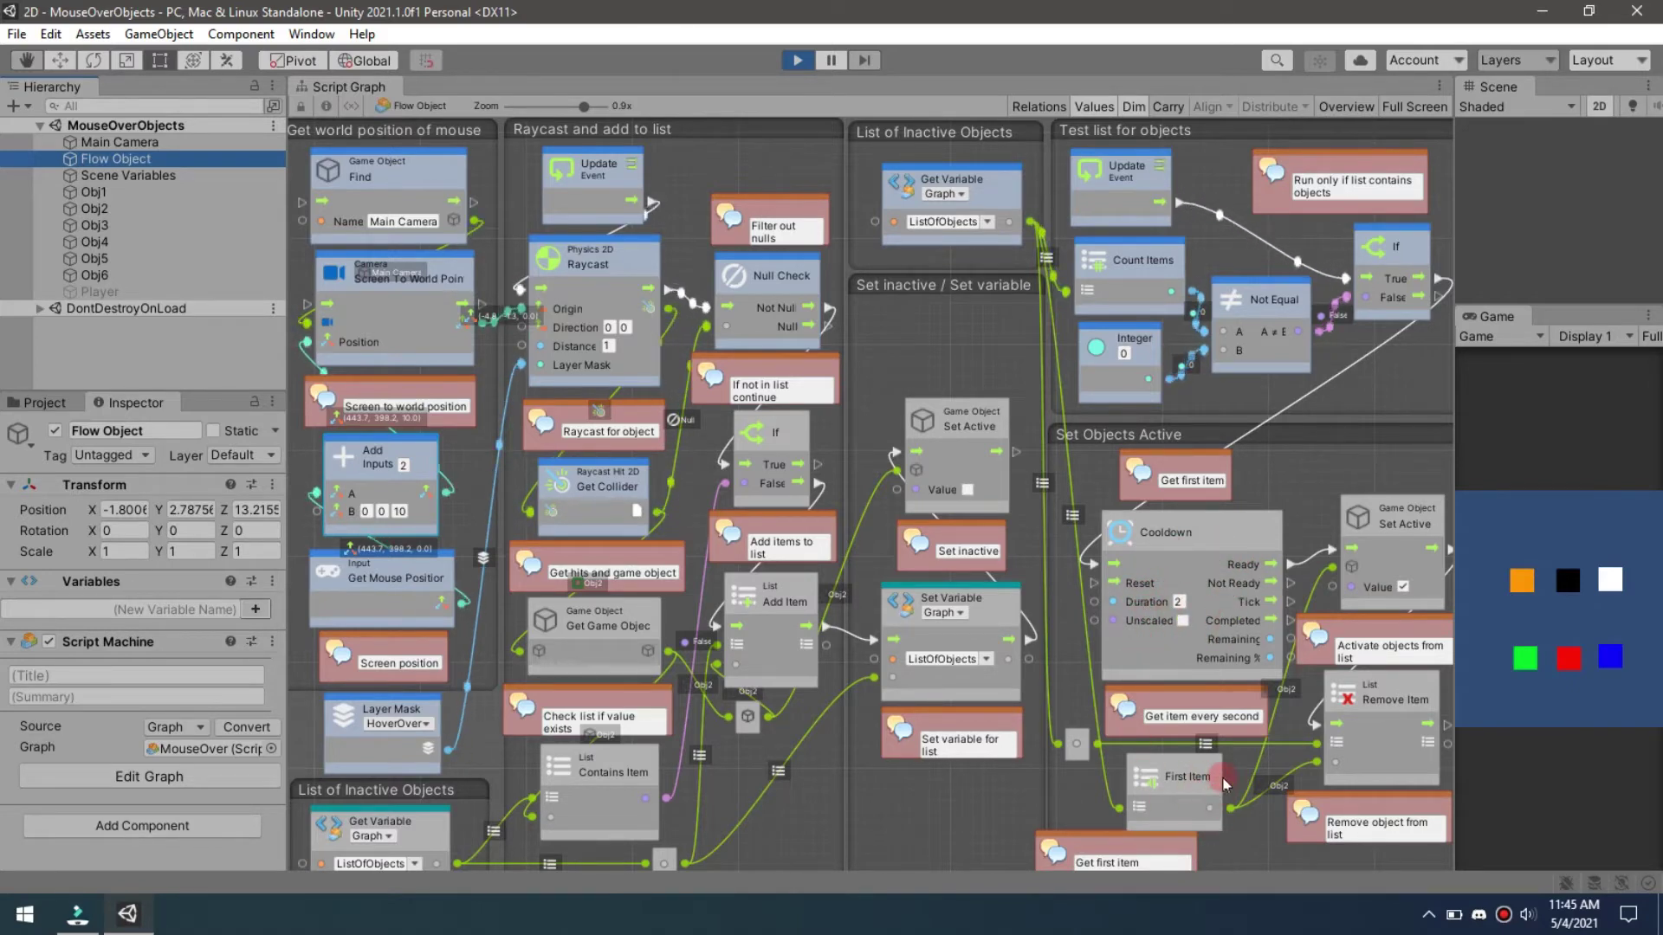
pyautogui.moveTo(1162, 623)
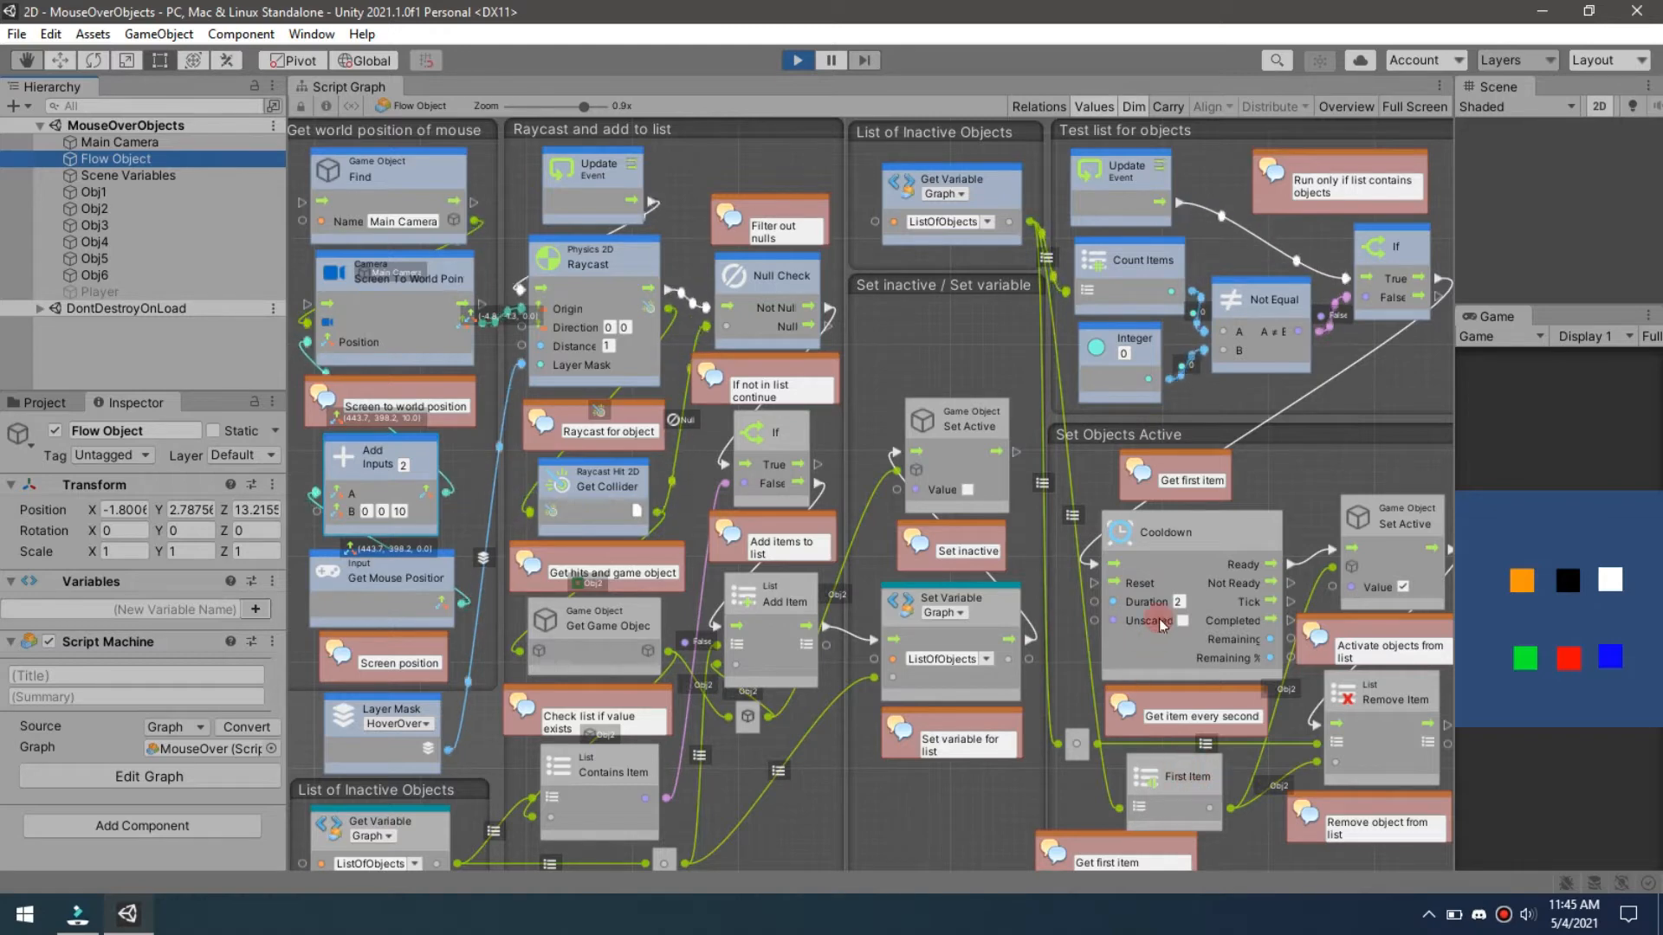
pyautogui.moveTo(1510, 575)
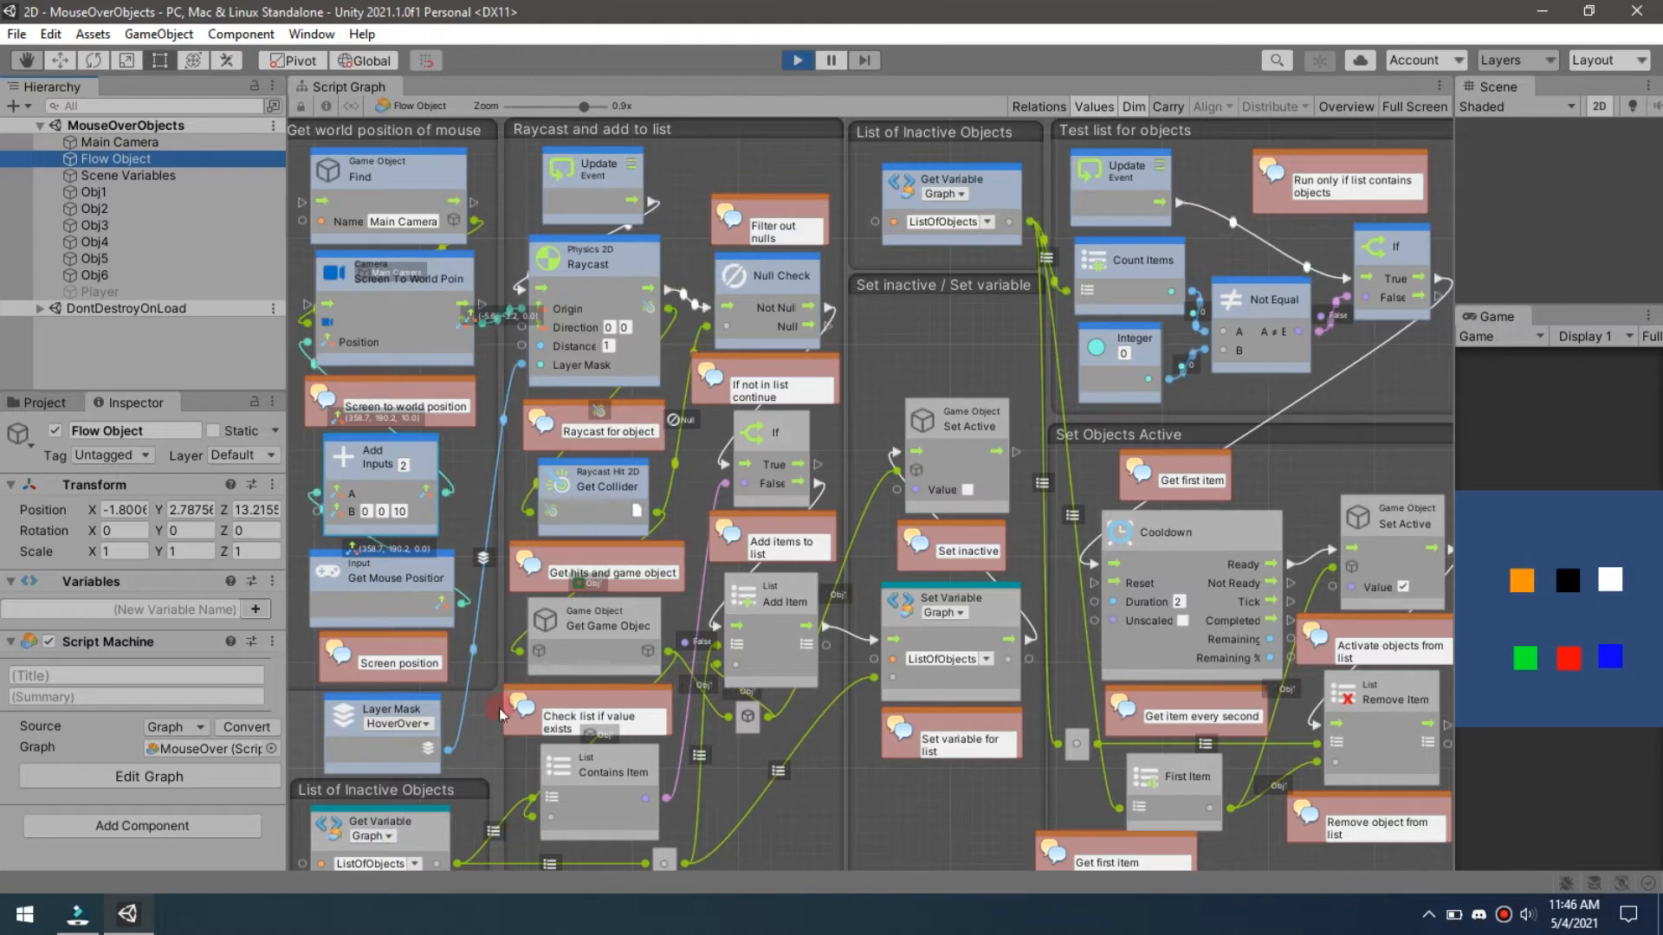
pyautogui.moveTo(804, 502)
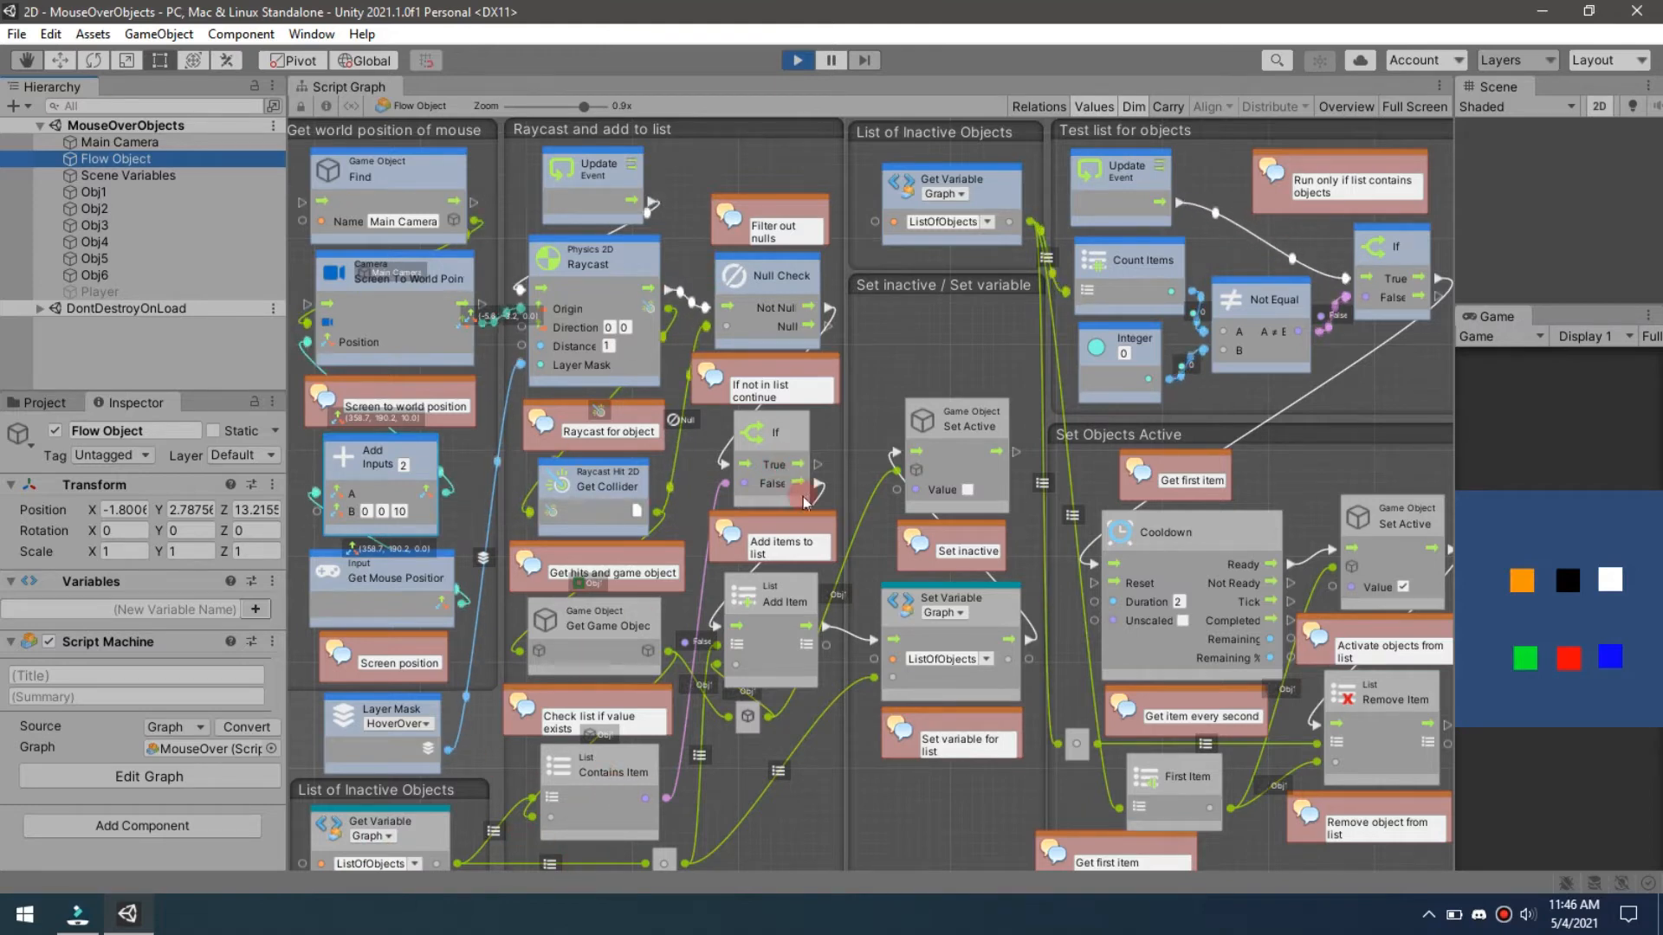
pyautogui.moveTo(755, 623)
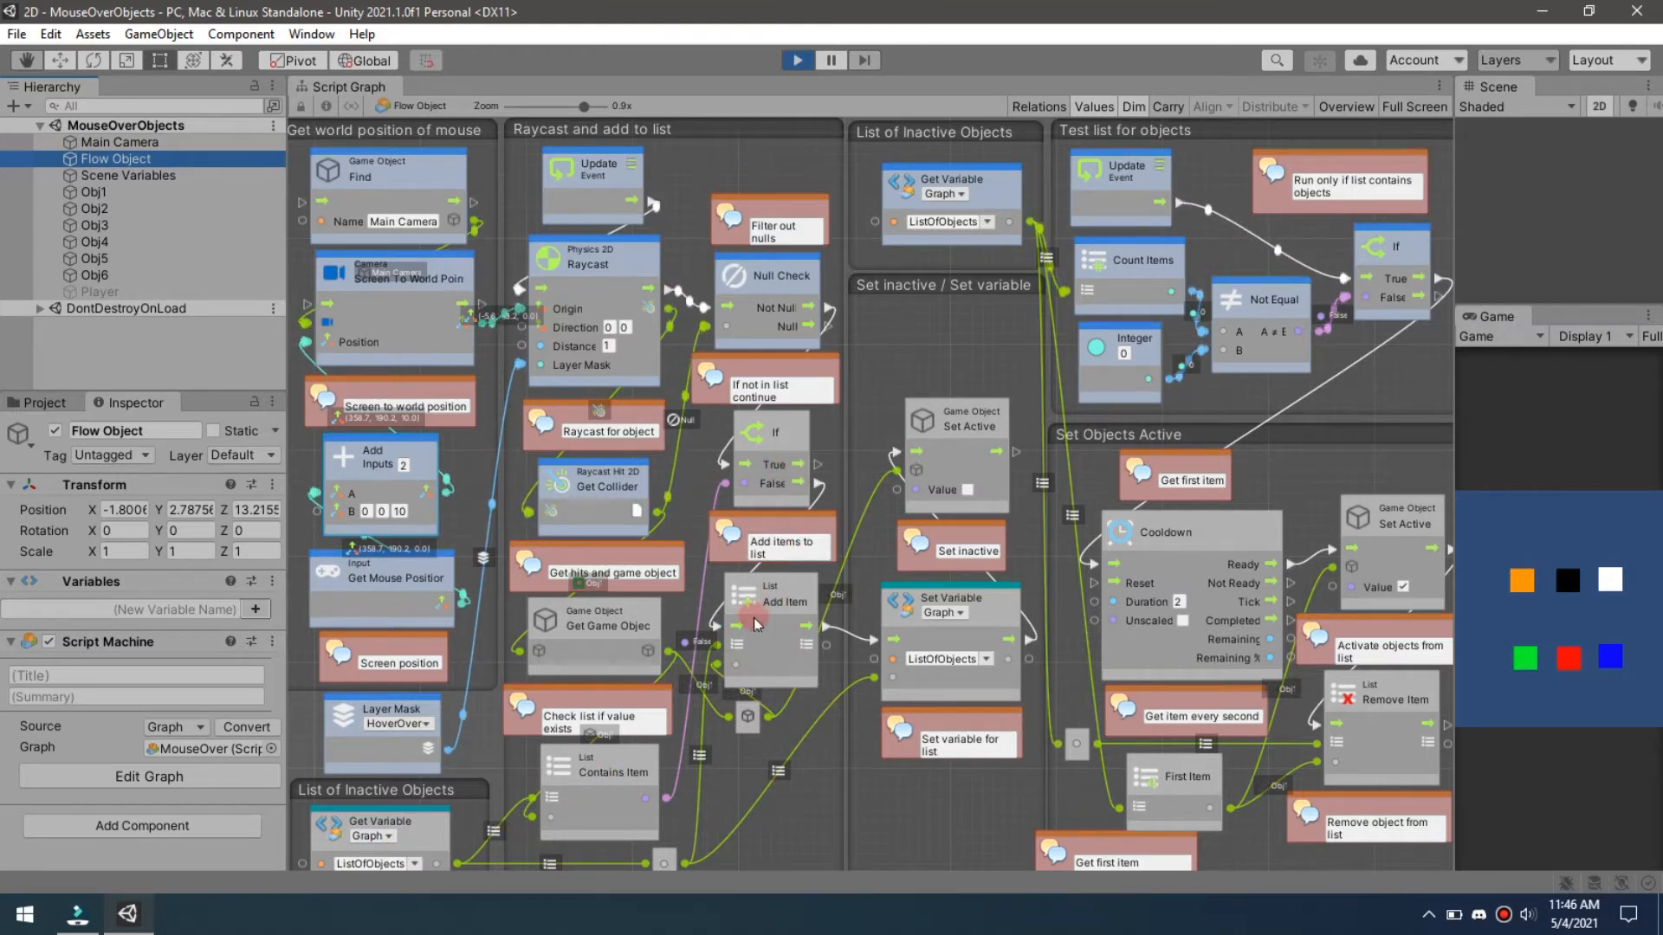
pyautogui.moveTo(567, 827)
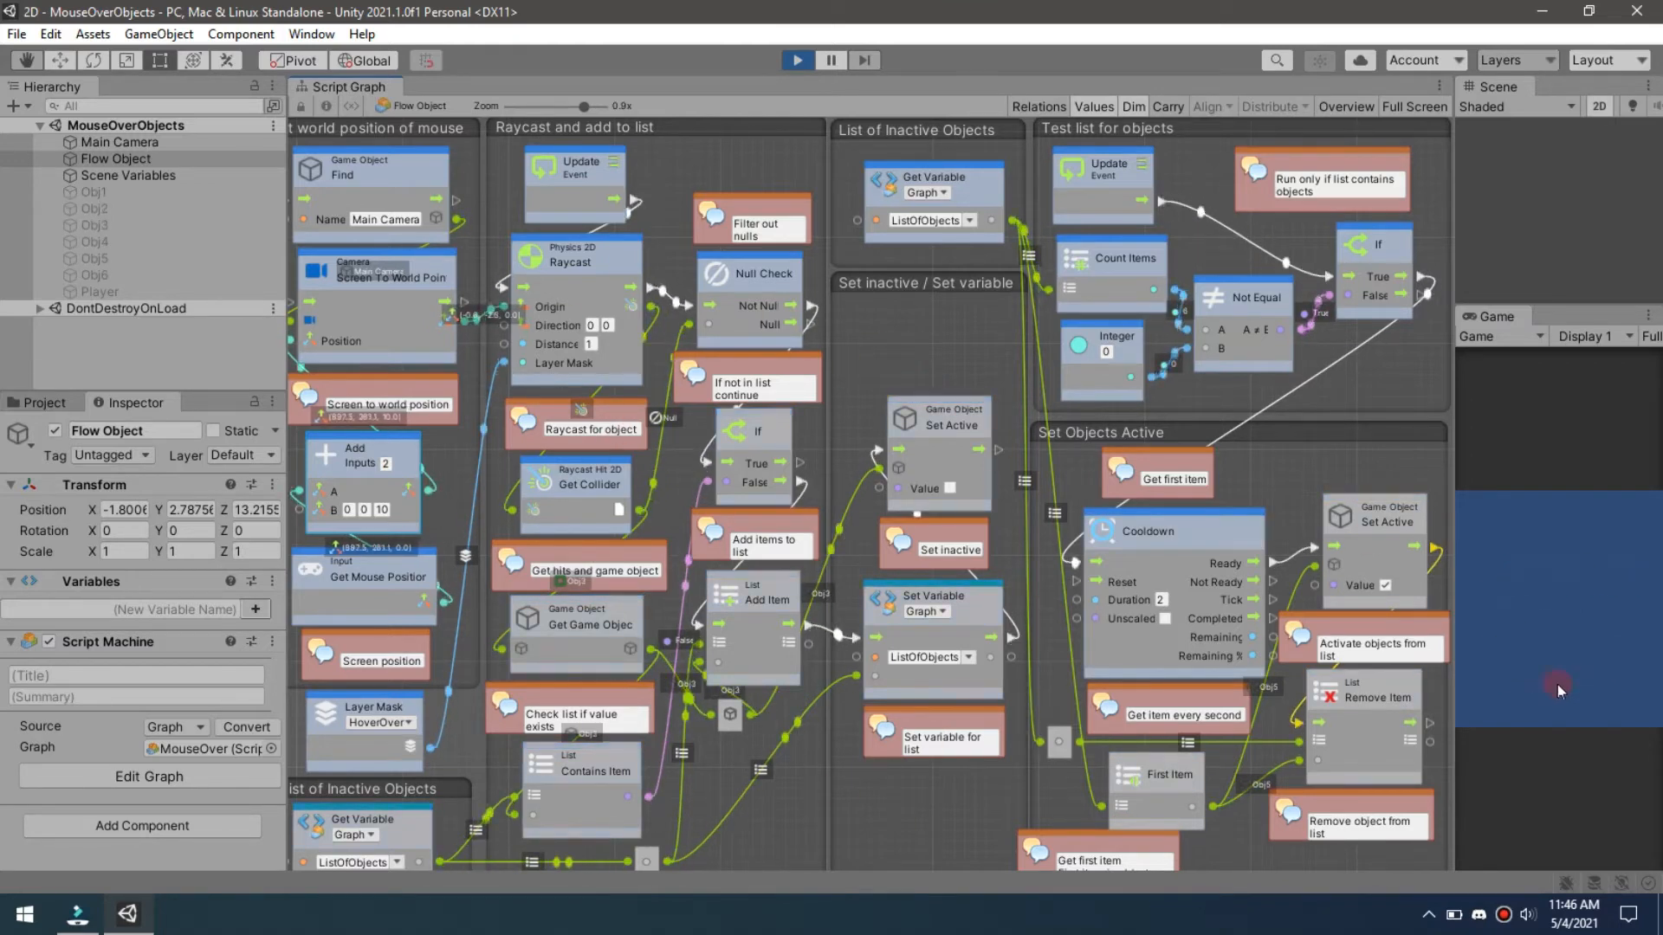
pyautogui.moveTo(1544, 704)
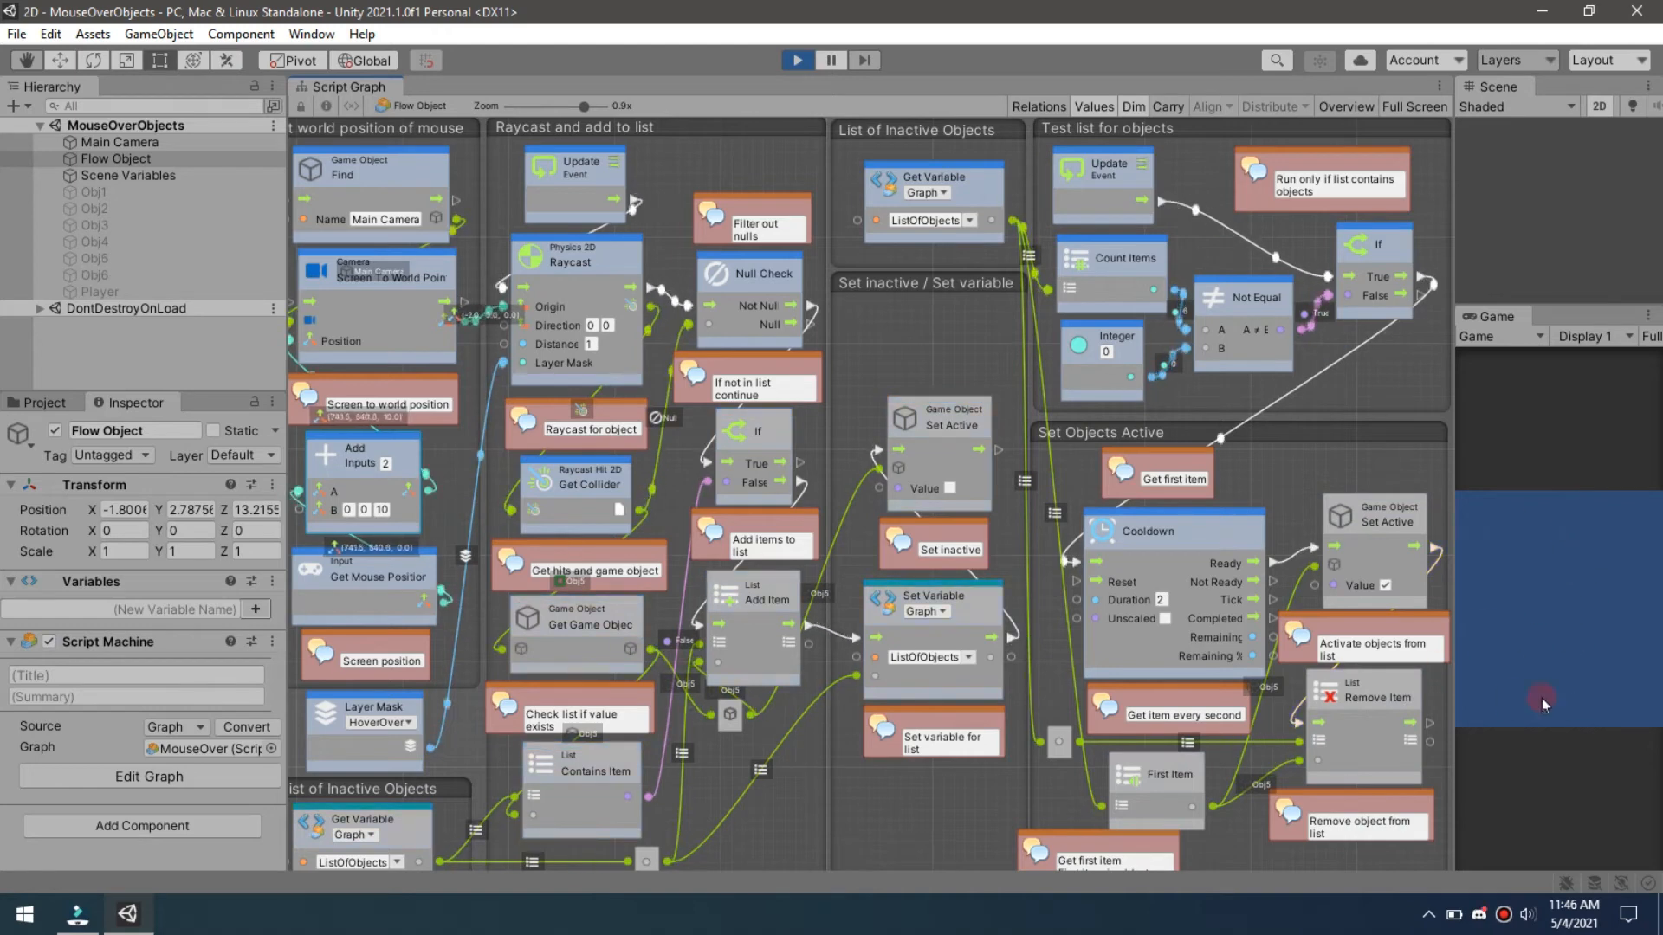
pyautogui.moveTo(1594, 705)
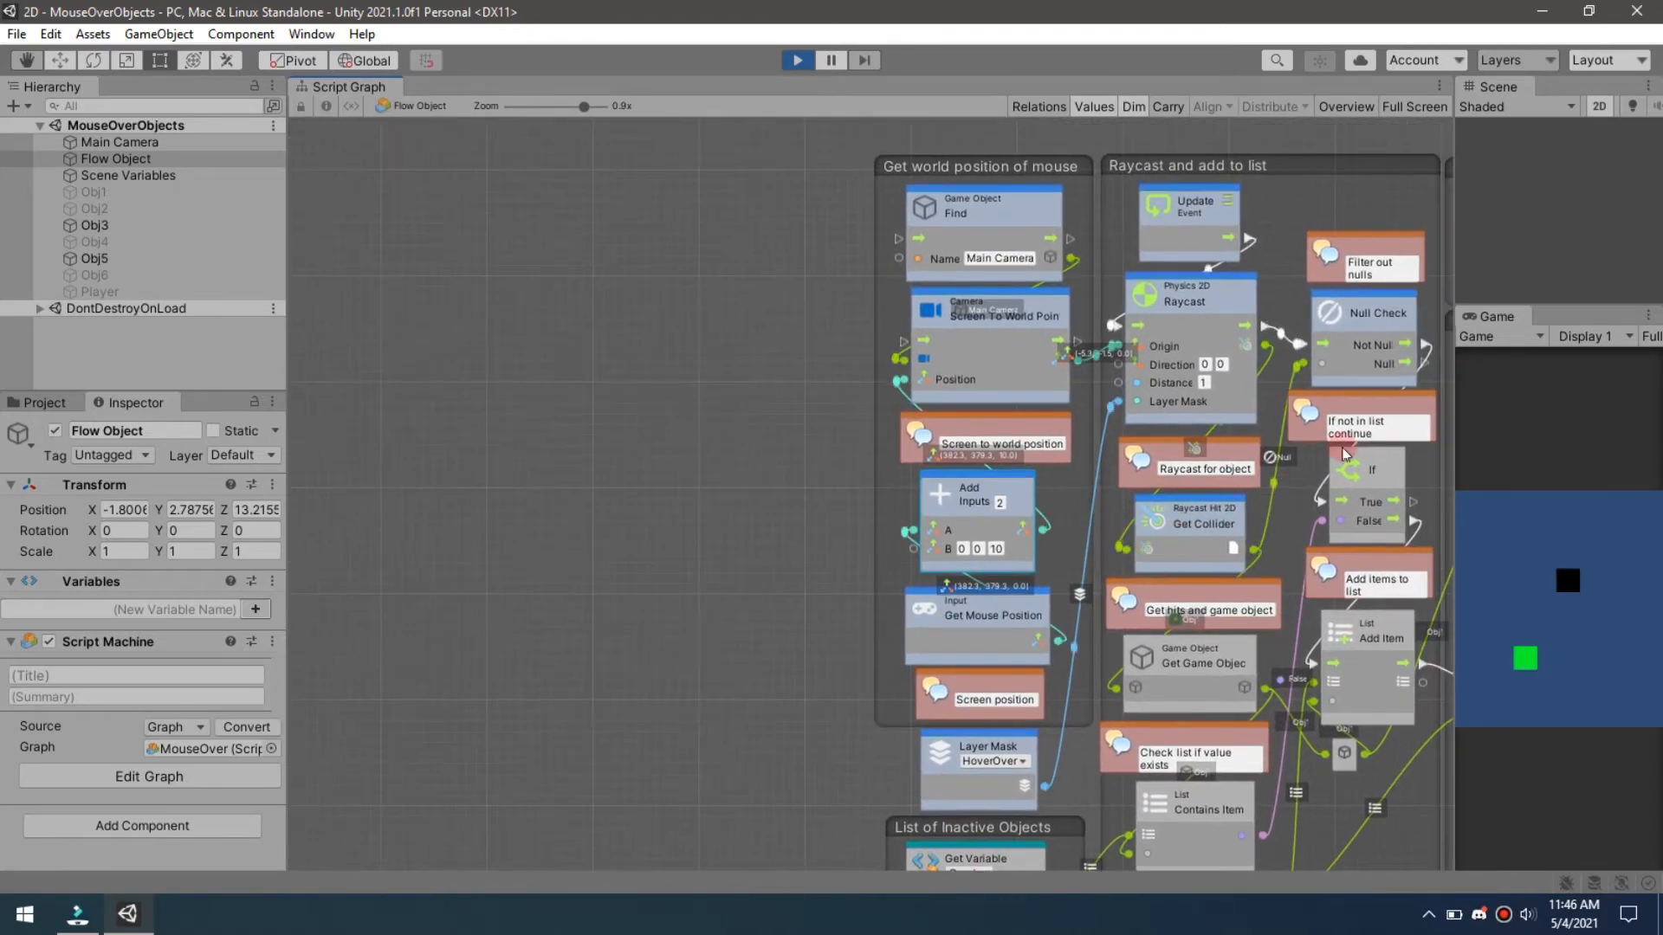
# Activate the Player object so its circle shows, then return to the Flow Object graph
pyautogui.click(99, 292)
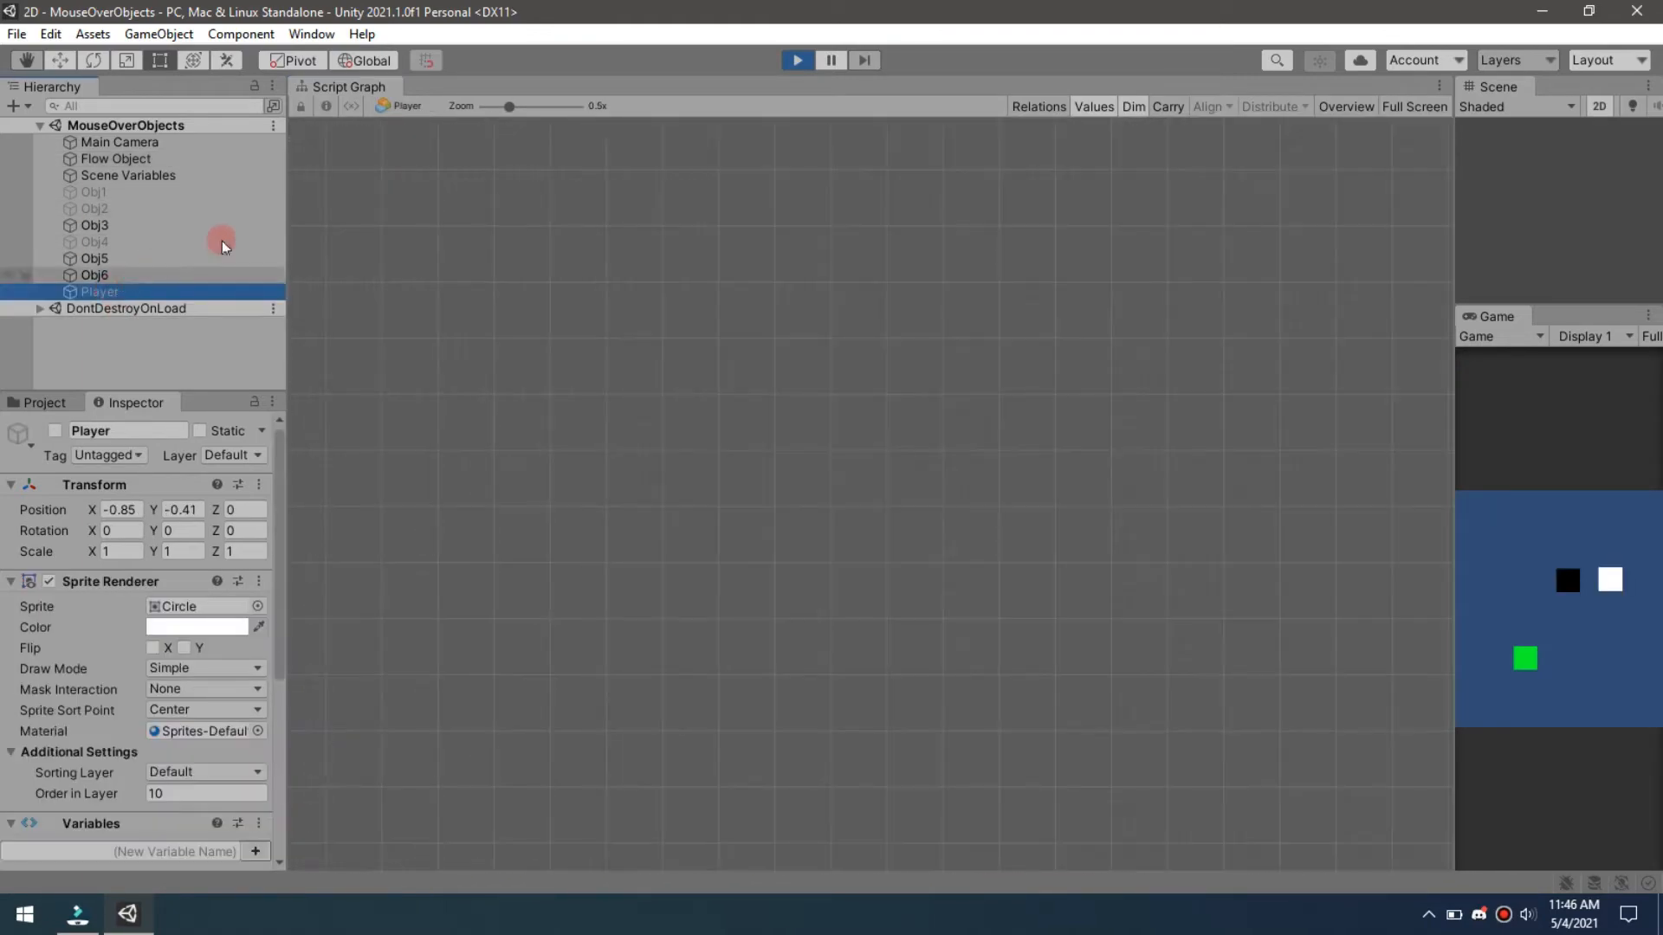
pyautogui.click(56, 429)
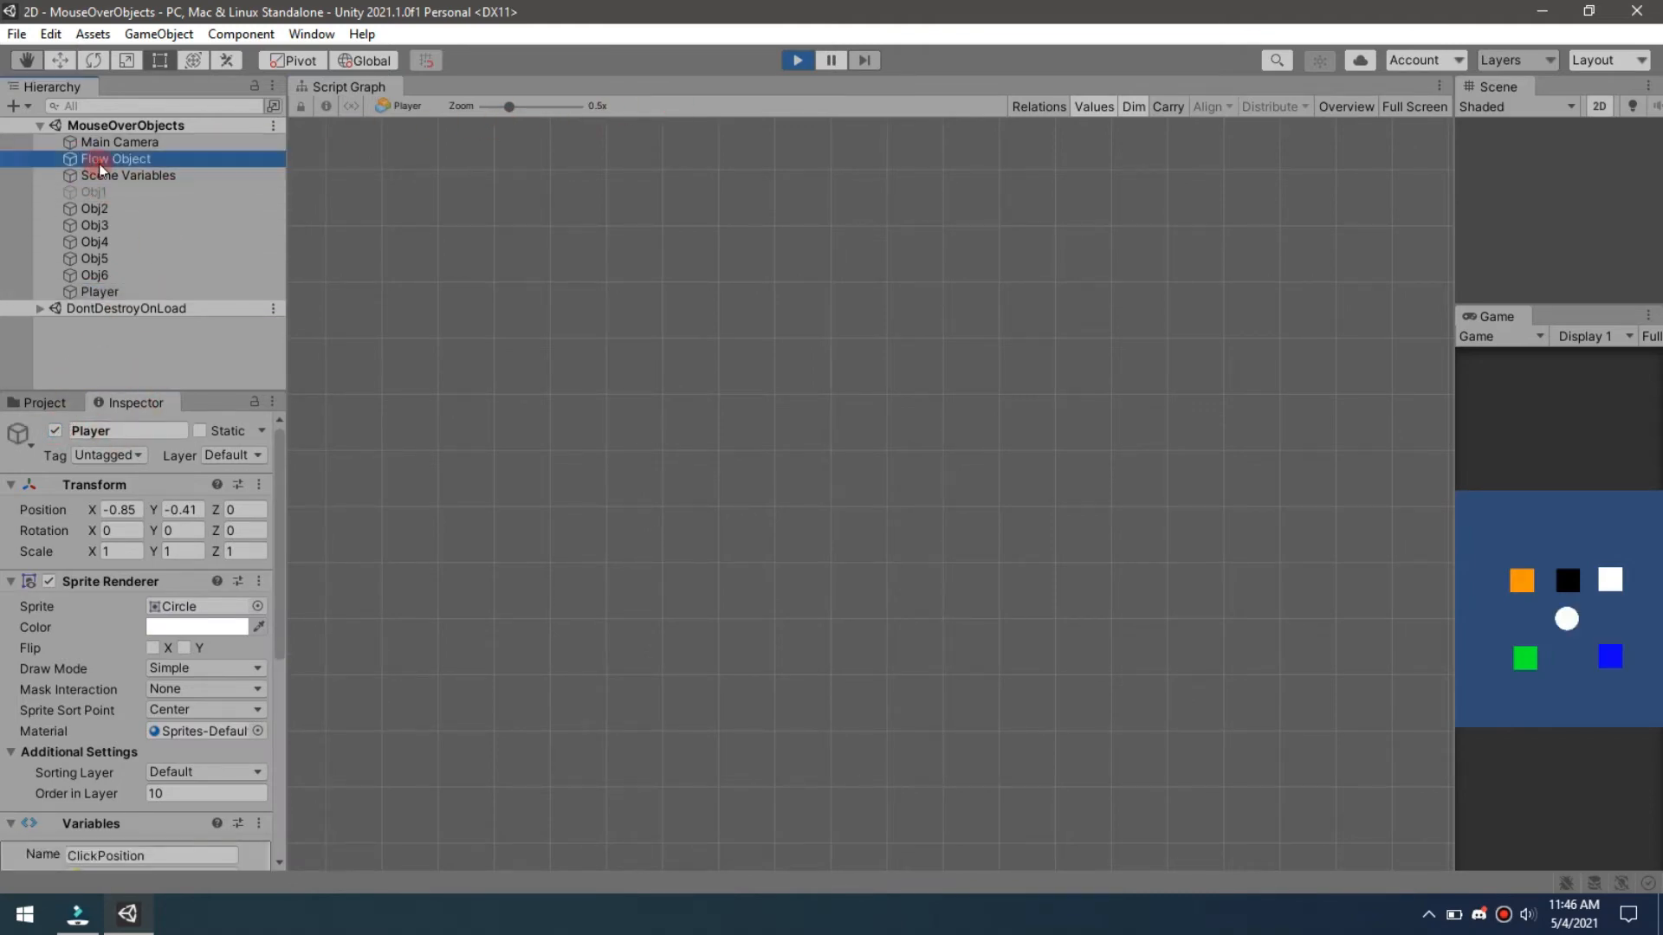
pyautogui.click(114, 158)
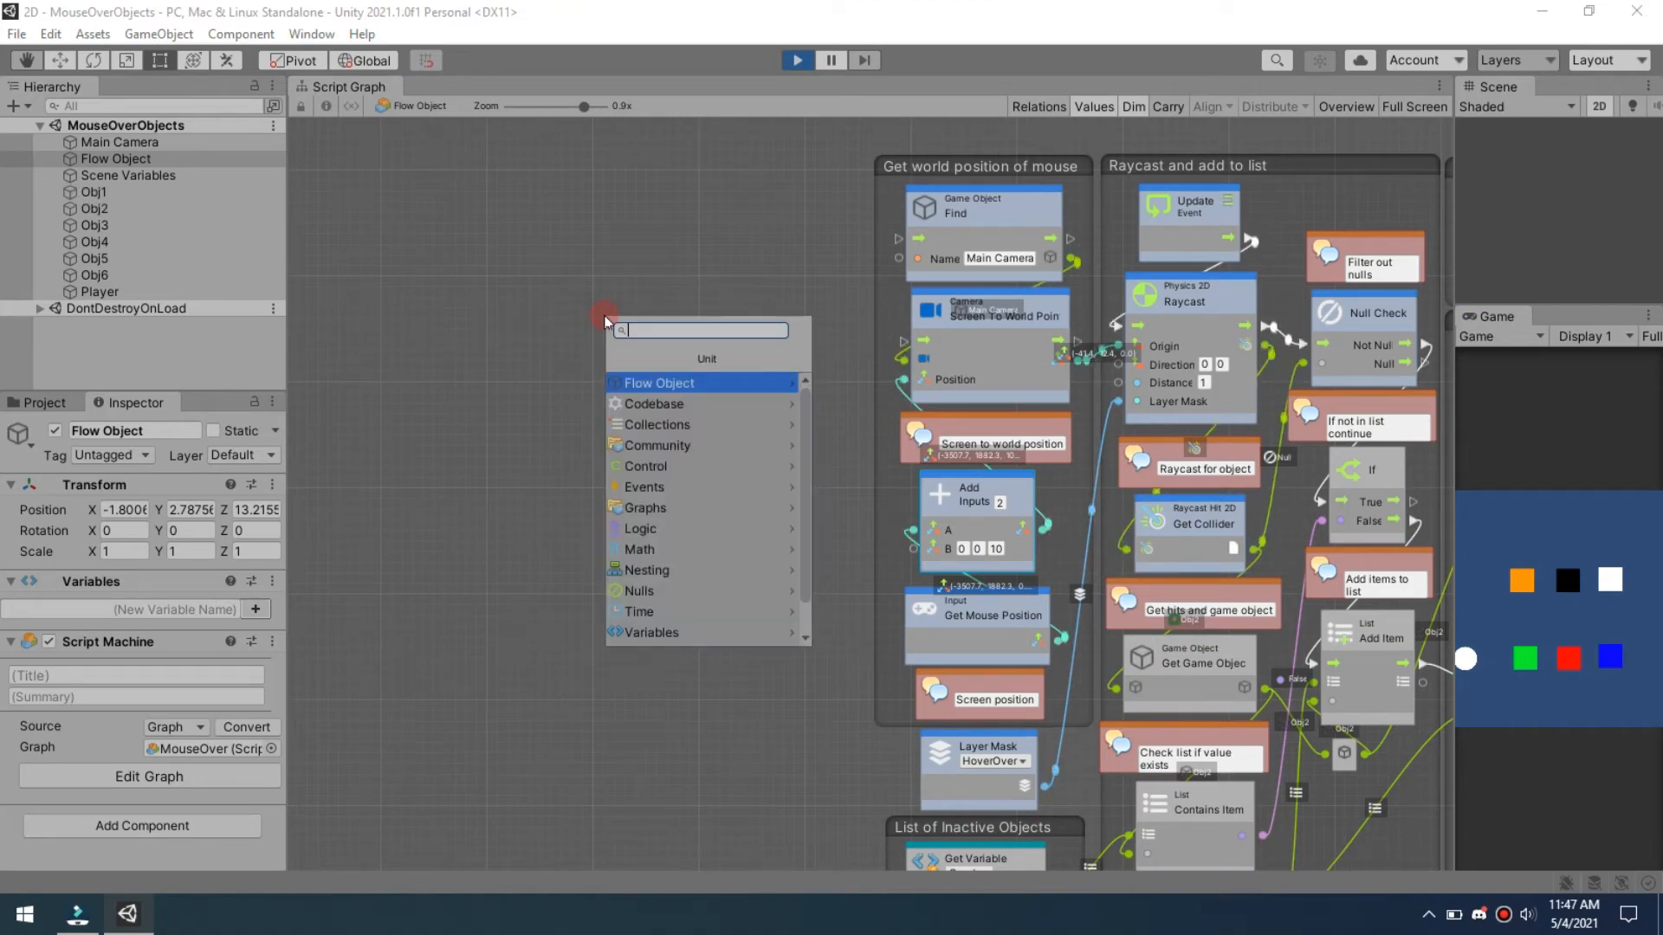
# Add a Game Object Find node for 'Player' feeding a Transform Get Position node for the raycast origin
pyautogui.write('game obe')
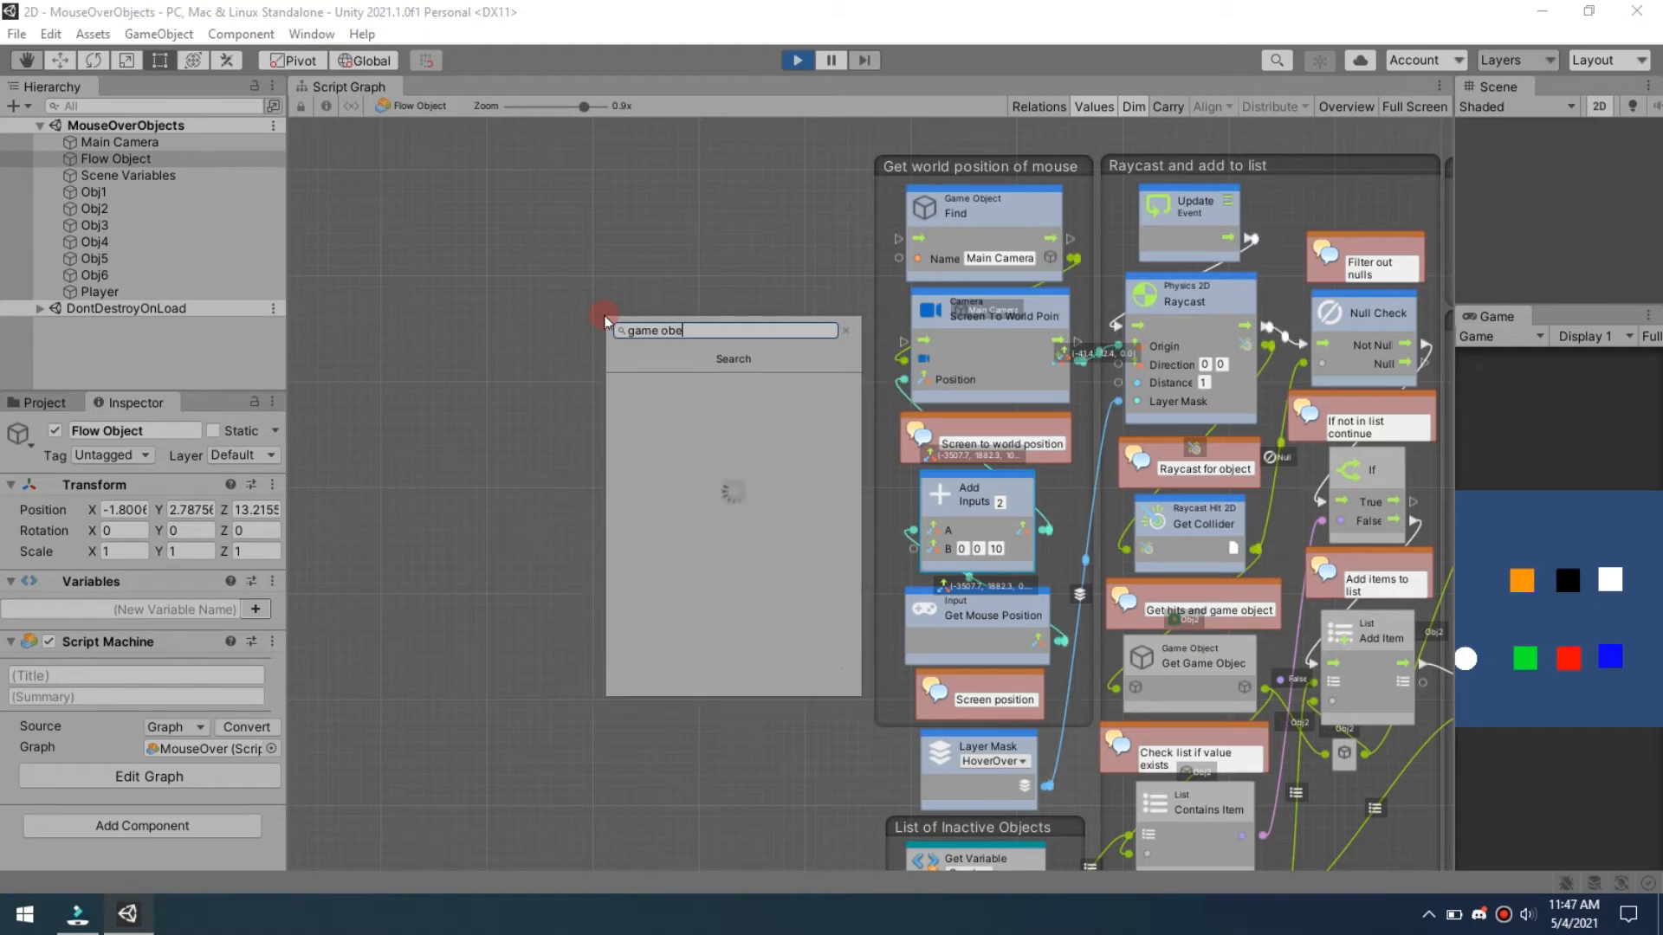
pyautogui.press('Backspace')
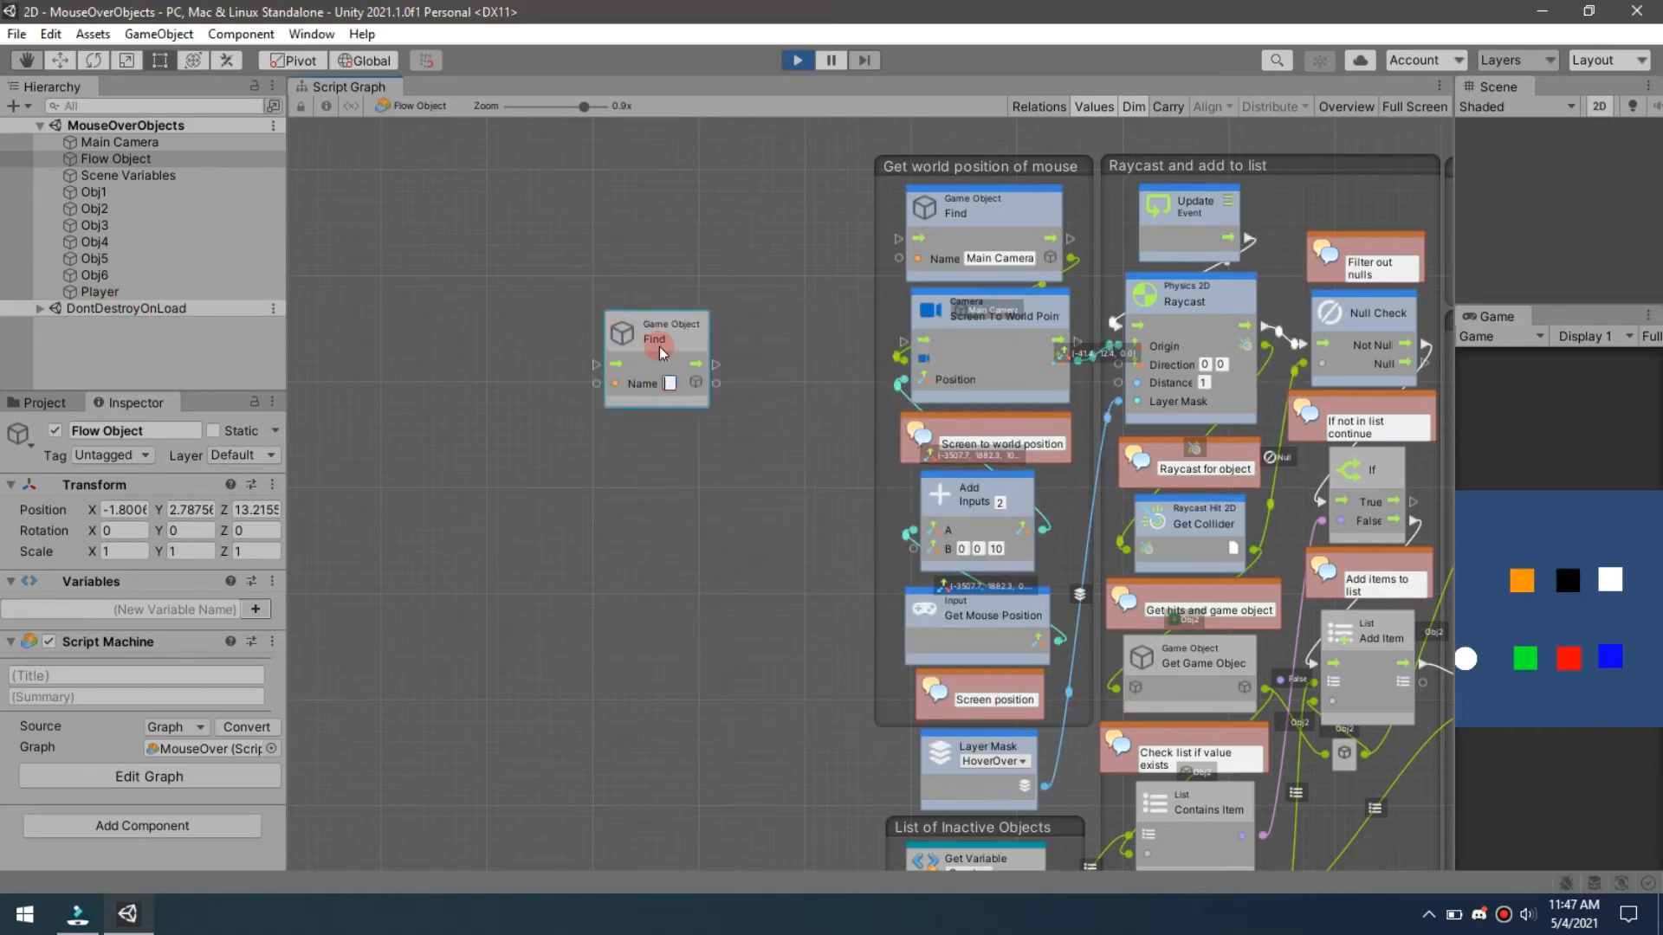
pyautogui.write('Player')
pyautogui.write('get p')
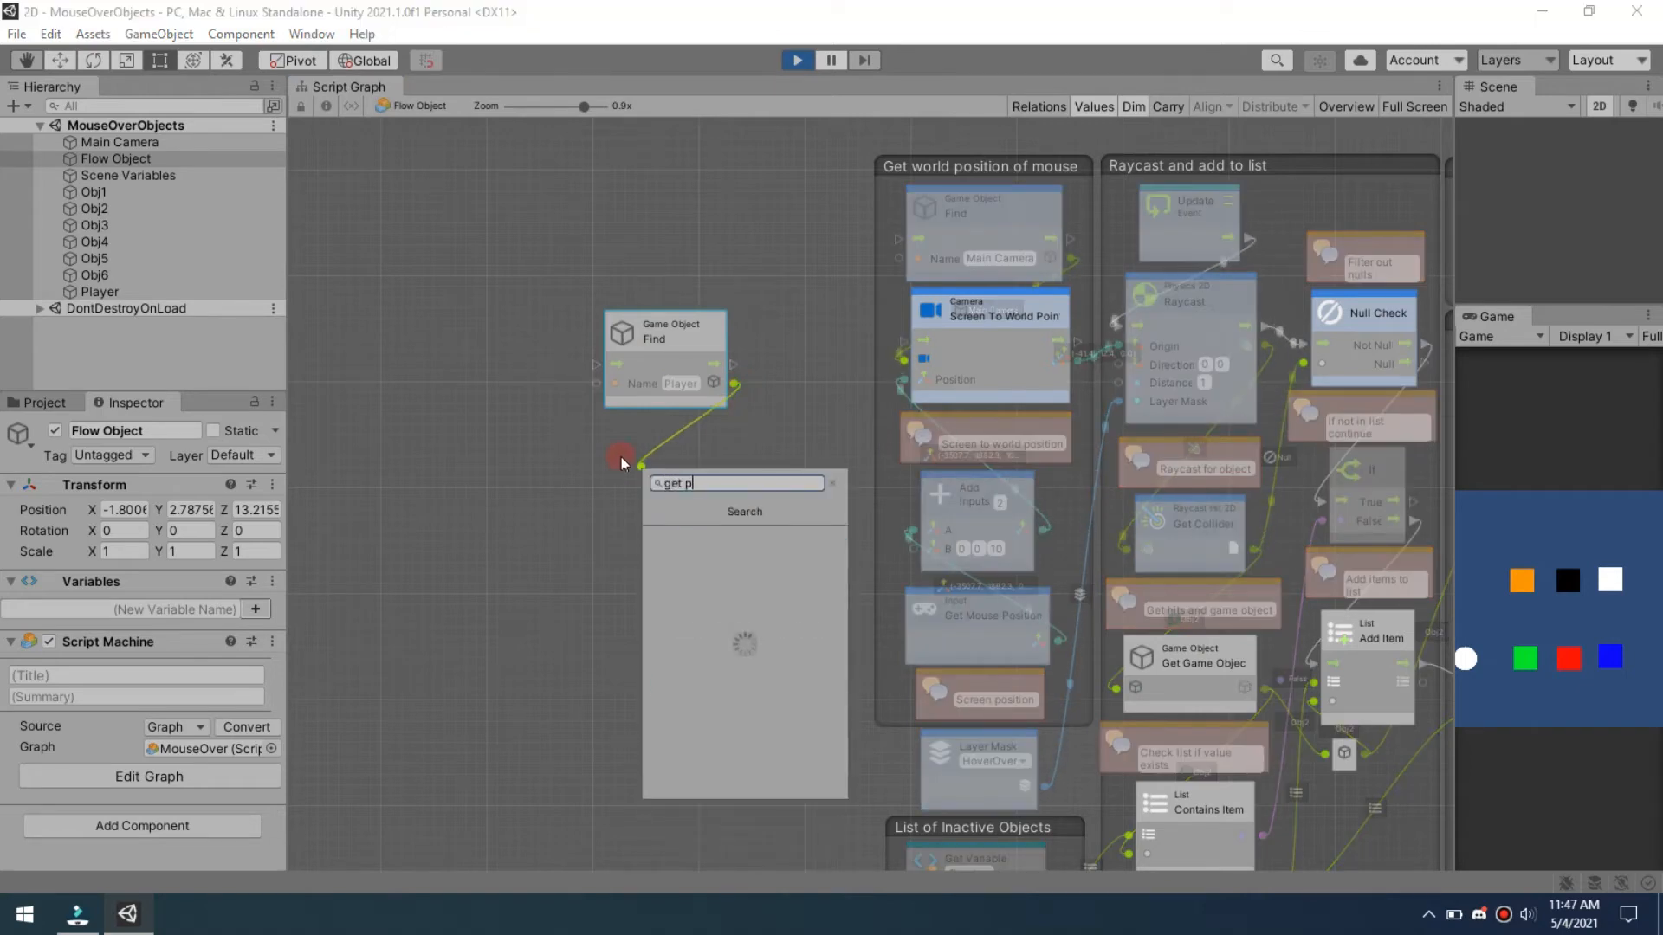
pyautogui.write('osition')
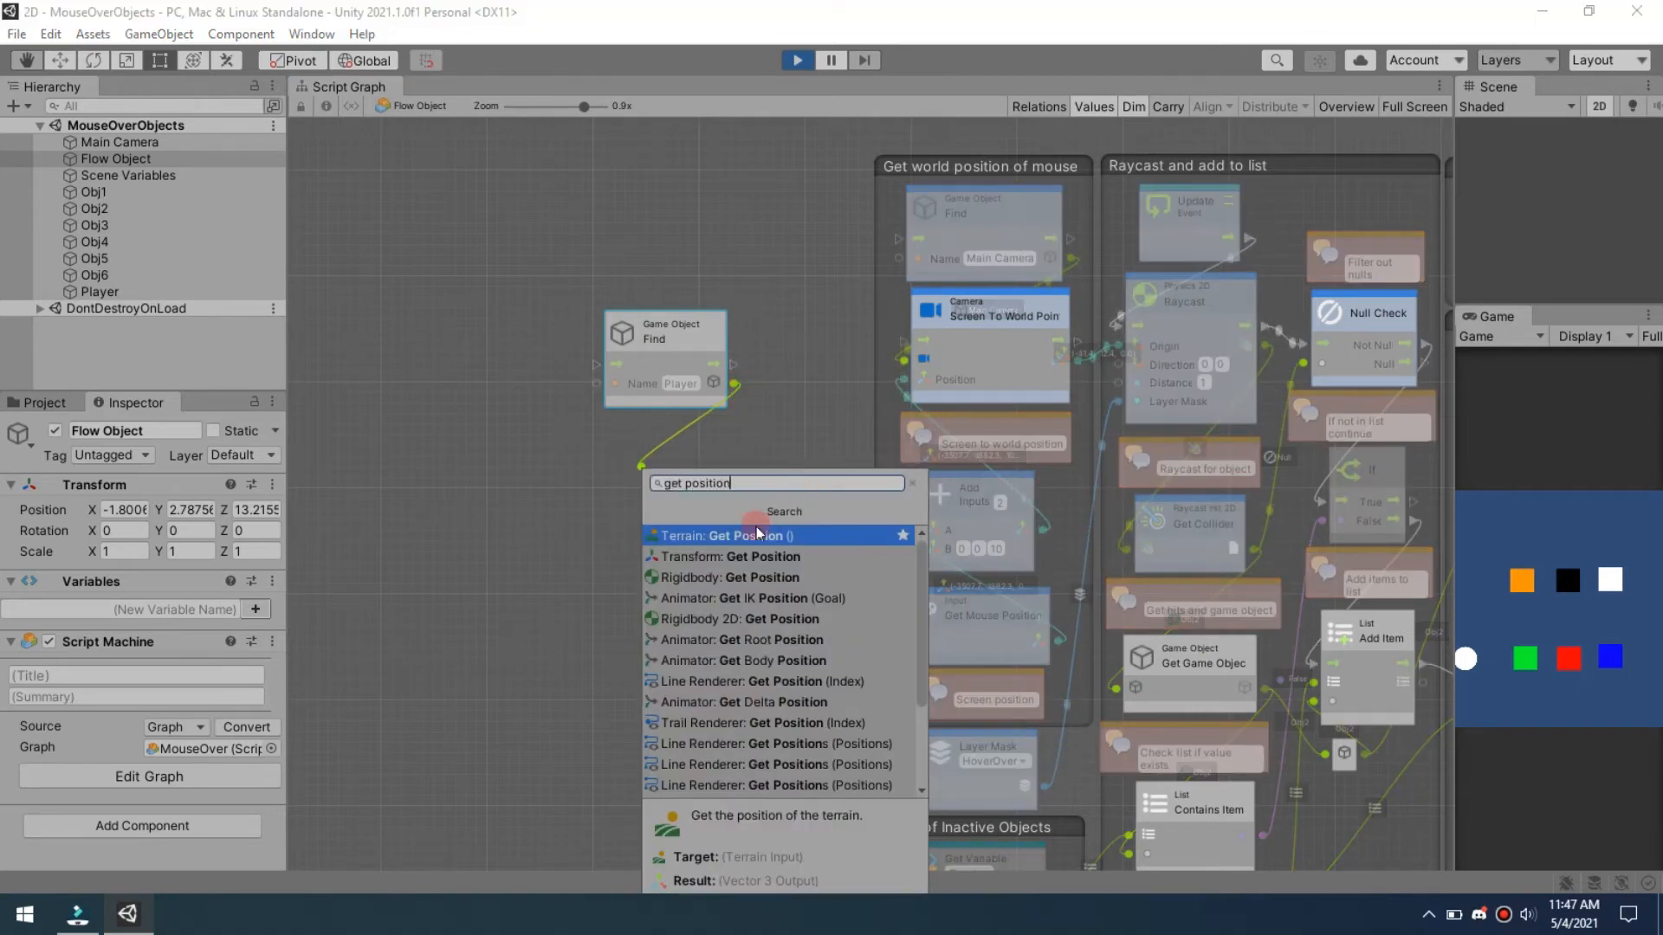
pyautogui.click(753, 556)
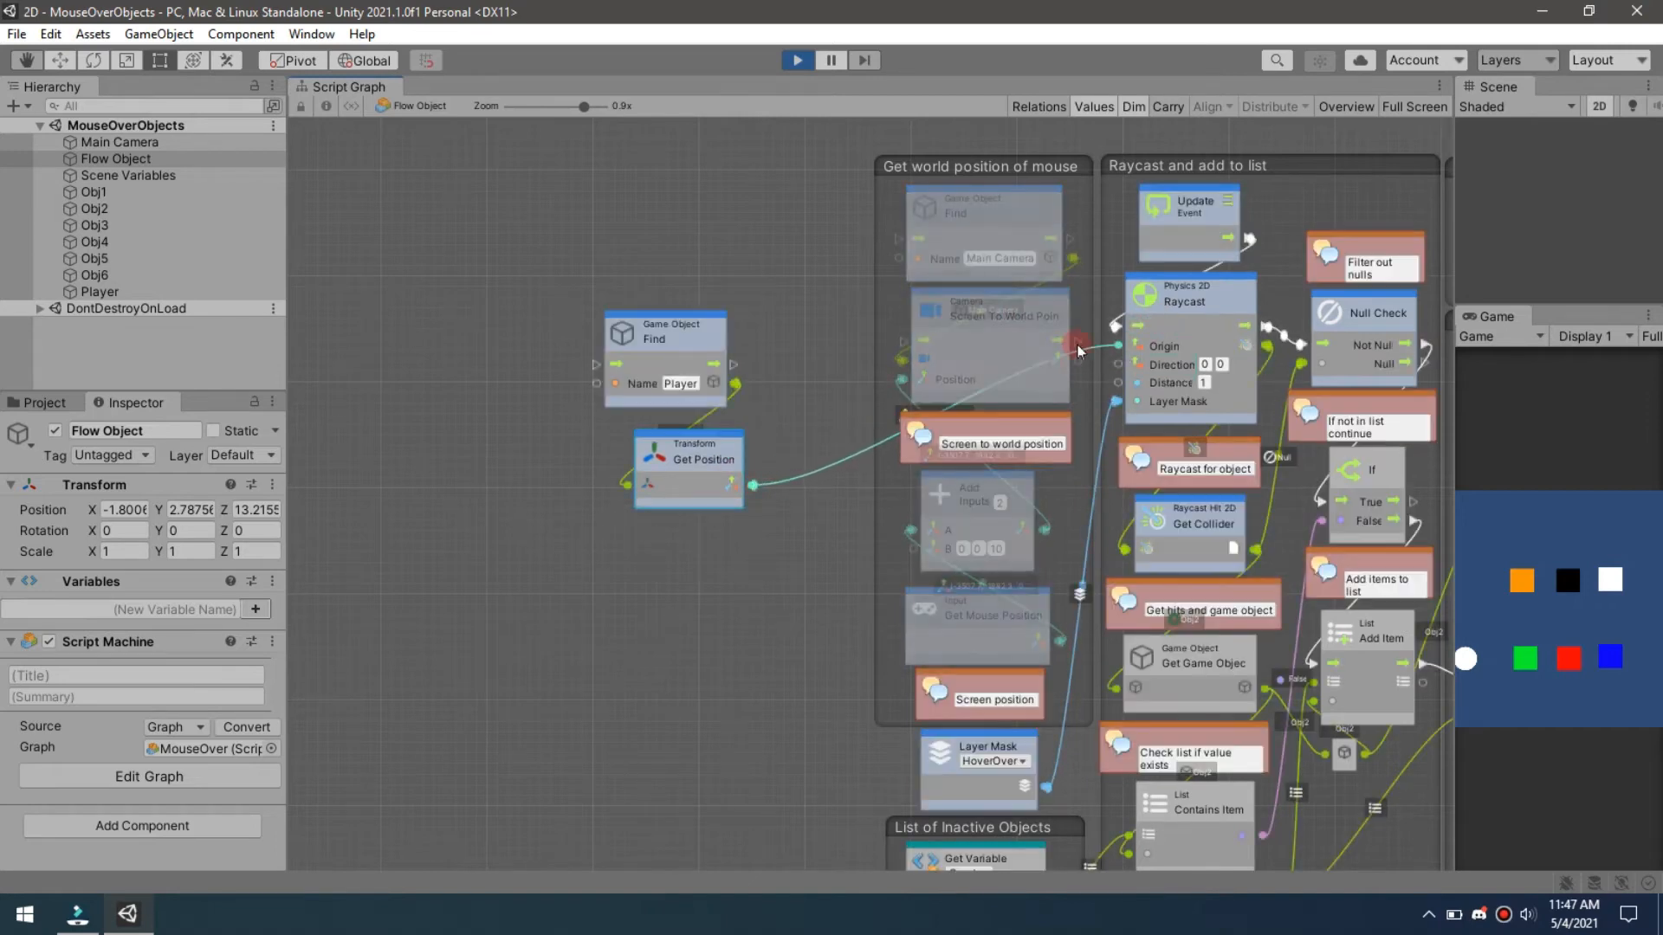
pyautogui.moveTo(1625, 690)
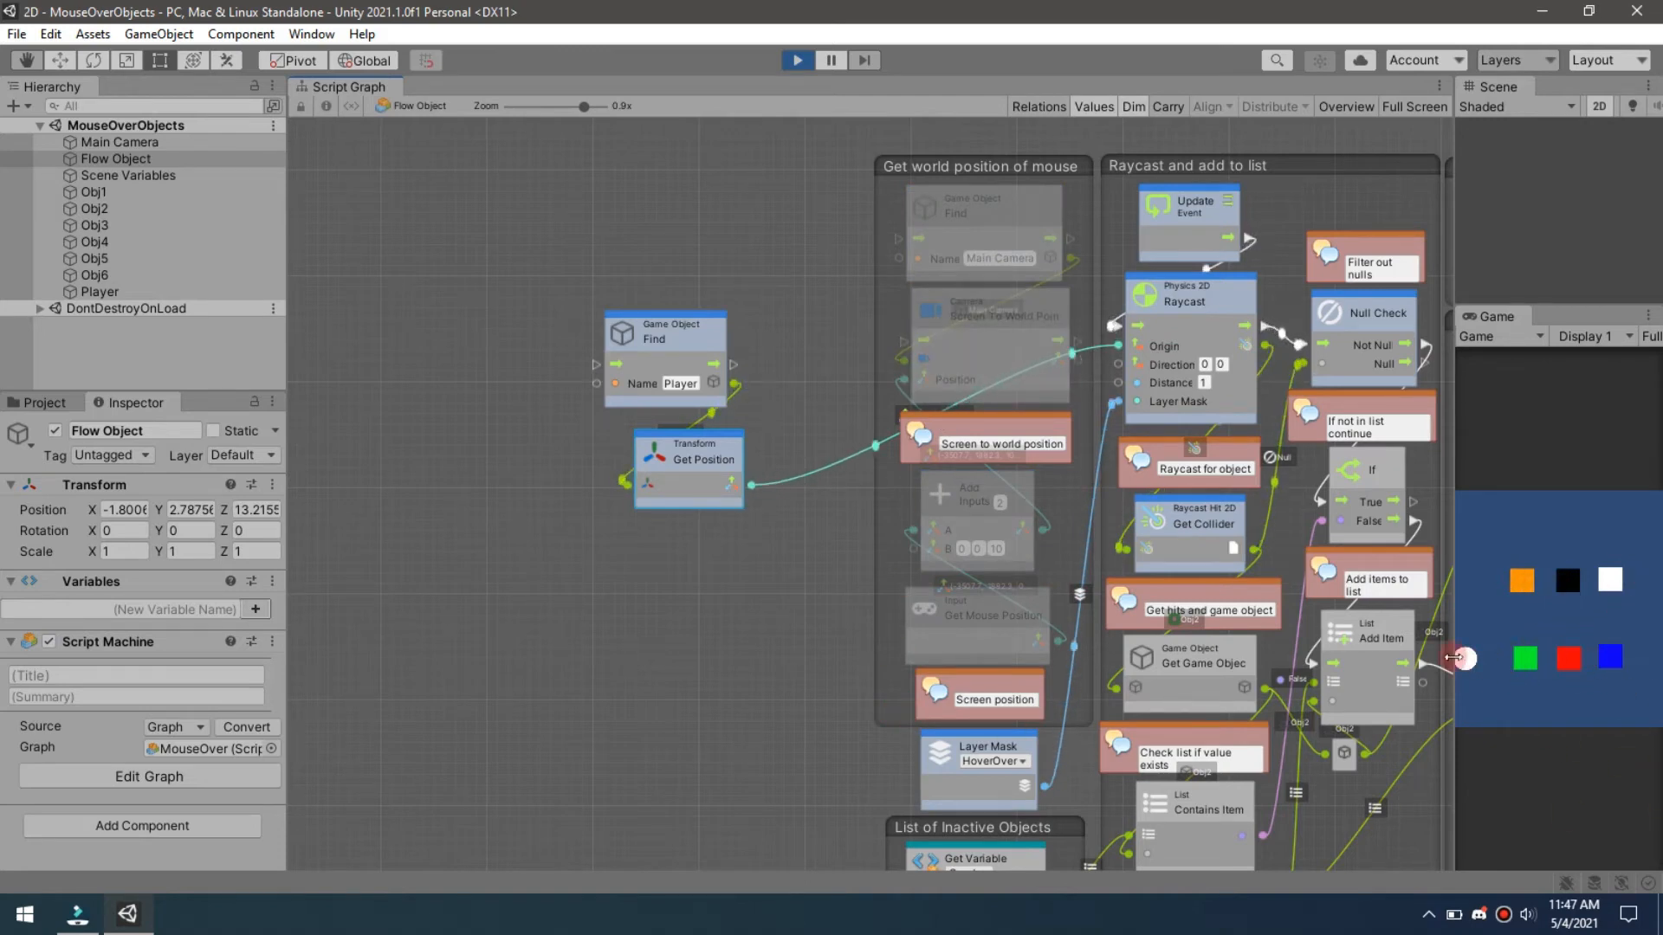
pyautogui.moveTo(1634, 647)
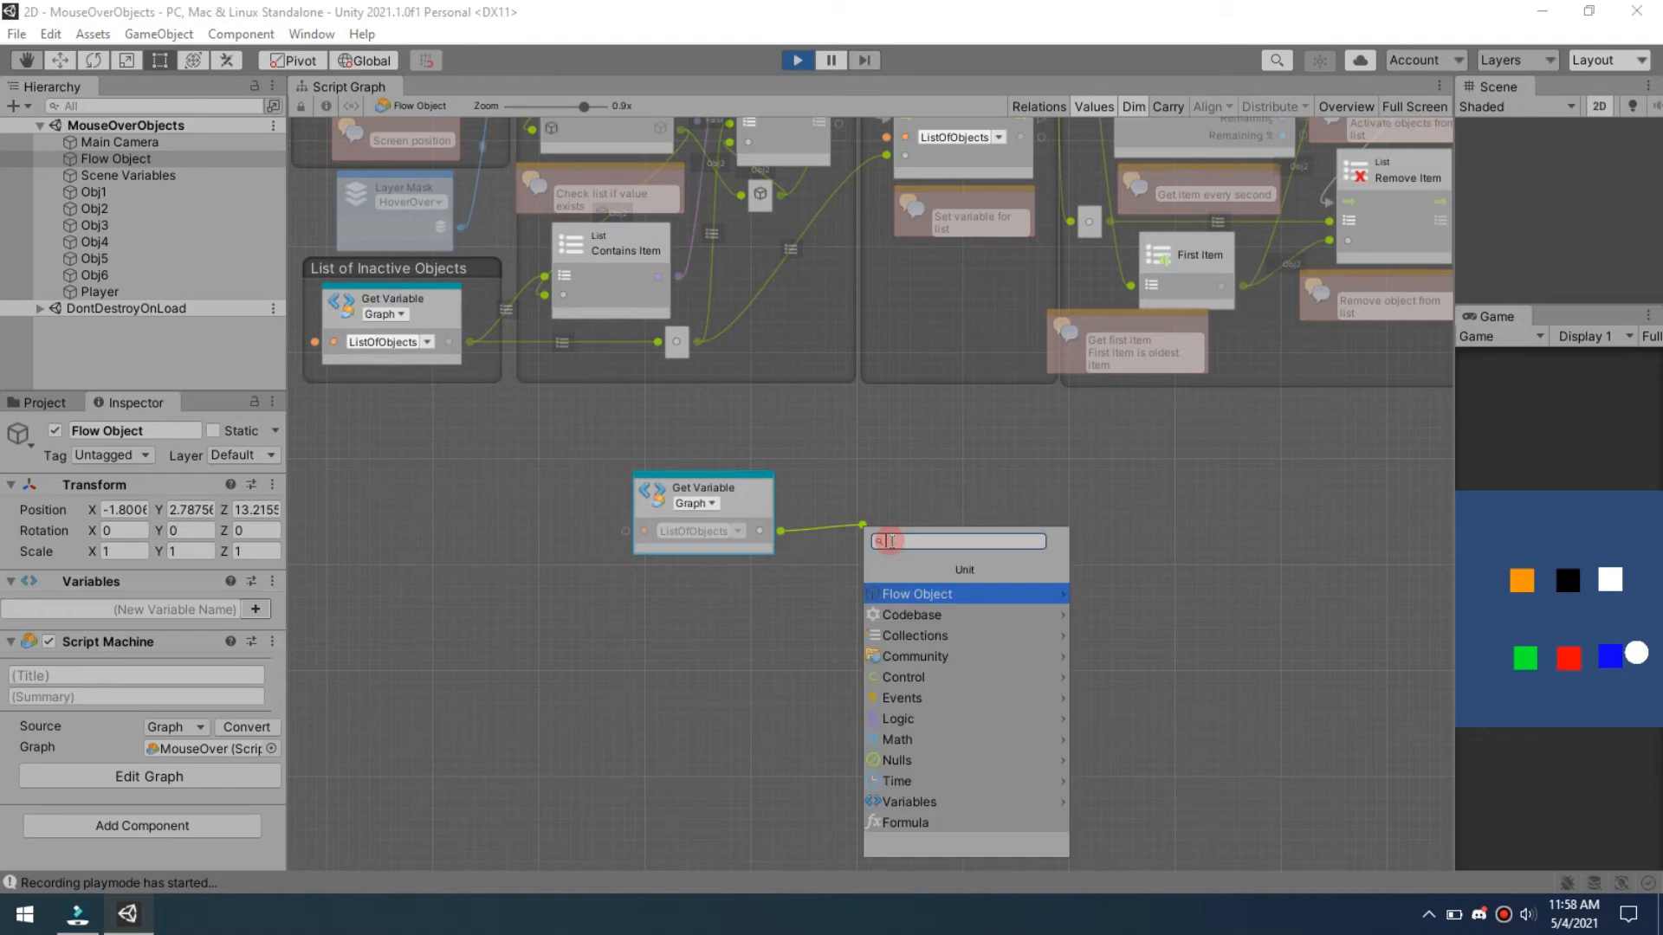
# Add a For Each Loop over ListOfObjects driven by an Update event
pyautogui.write('for')
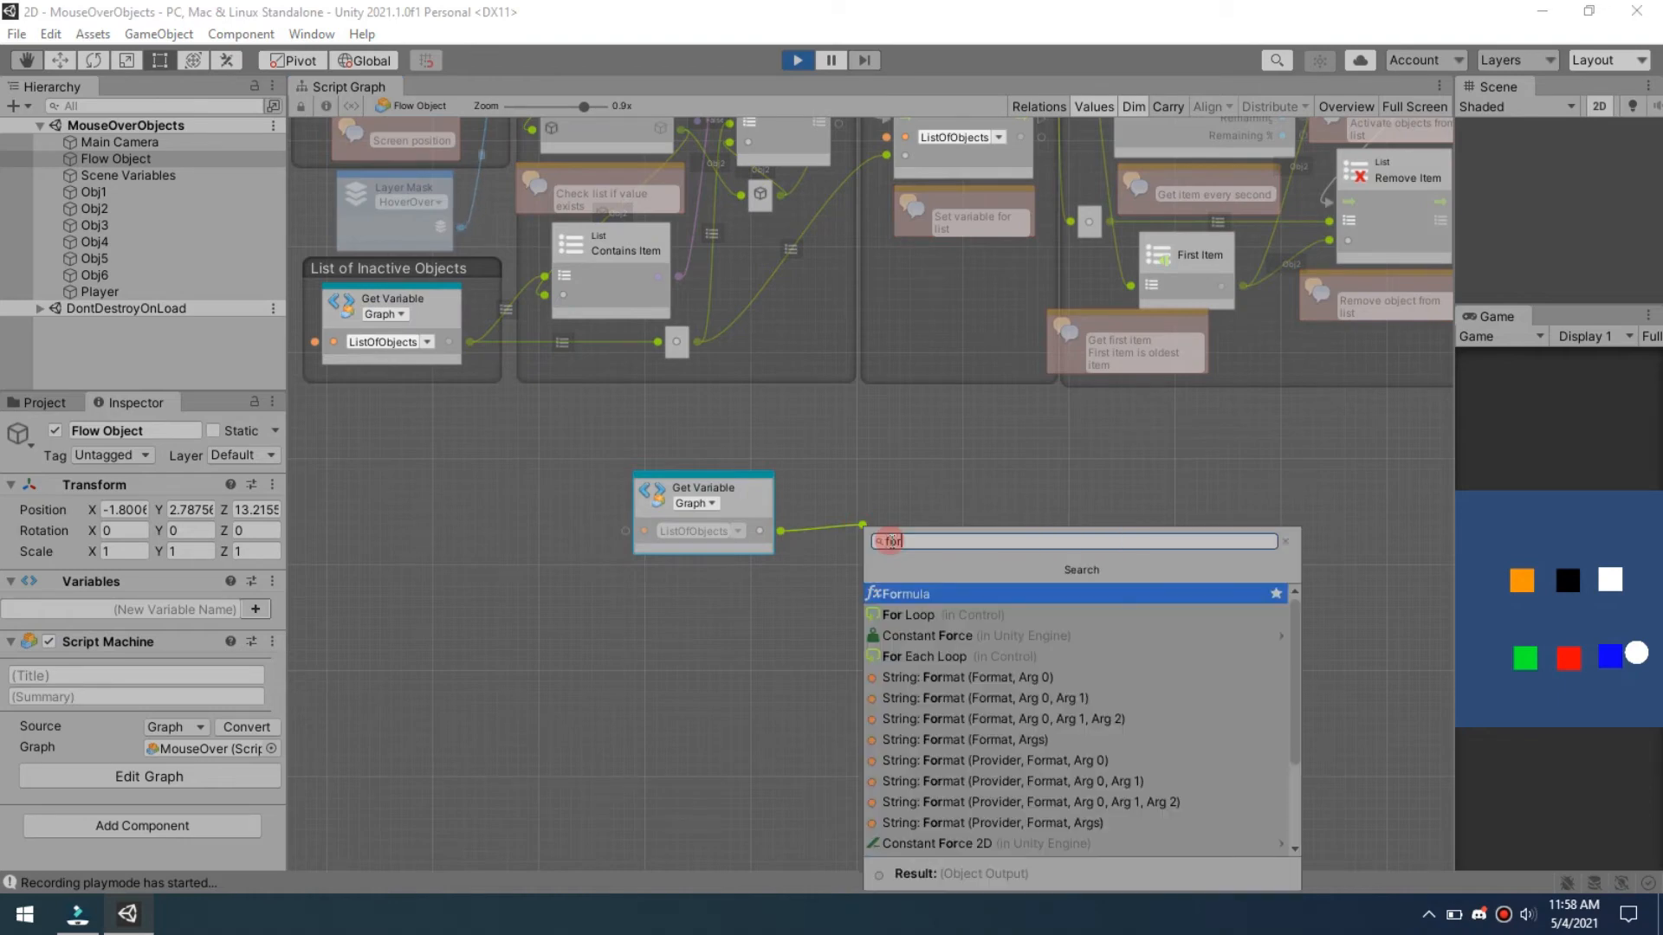
pyautogui.click(925, 656)
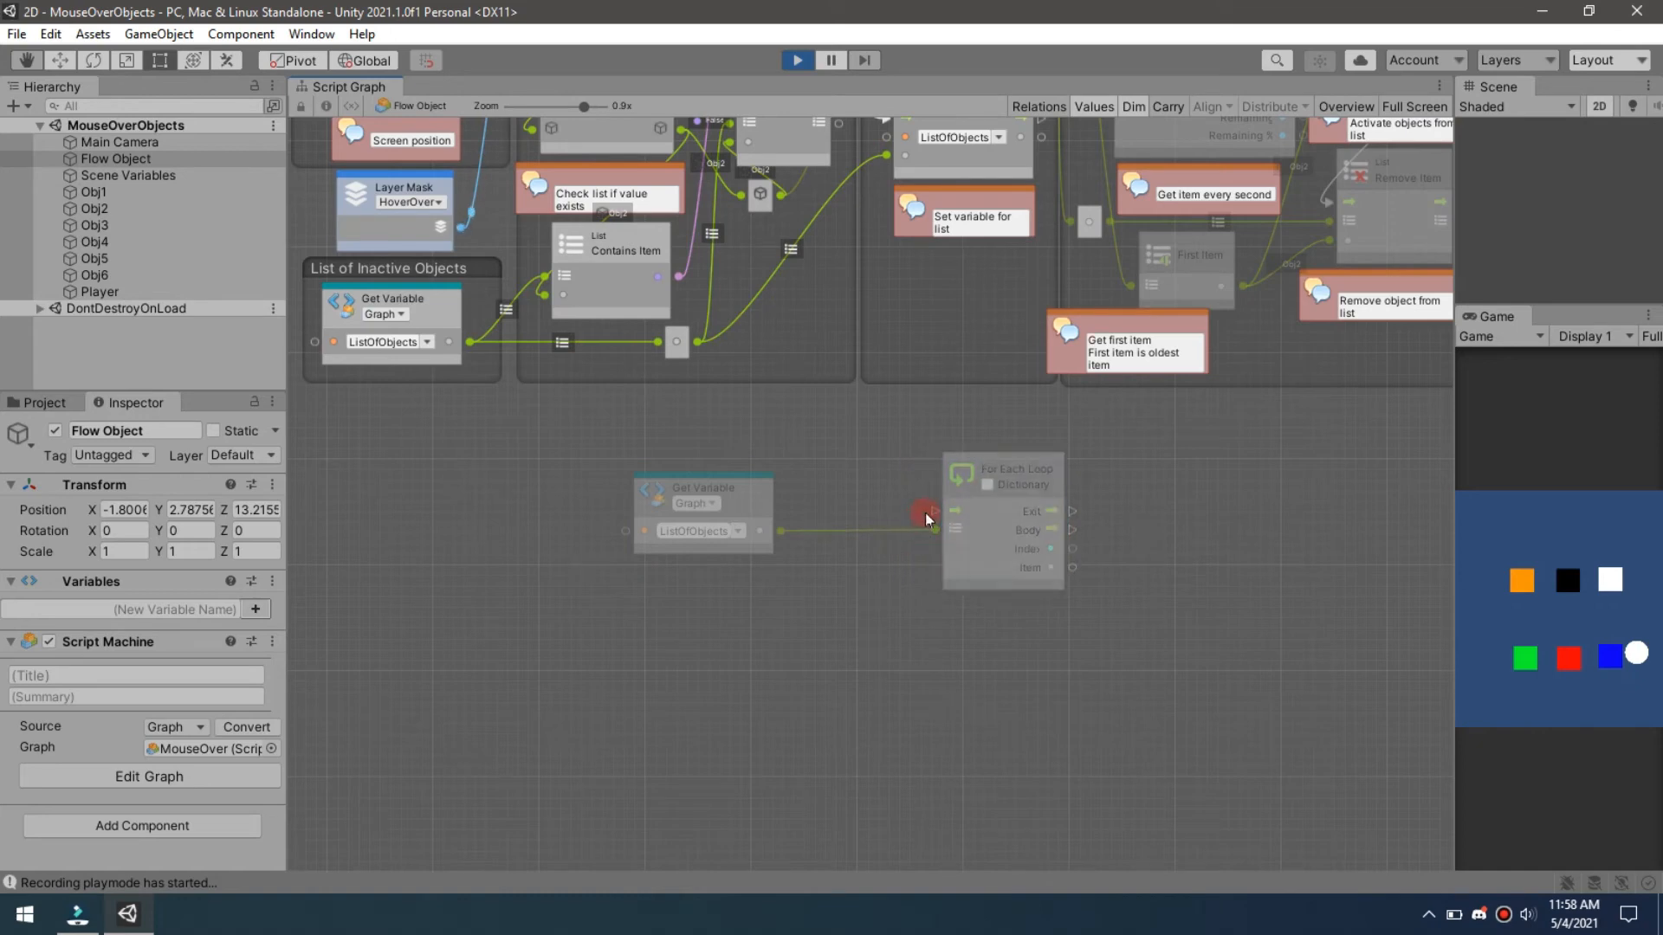
pyautogui.write('upd')
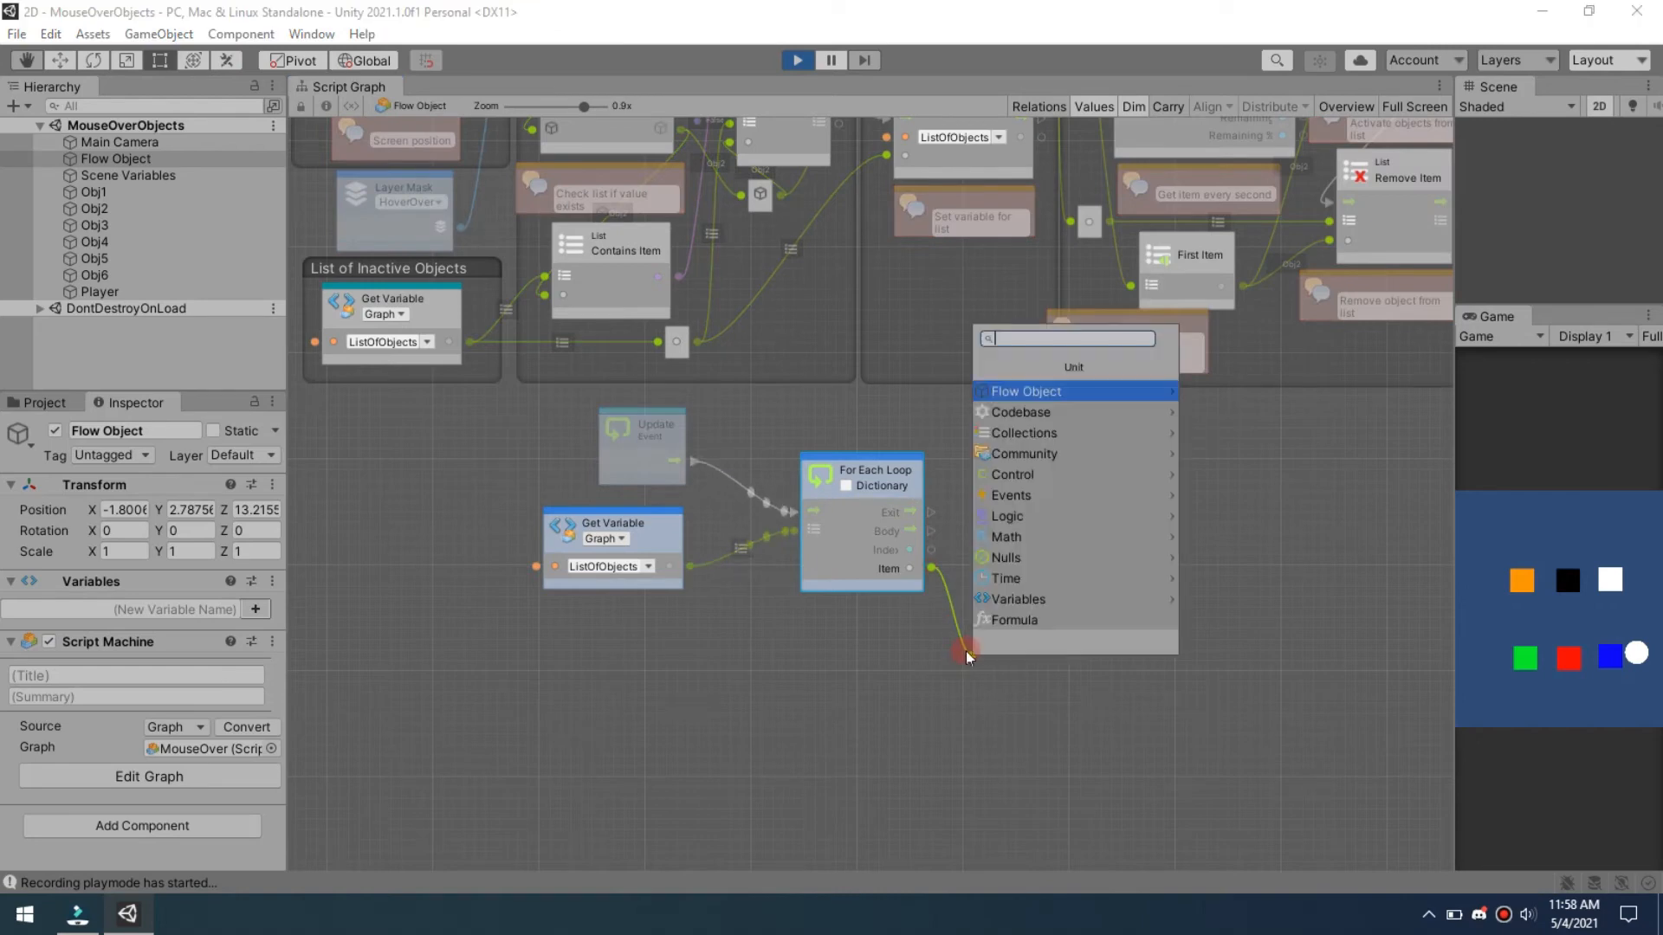
# Read each item's position and add a Vector2 Move Towards node
pyautogui.write('get posi')
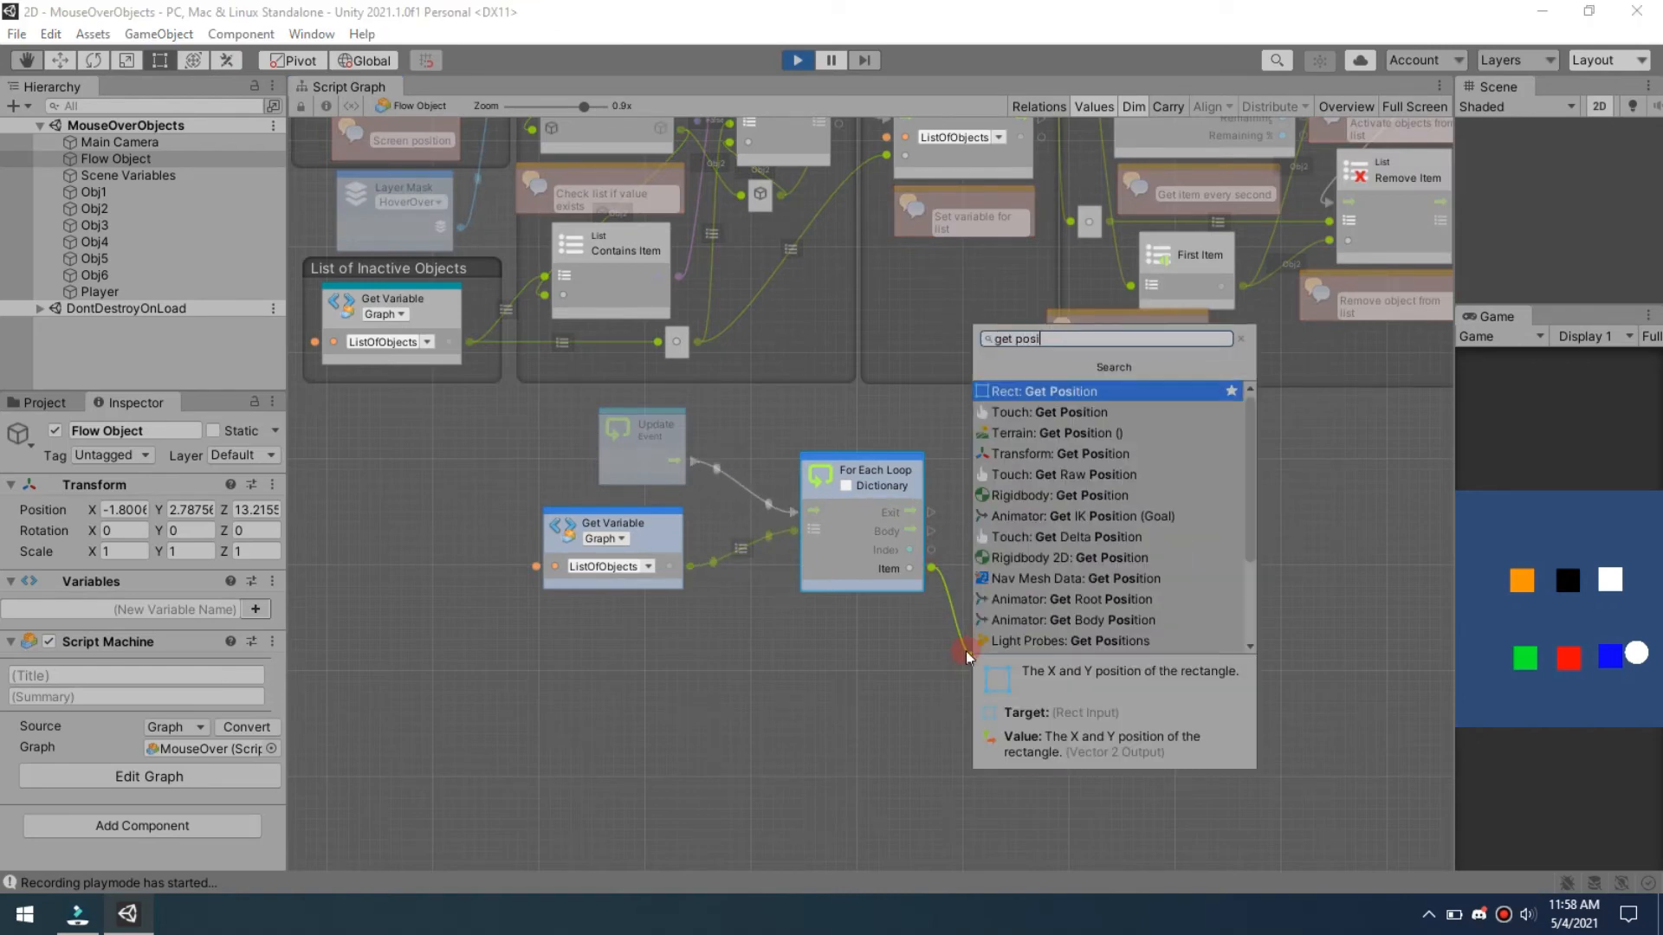
pyautogui.click(1062, 454)
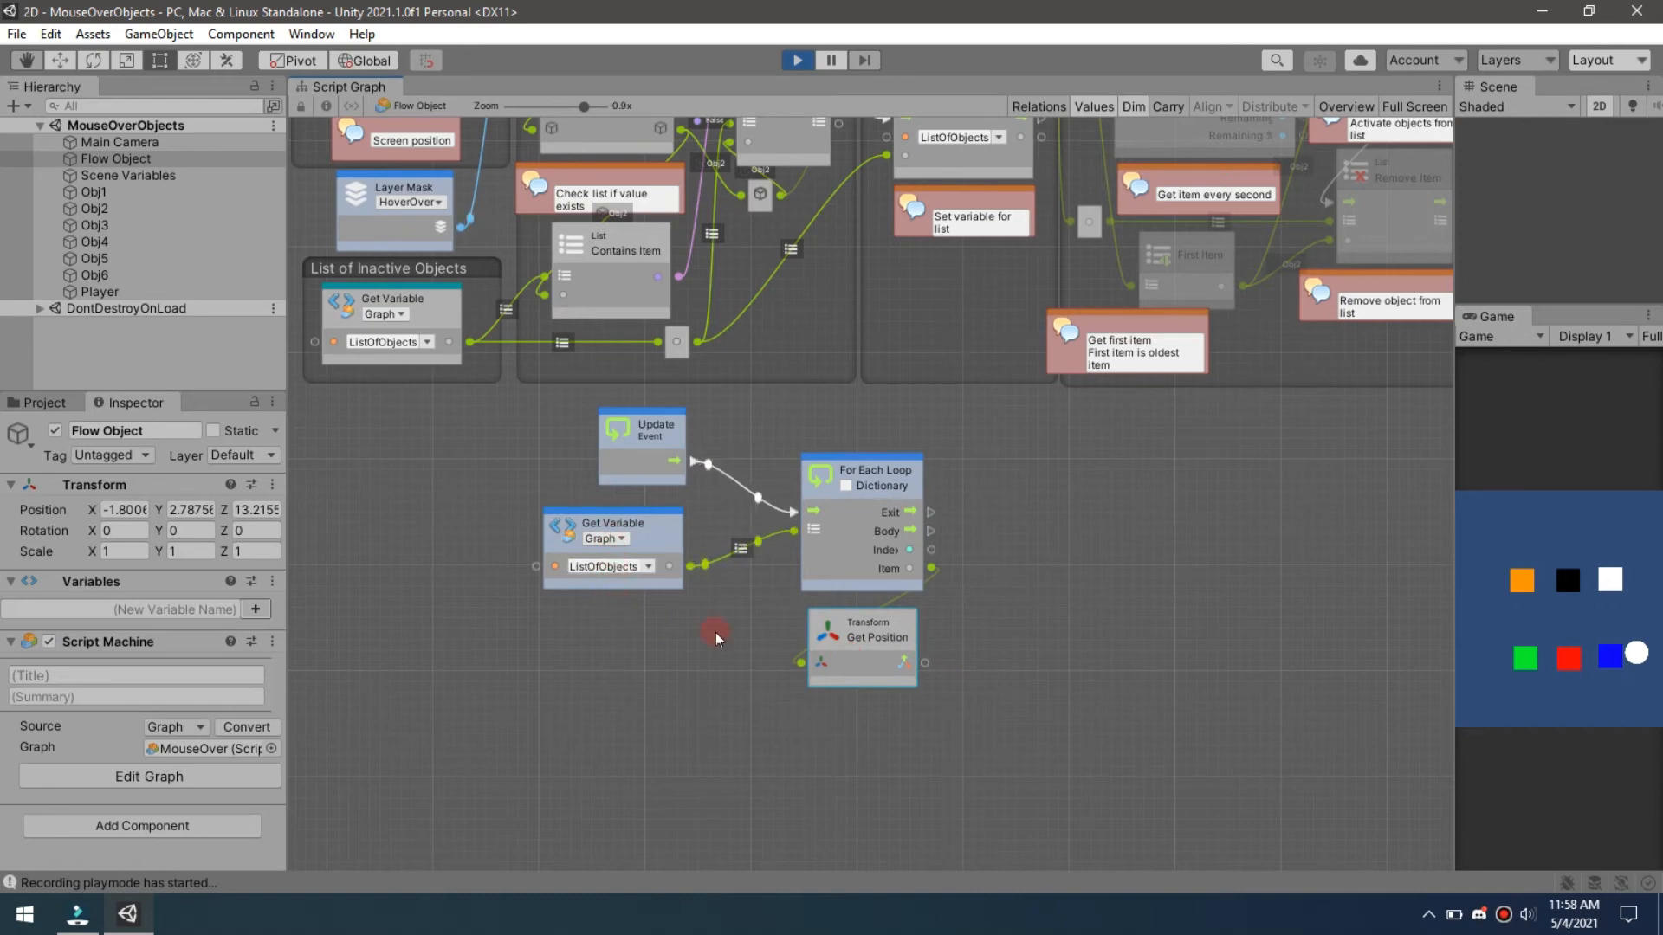
pyautogui.moveTo(1083, 556)
pyautogui.write('move to')
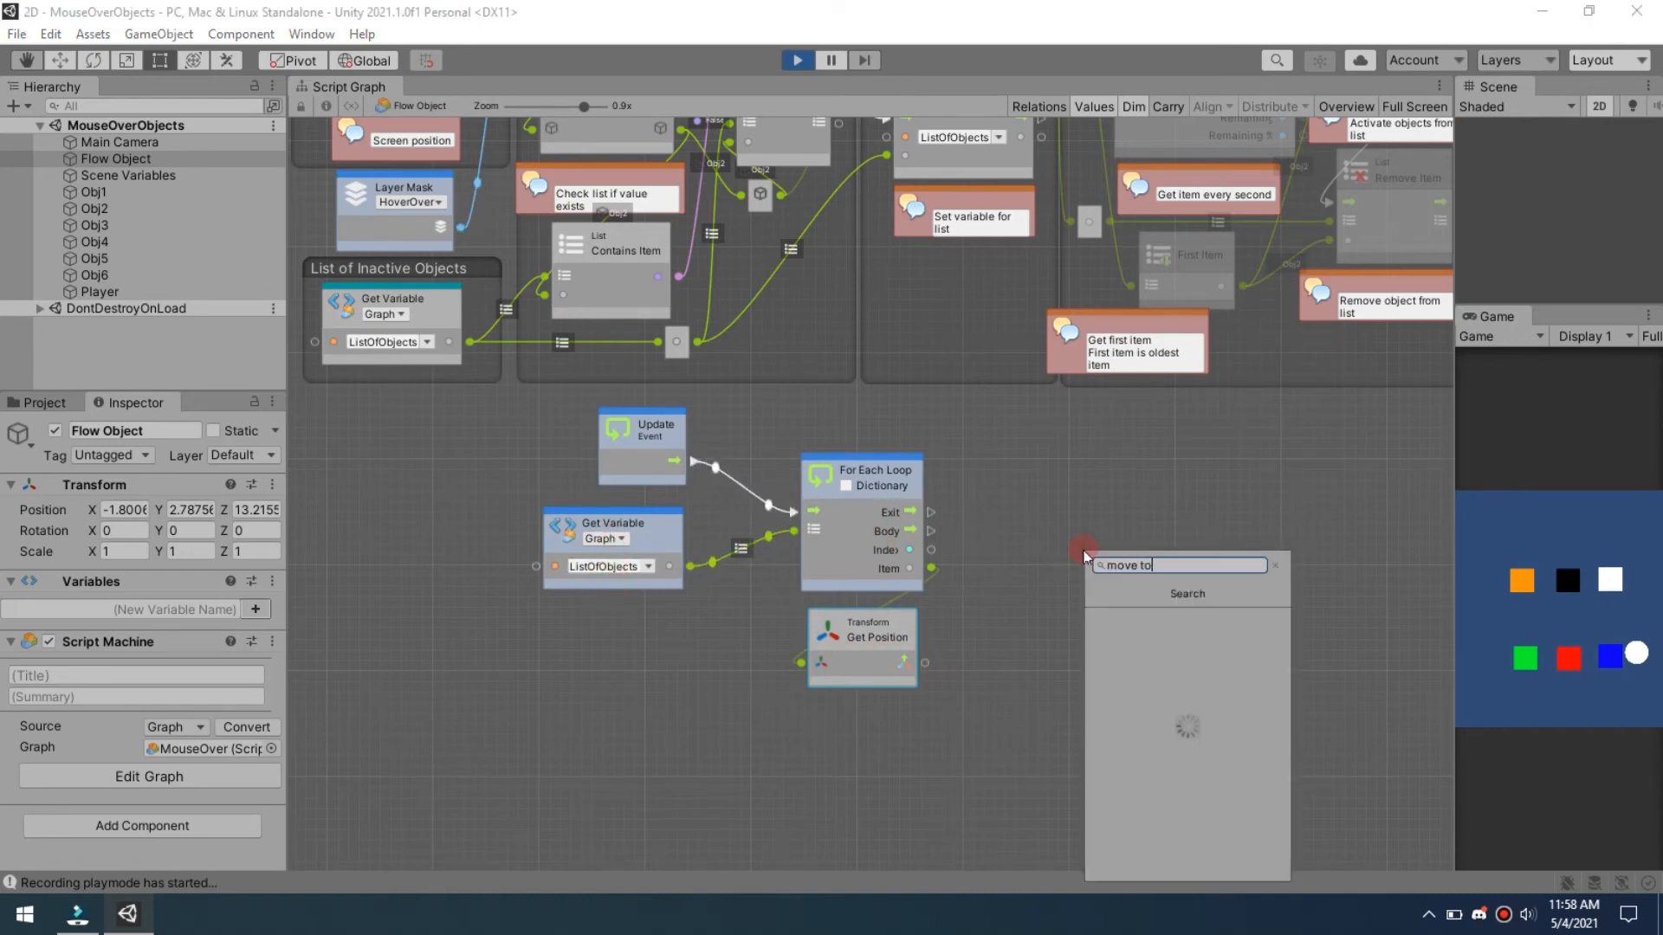
pyautogui.write('ward')
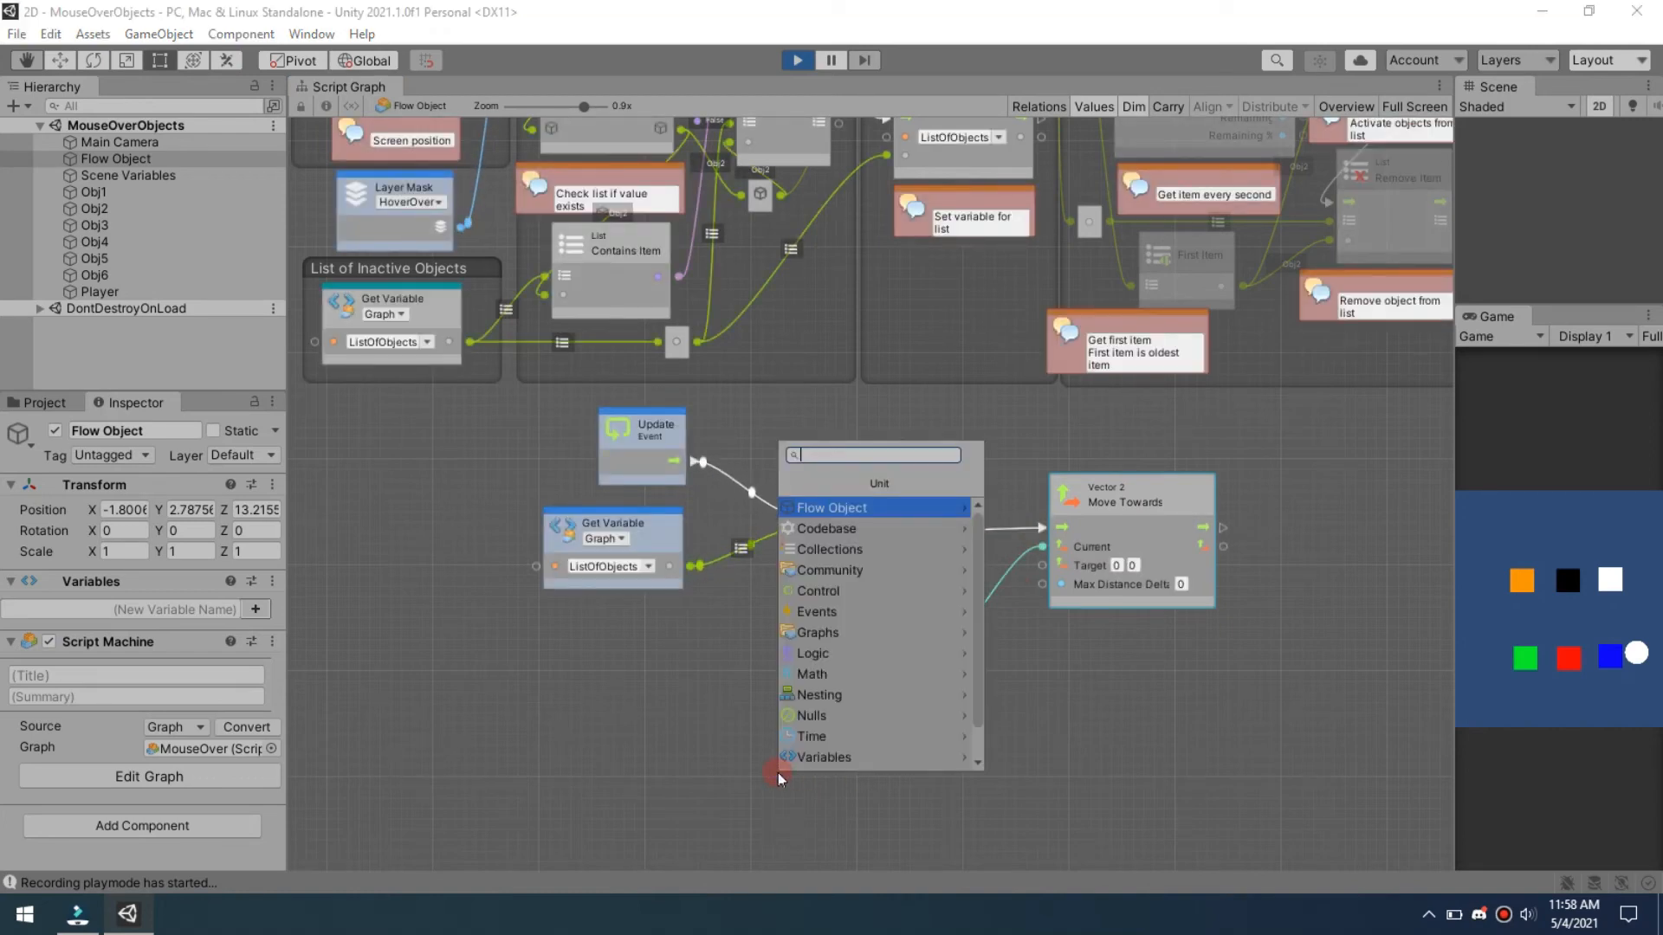
# Add Game Object Find (Player) with Transform Get Position as the Move Towards target
pyautogui.write('game object')
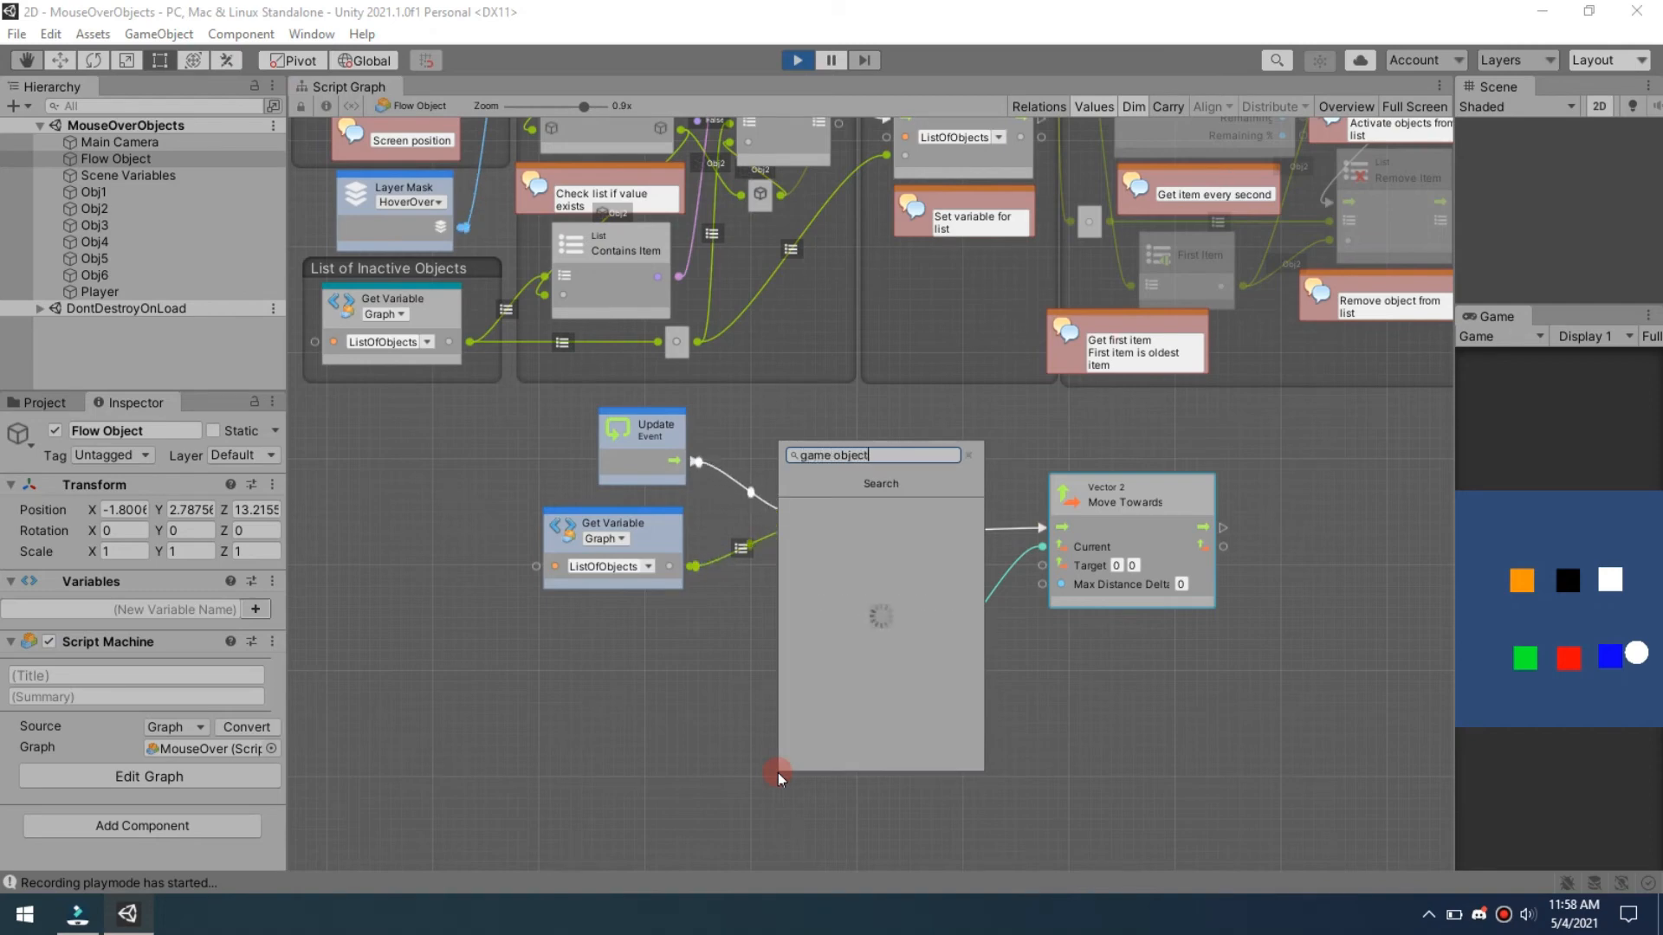
pyautogui.click(880, 499)
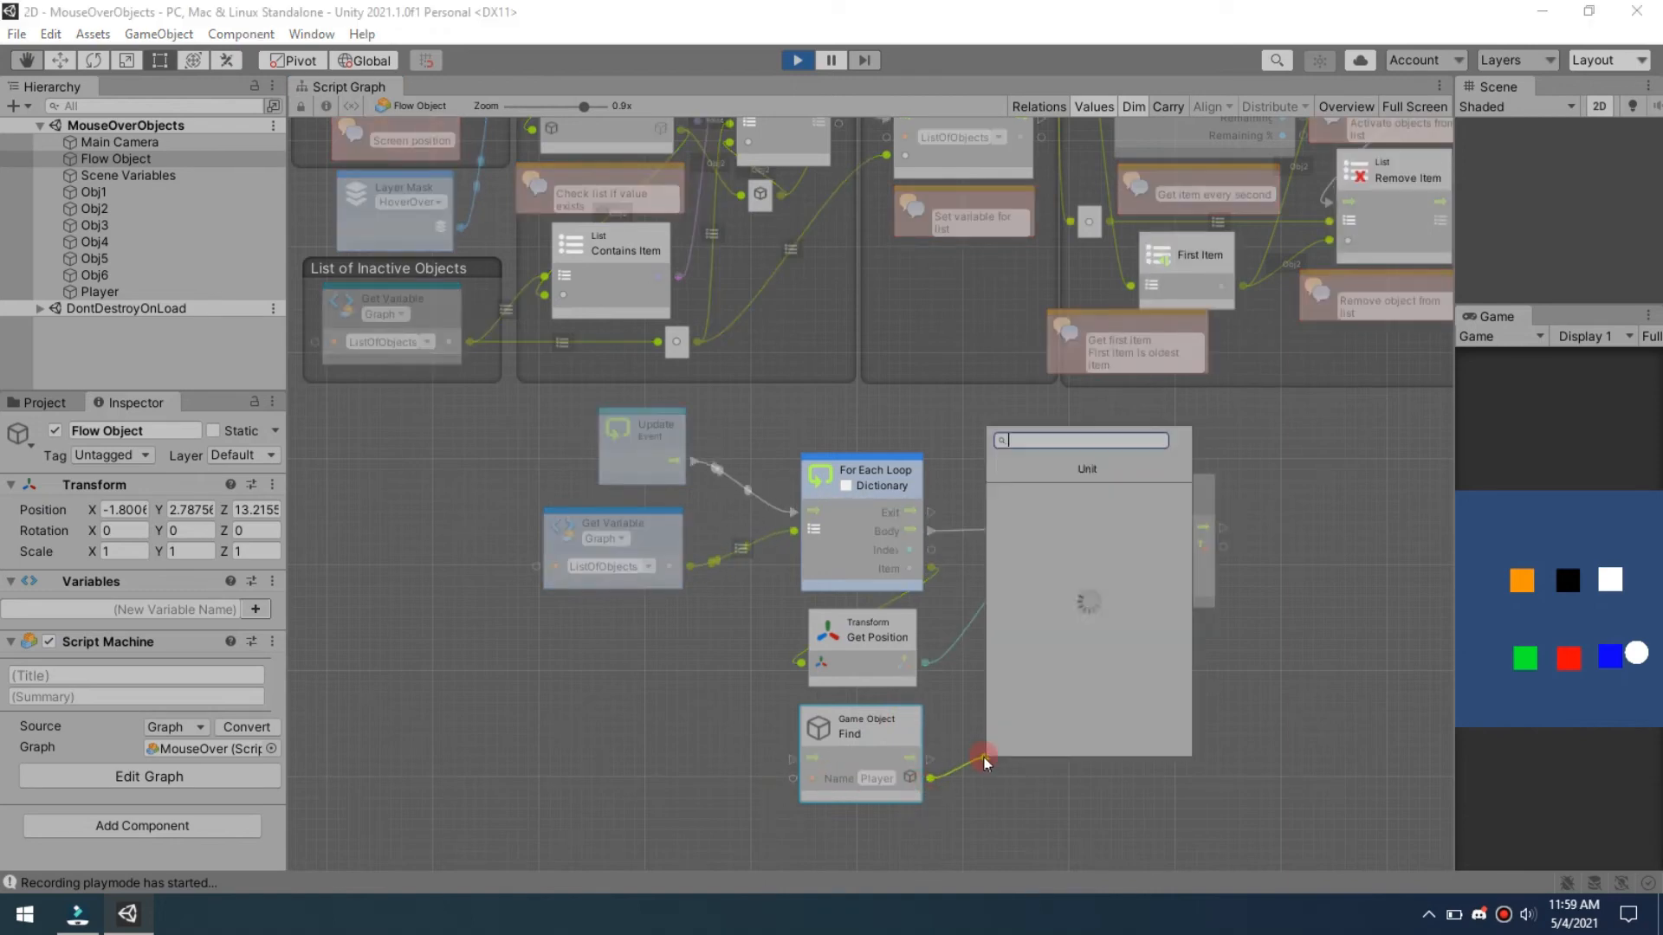
pyautogui.write('get')
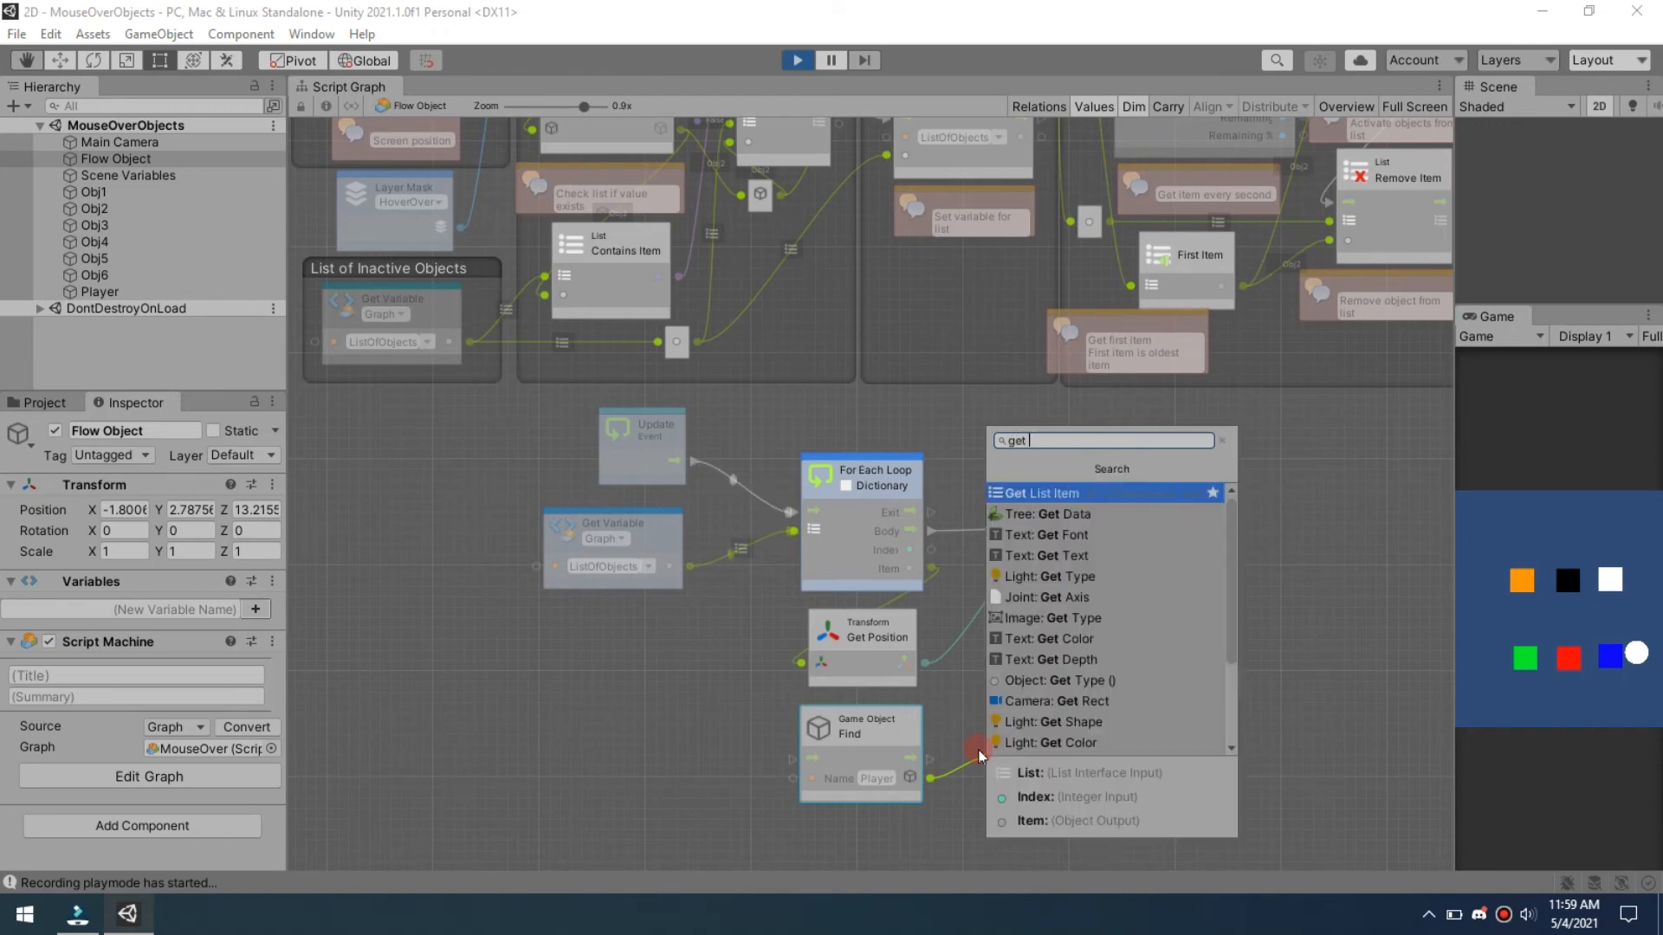
pyautogui.write('positio')
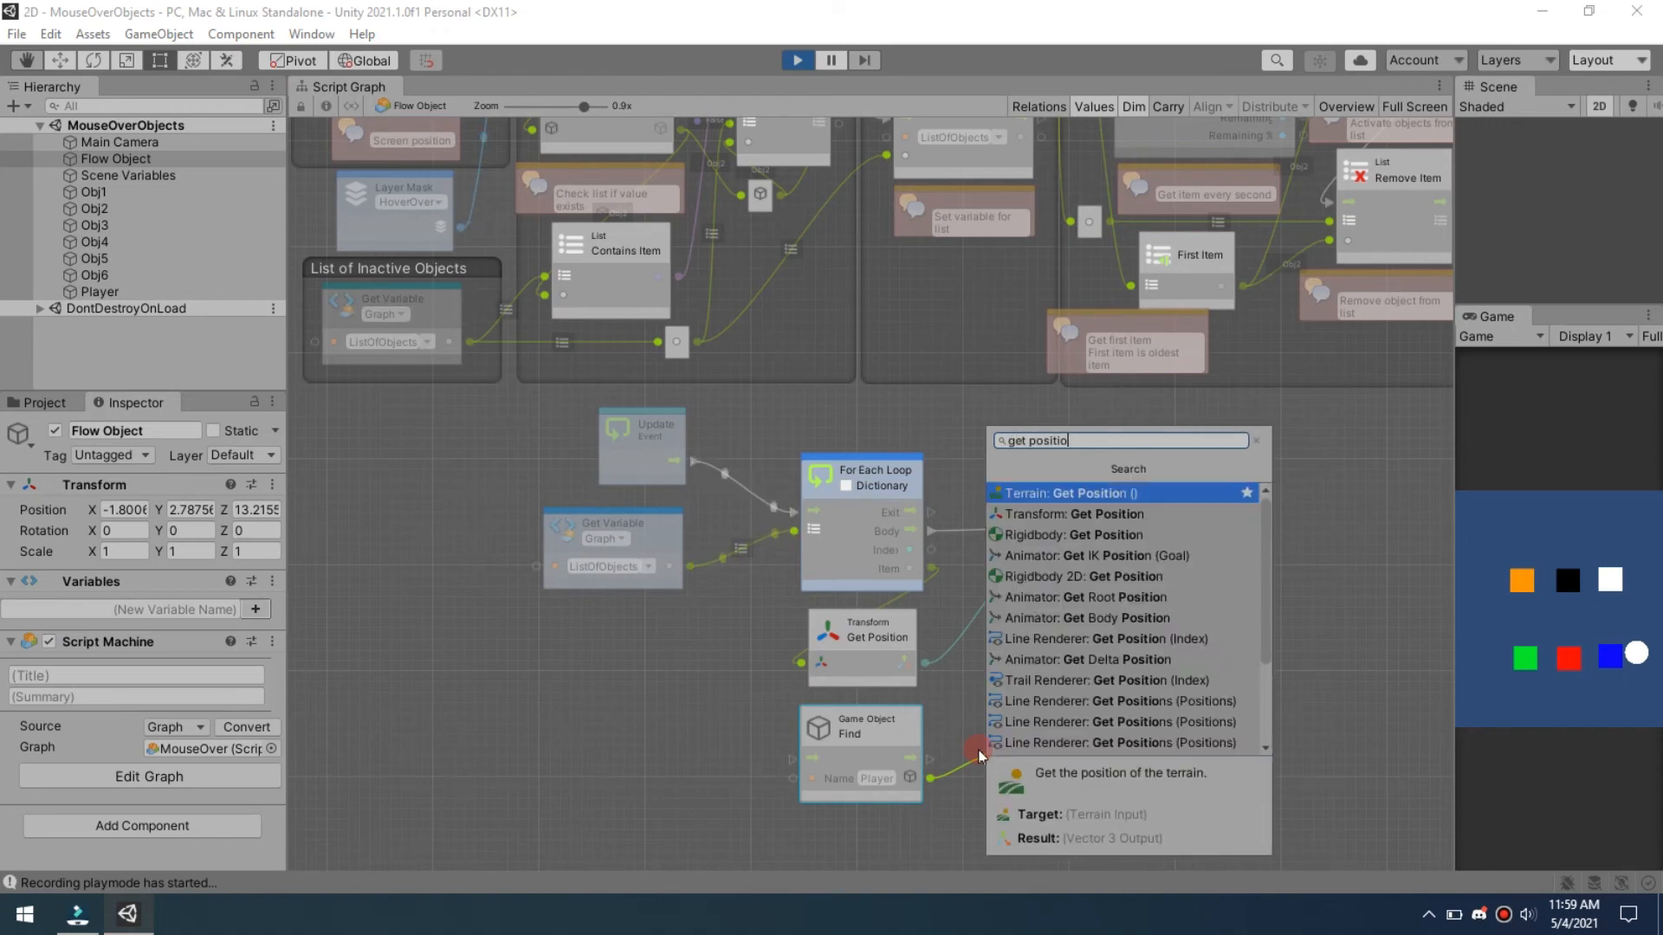
pyautogui.click(1074, 513)
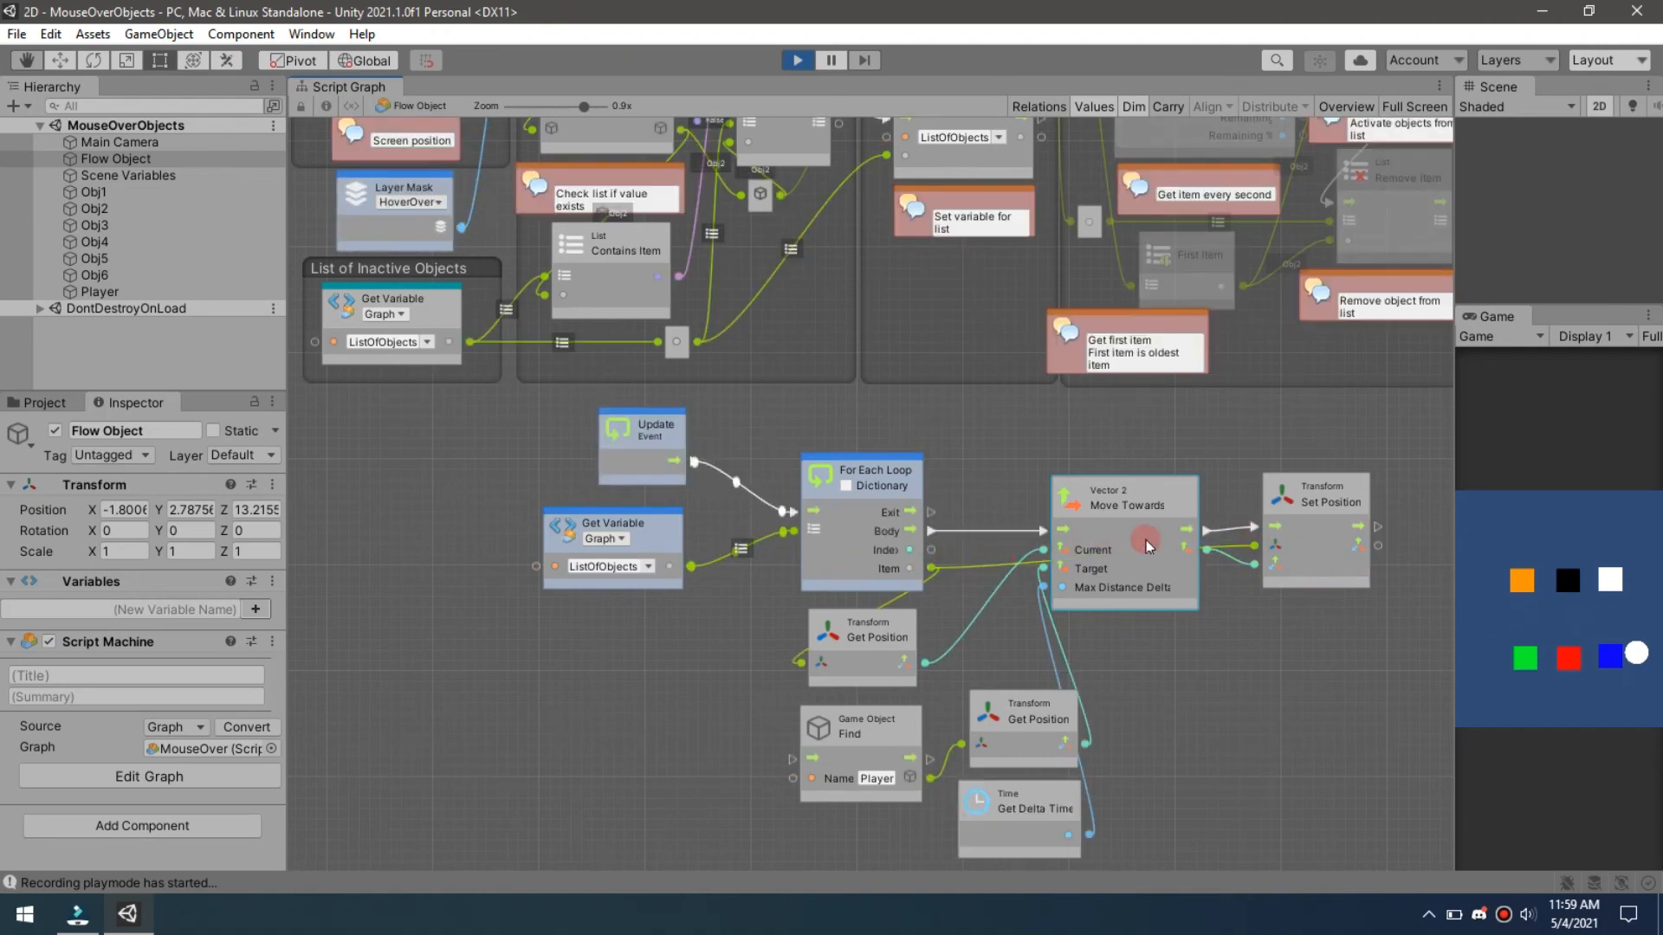
pyautogui.moveTo(1324, 565)
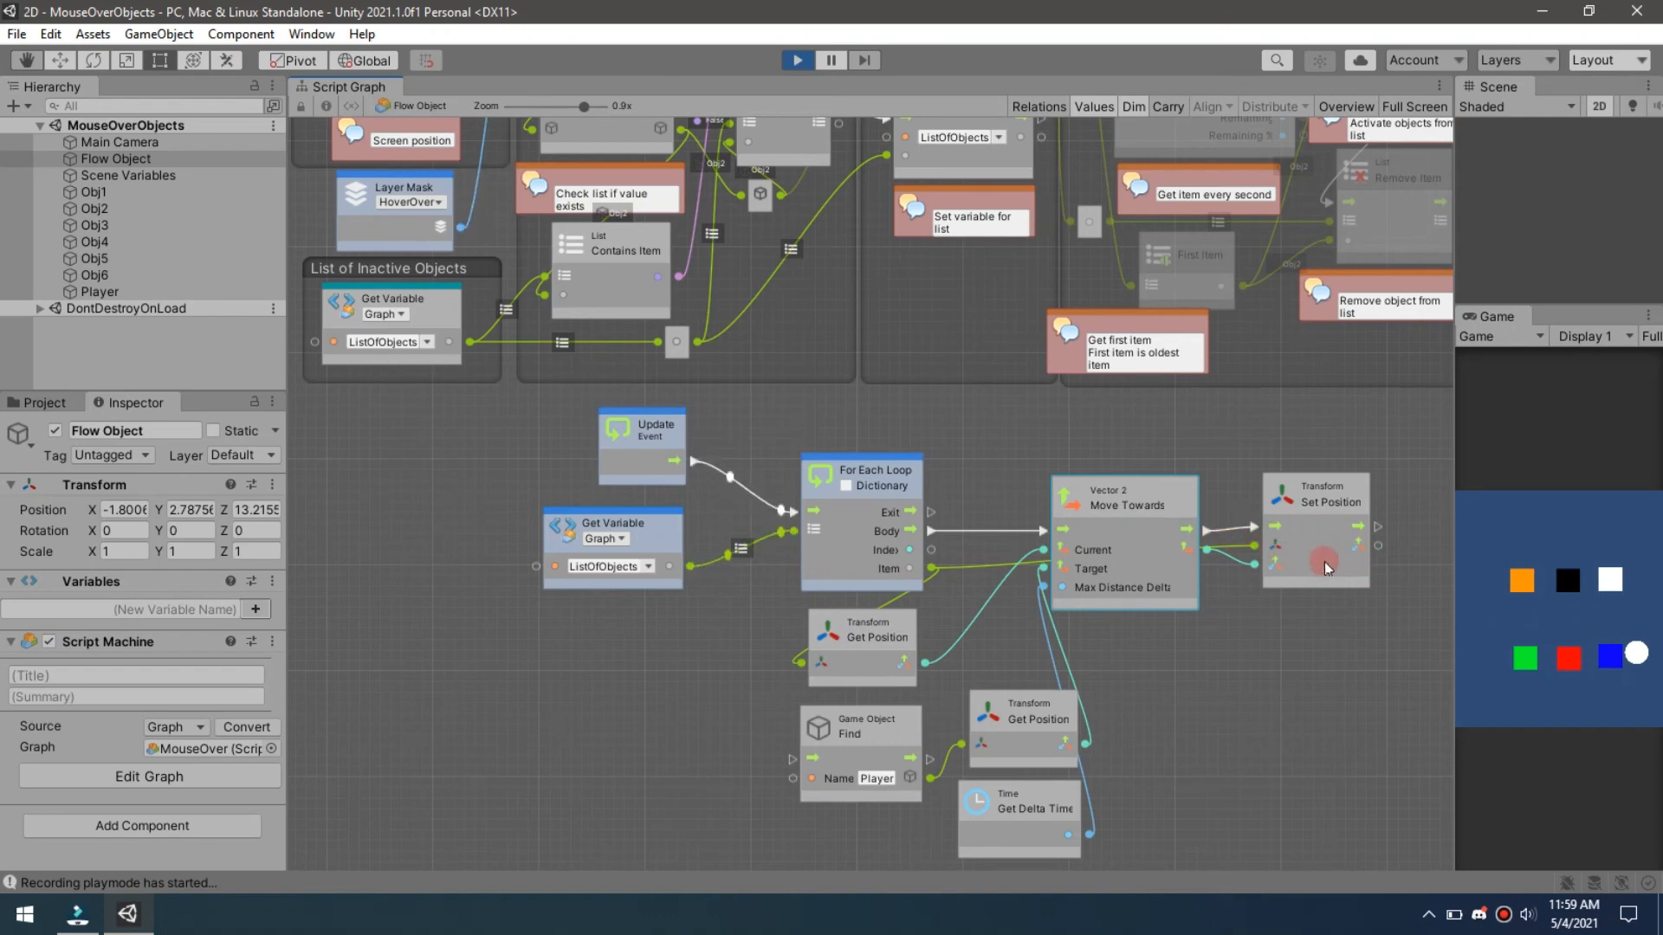
pyautogui.moveTo(1482, 666)
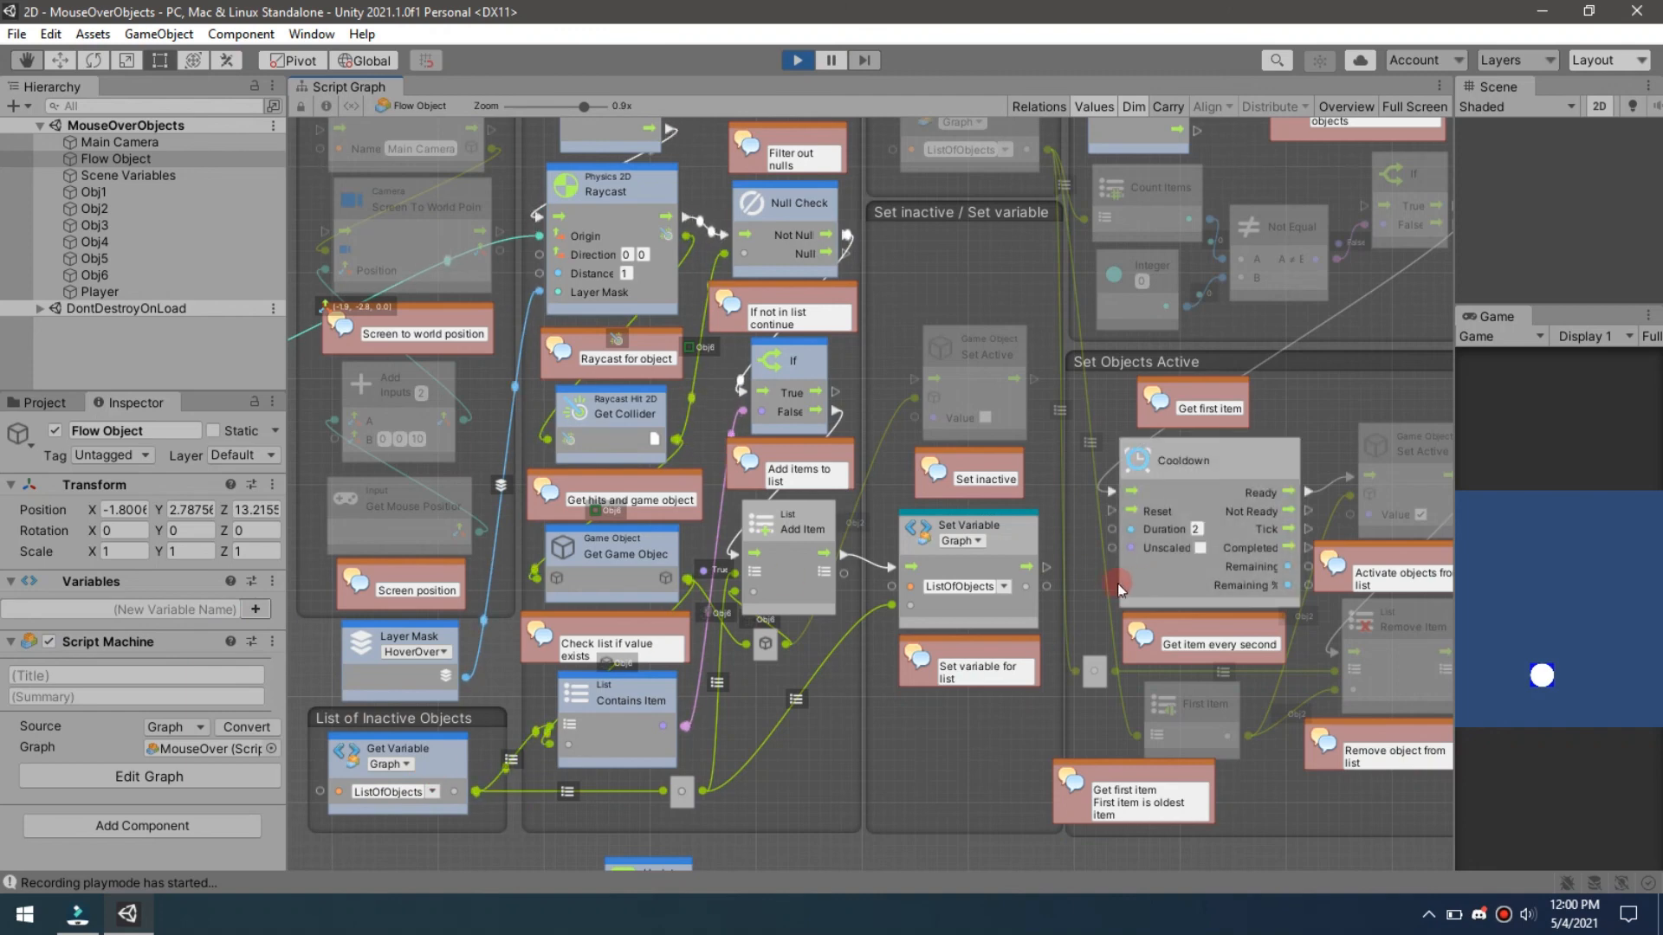
pyautogui.moveTo(625, 396)
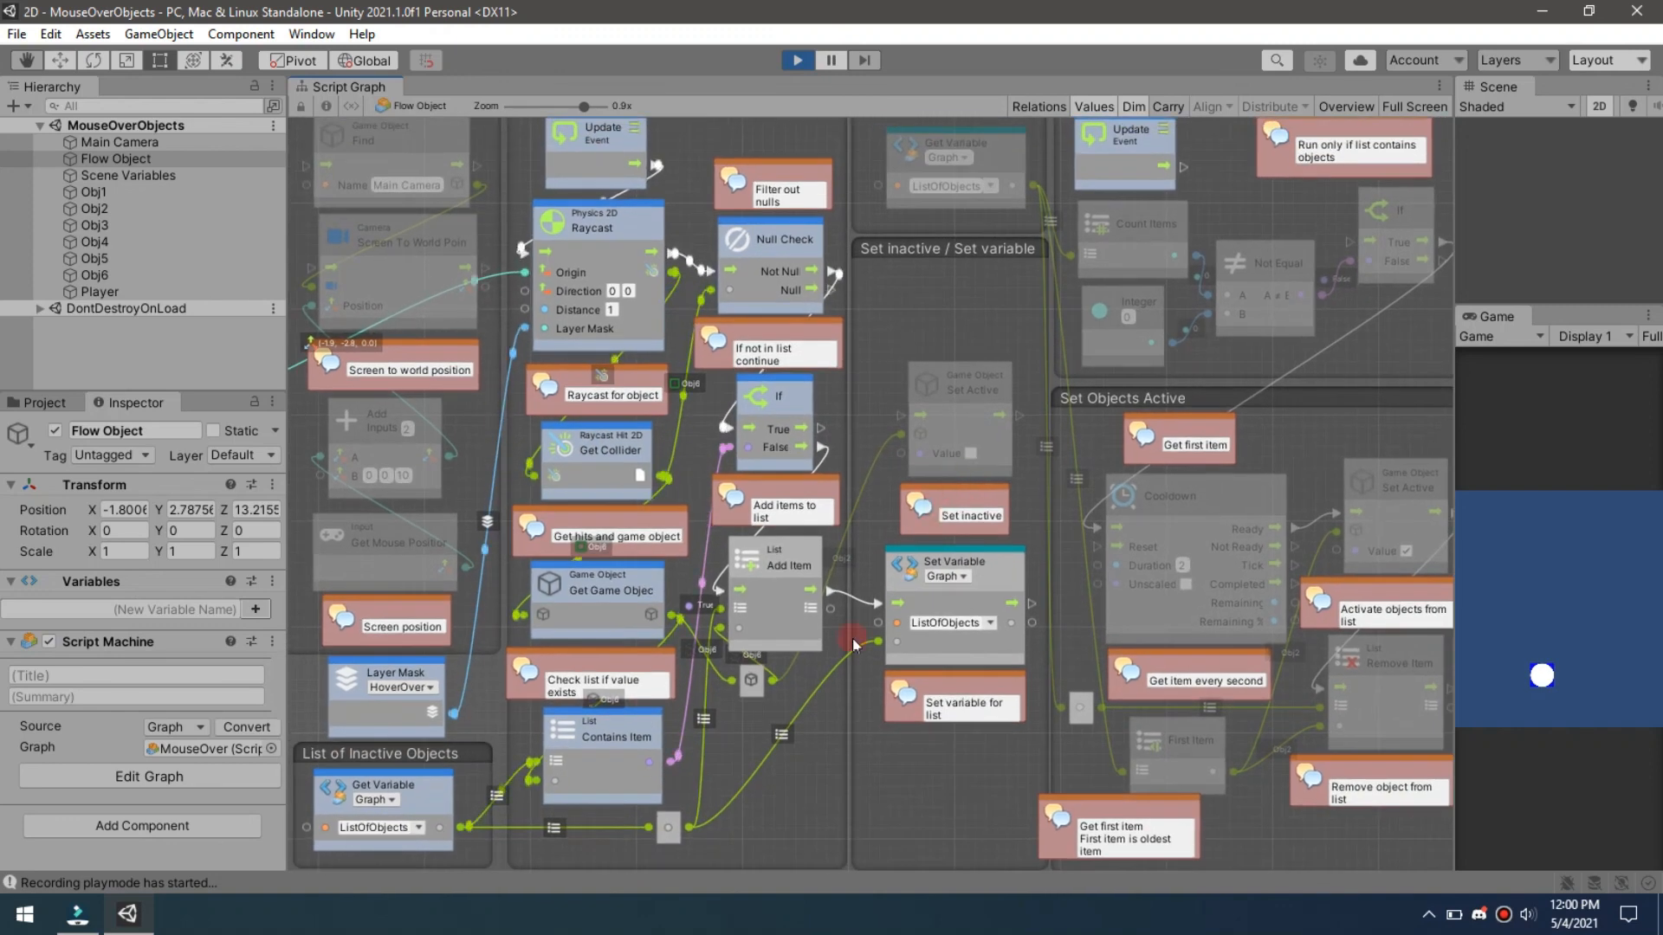
pyautogui.moveTo(944, 406)
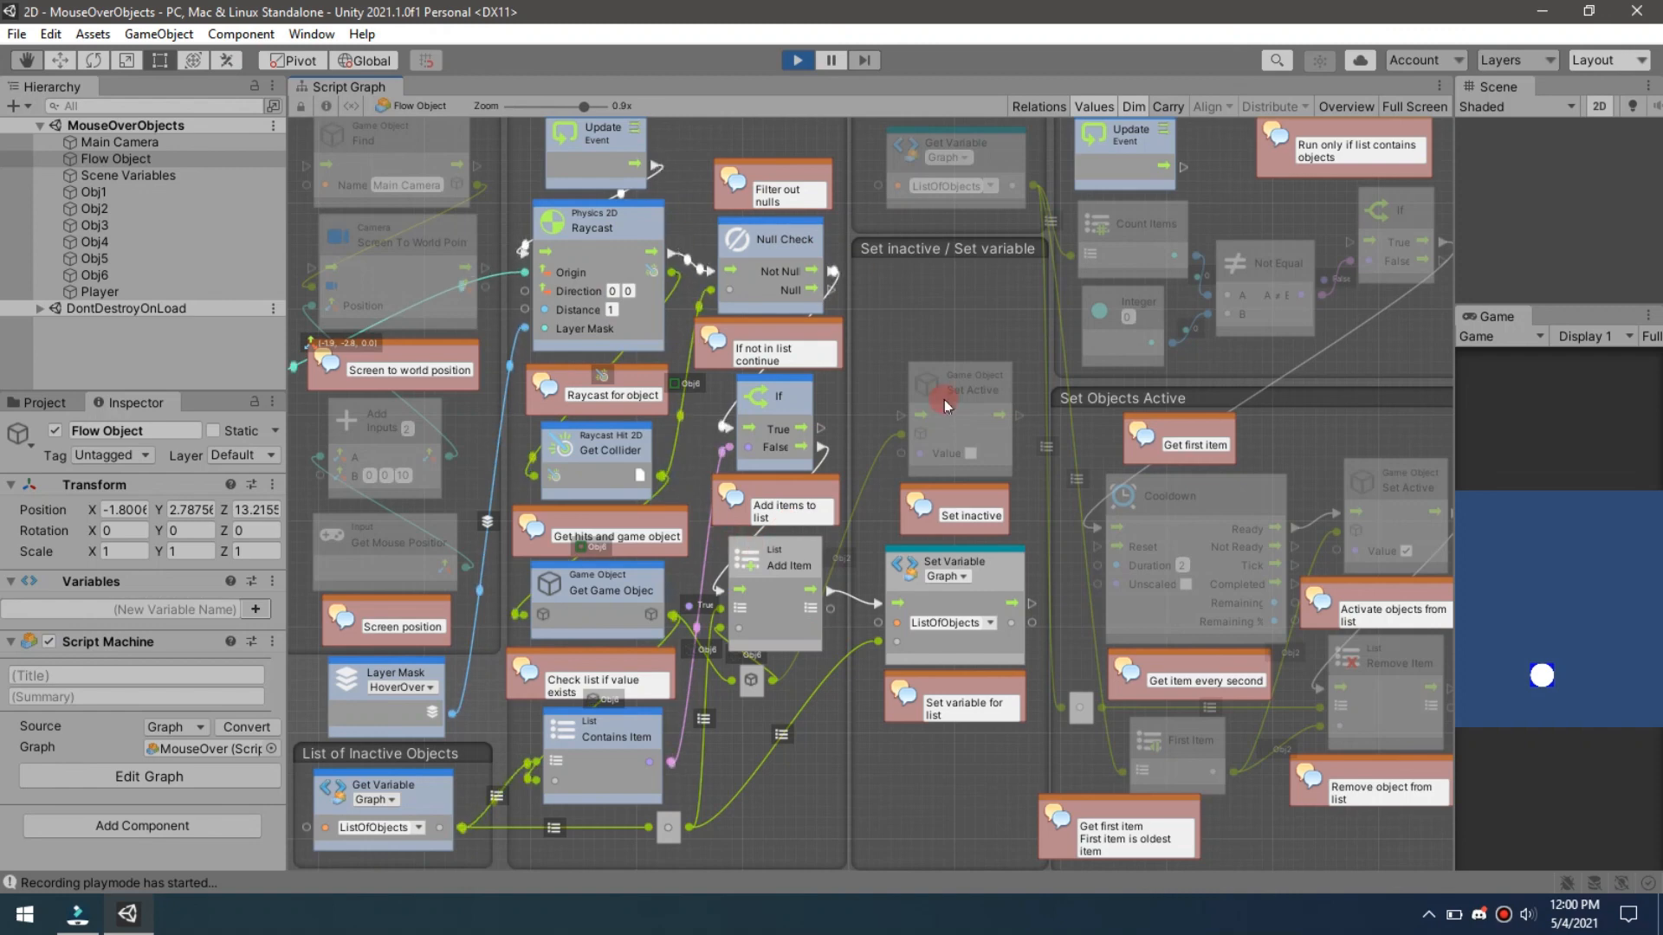
pyautogui.moveTo(878, 485)
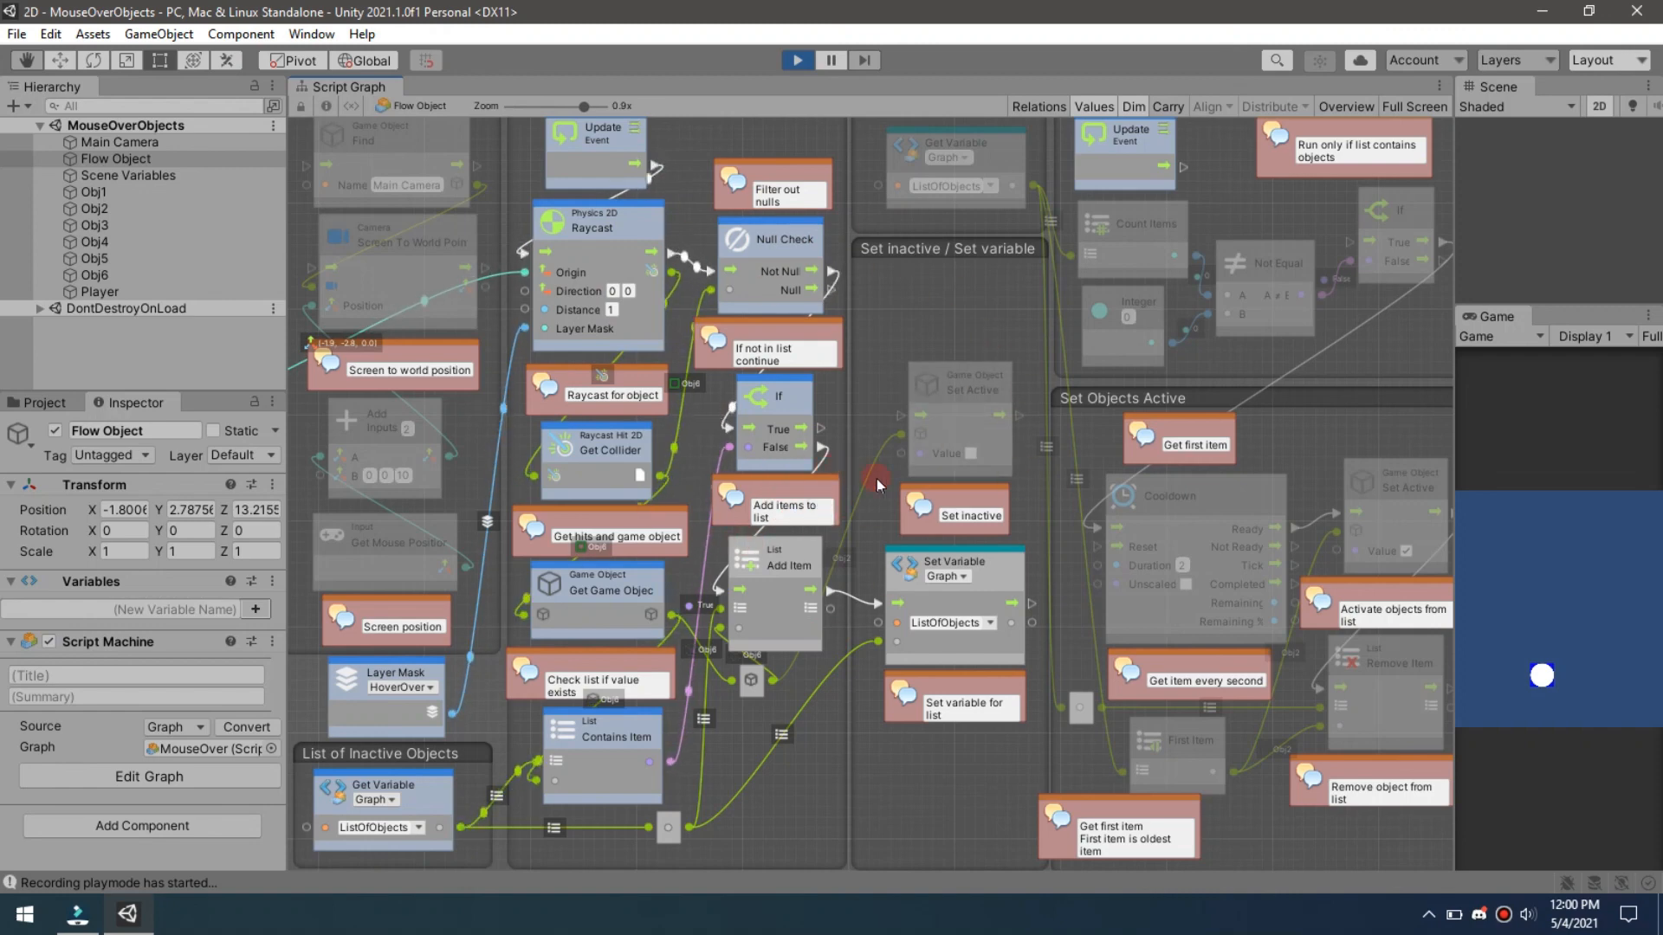